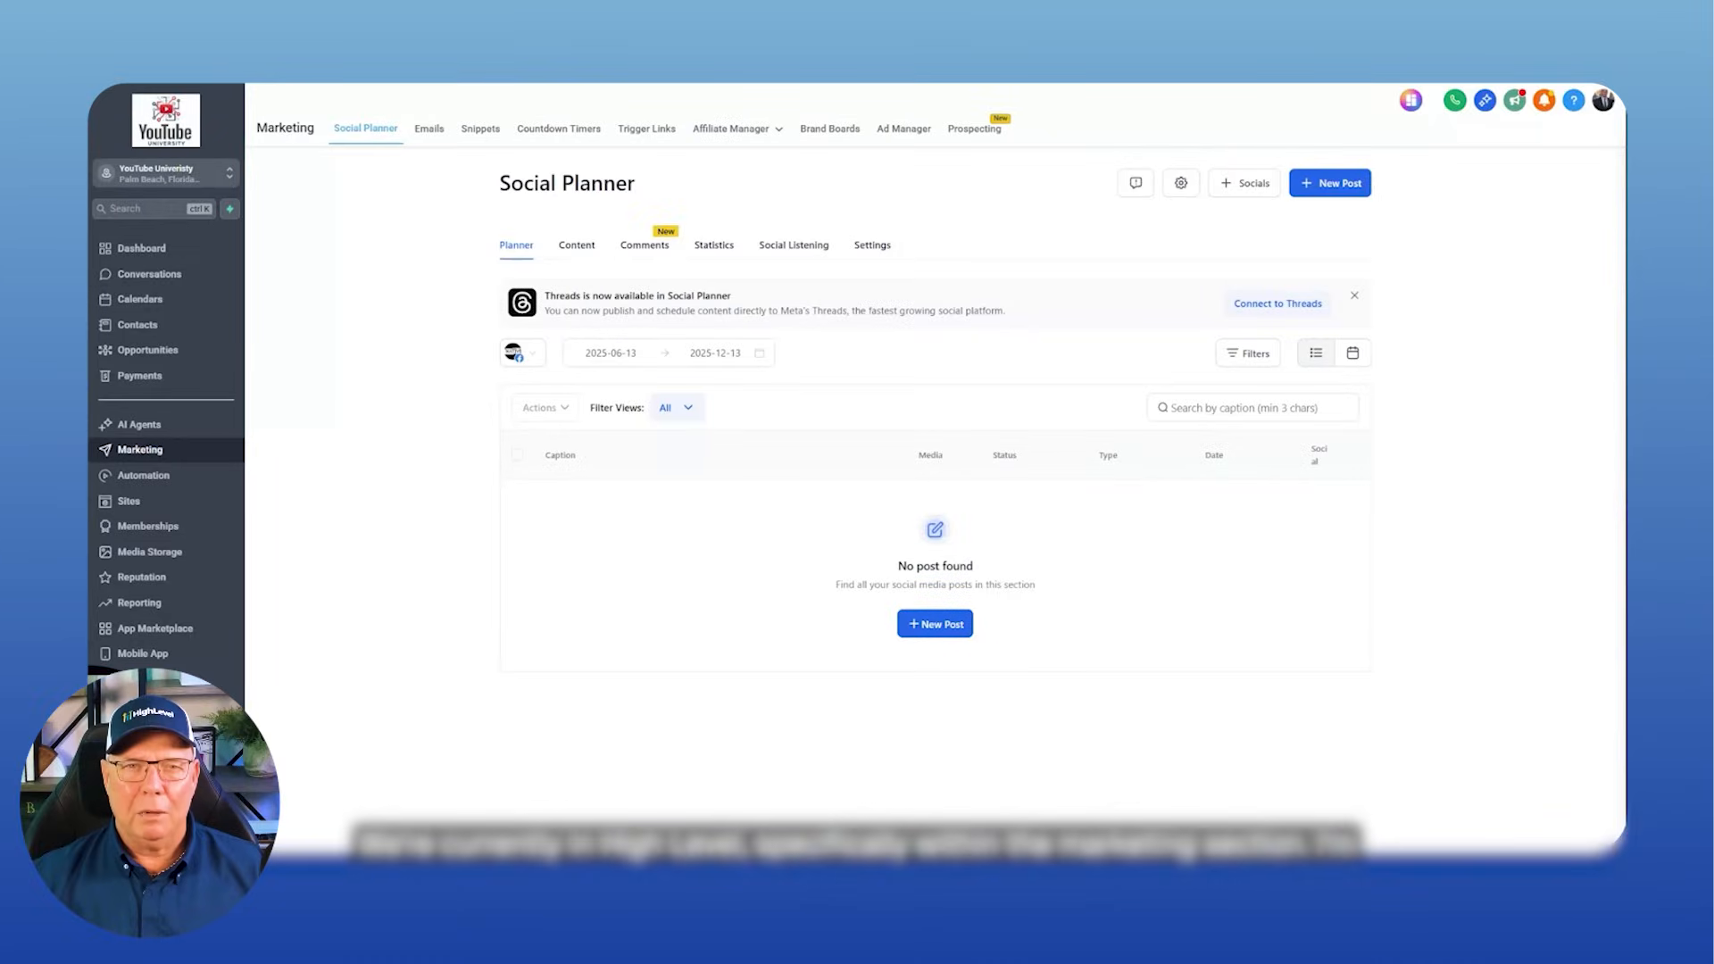
{"action": "mouse_move", "coordinate": [263, 291]}
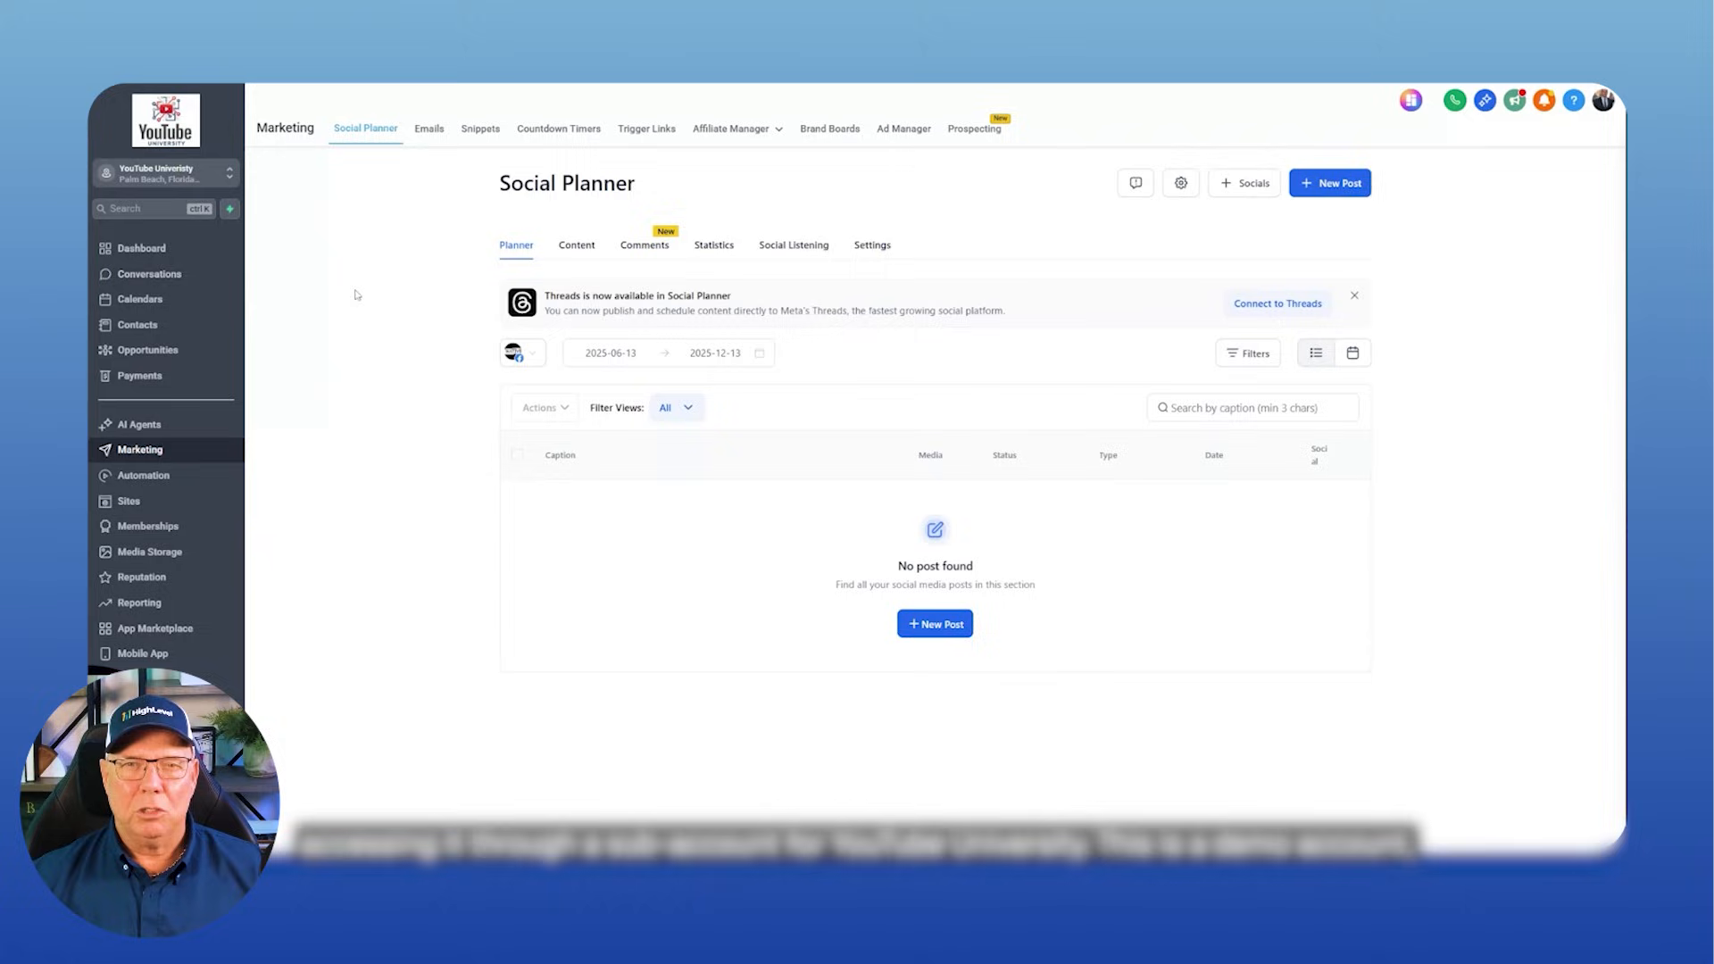
{"action": "mouse_move", "coordinate": [153, 459]}
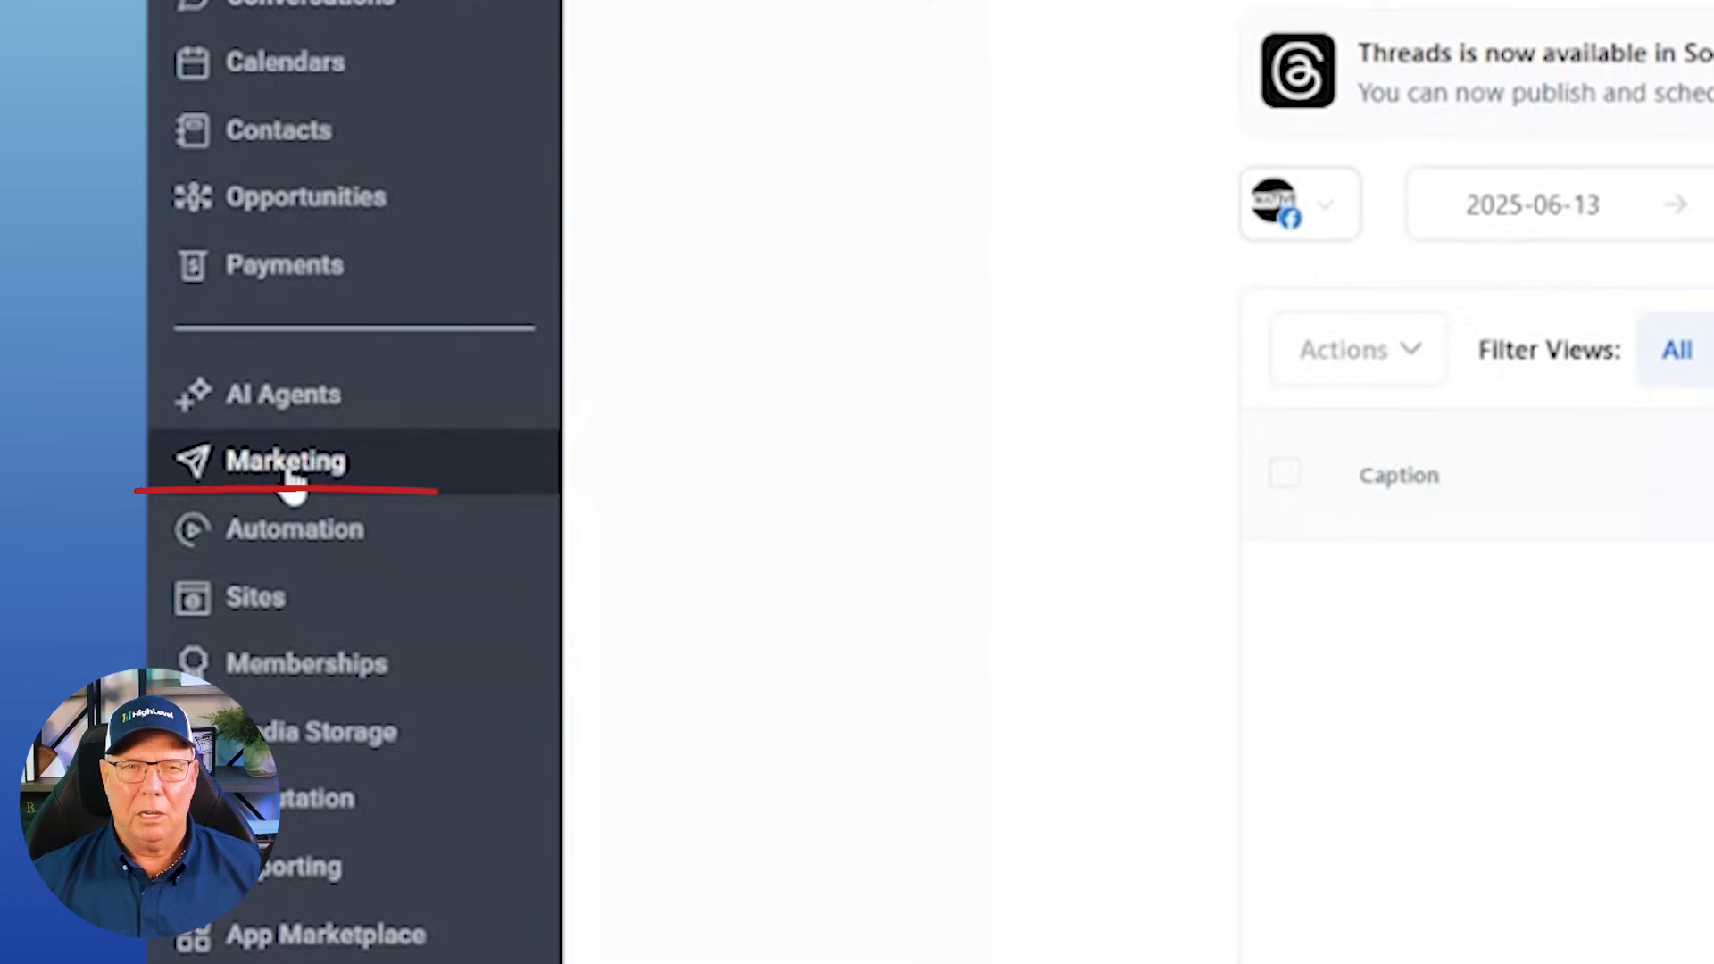
- Search Prospecting for dentists within a 2 km radius of West Palm Beach, Florida
{"action": "left_click", "coordinate": [286, 461]}
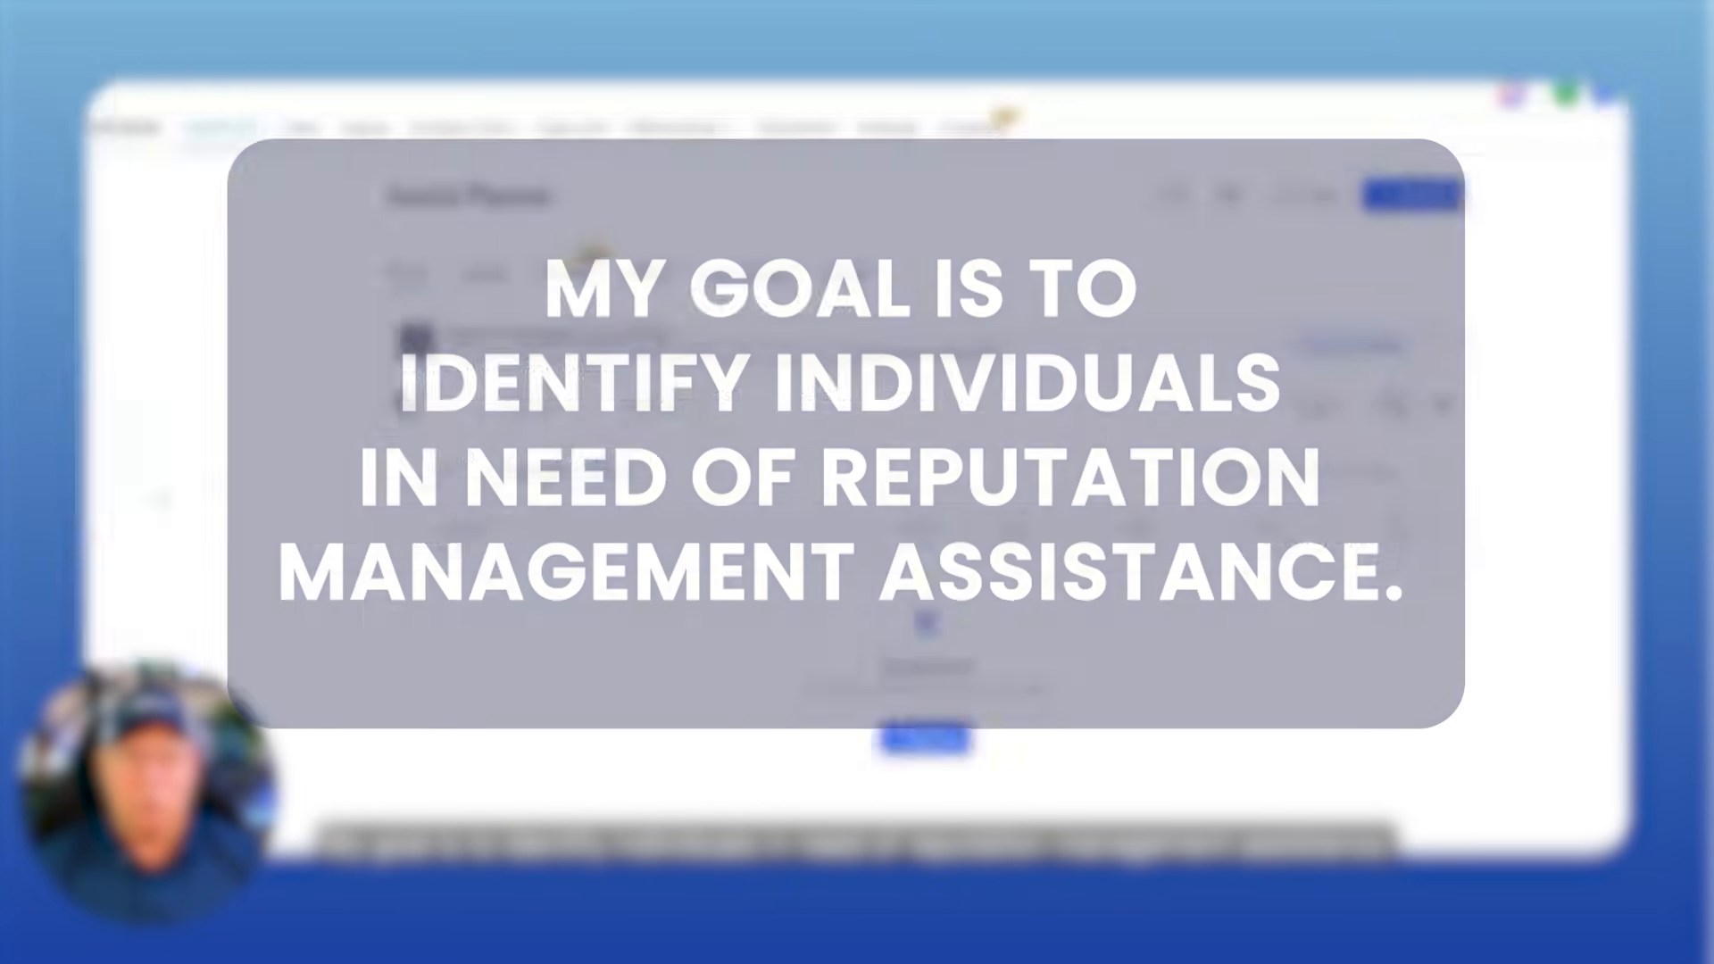
{"action": "left_click", "coordinate": [840, 196]}
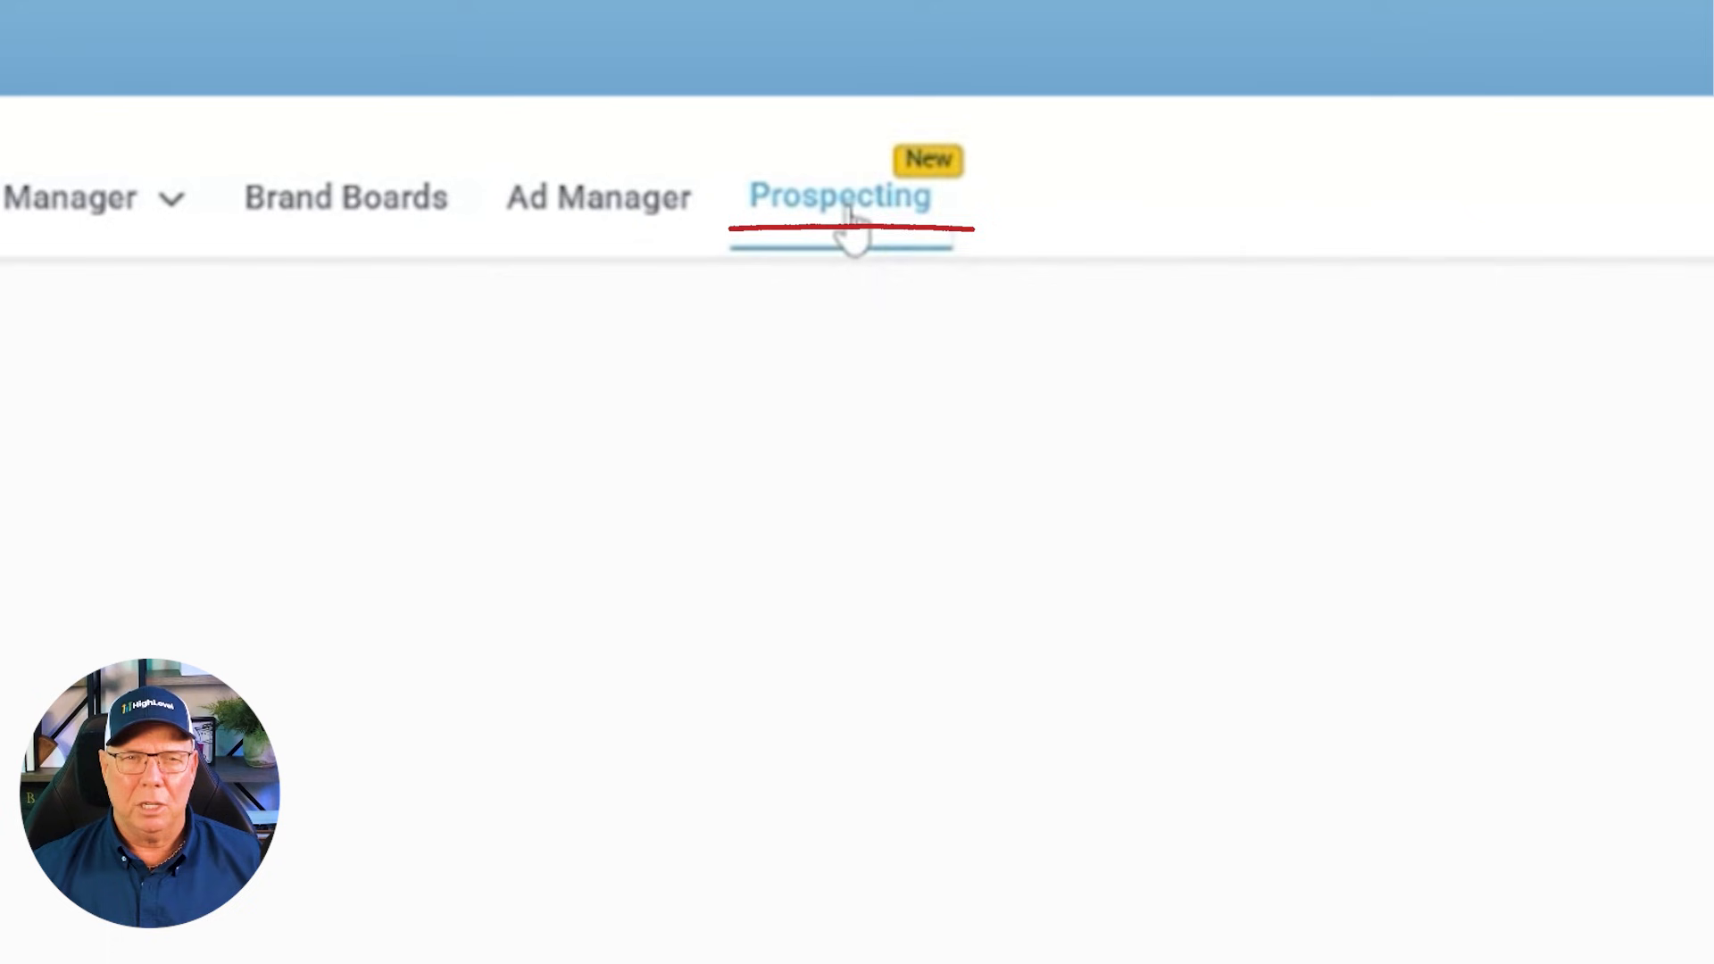
{"action": "left_click", "coordinate": [839, 196]}
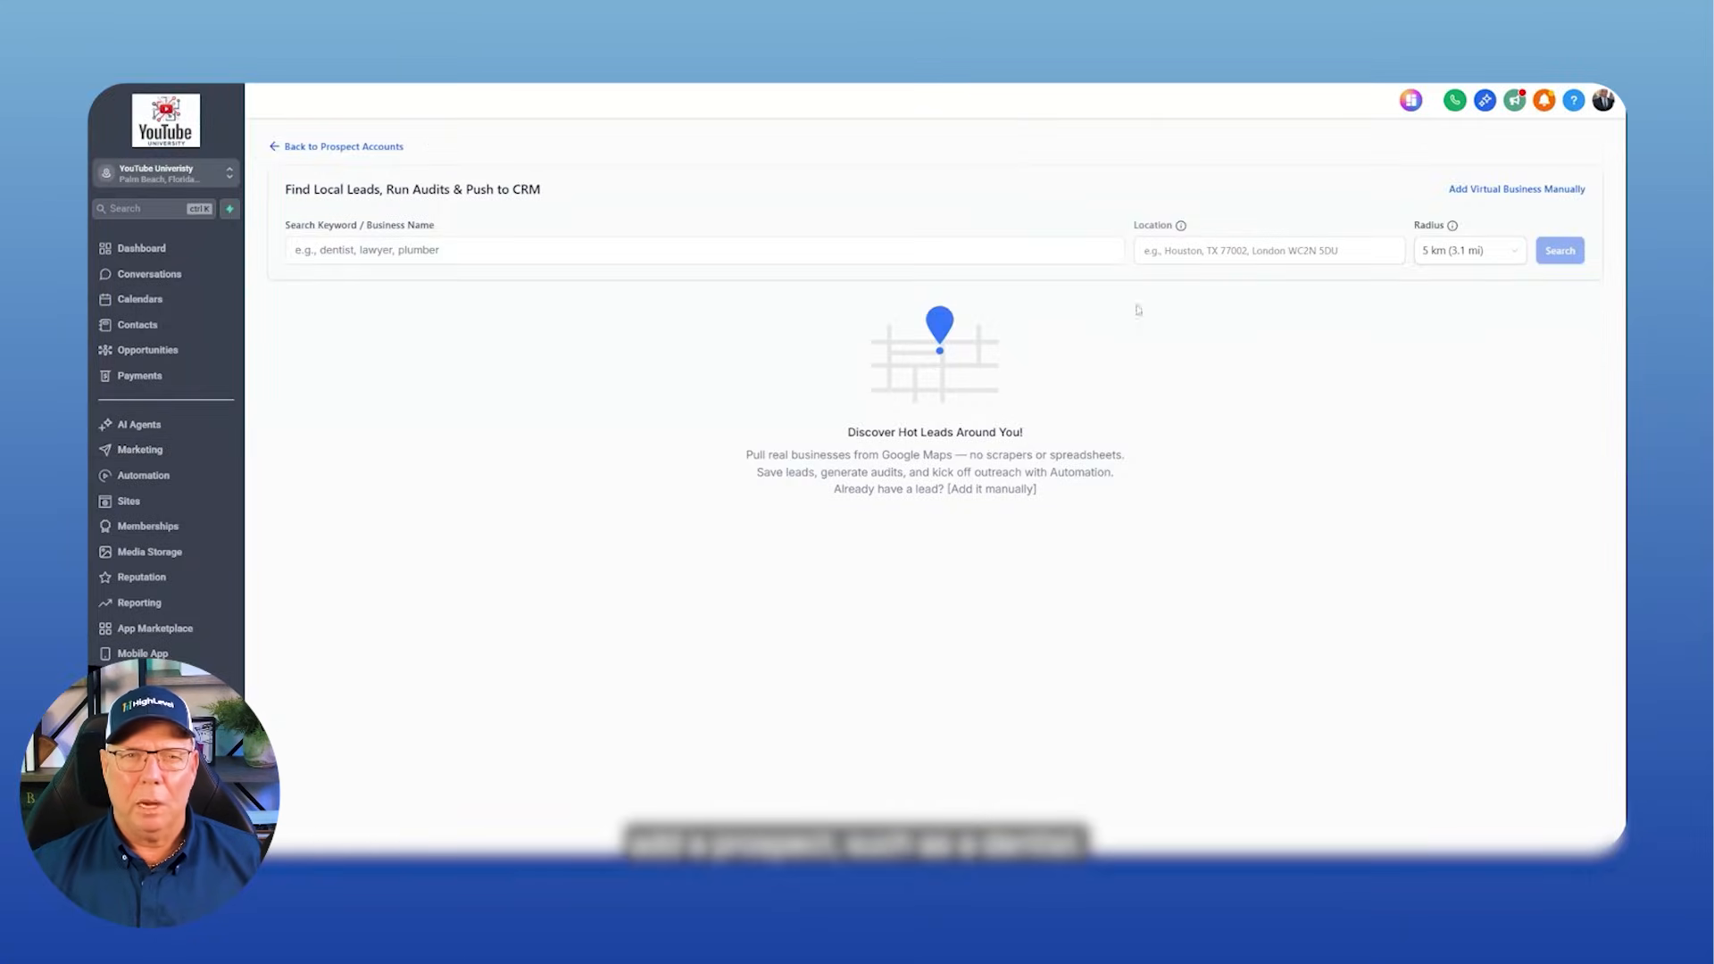
{"action": "type", "text": "denist"}
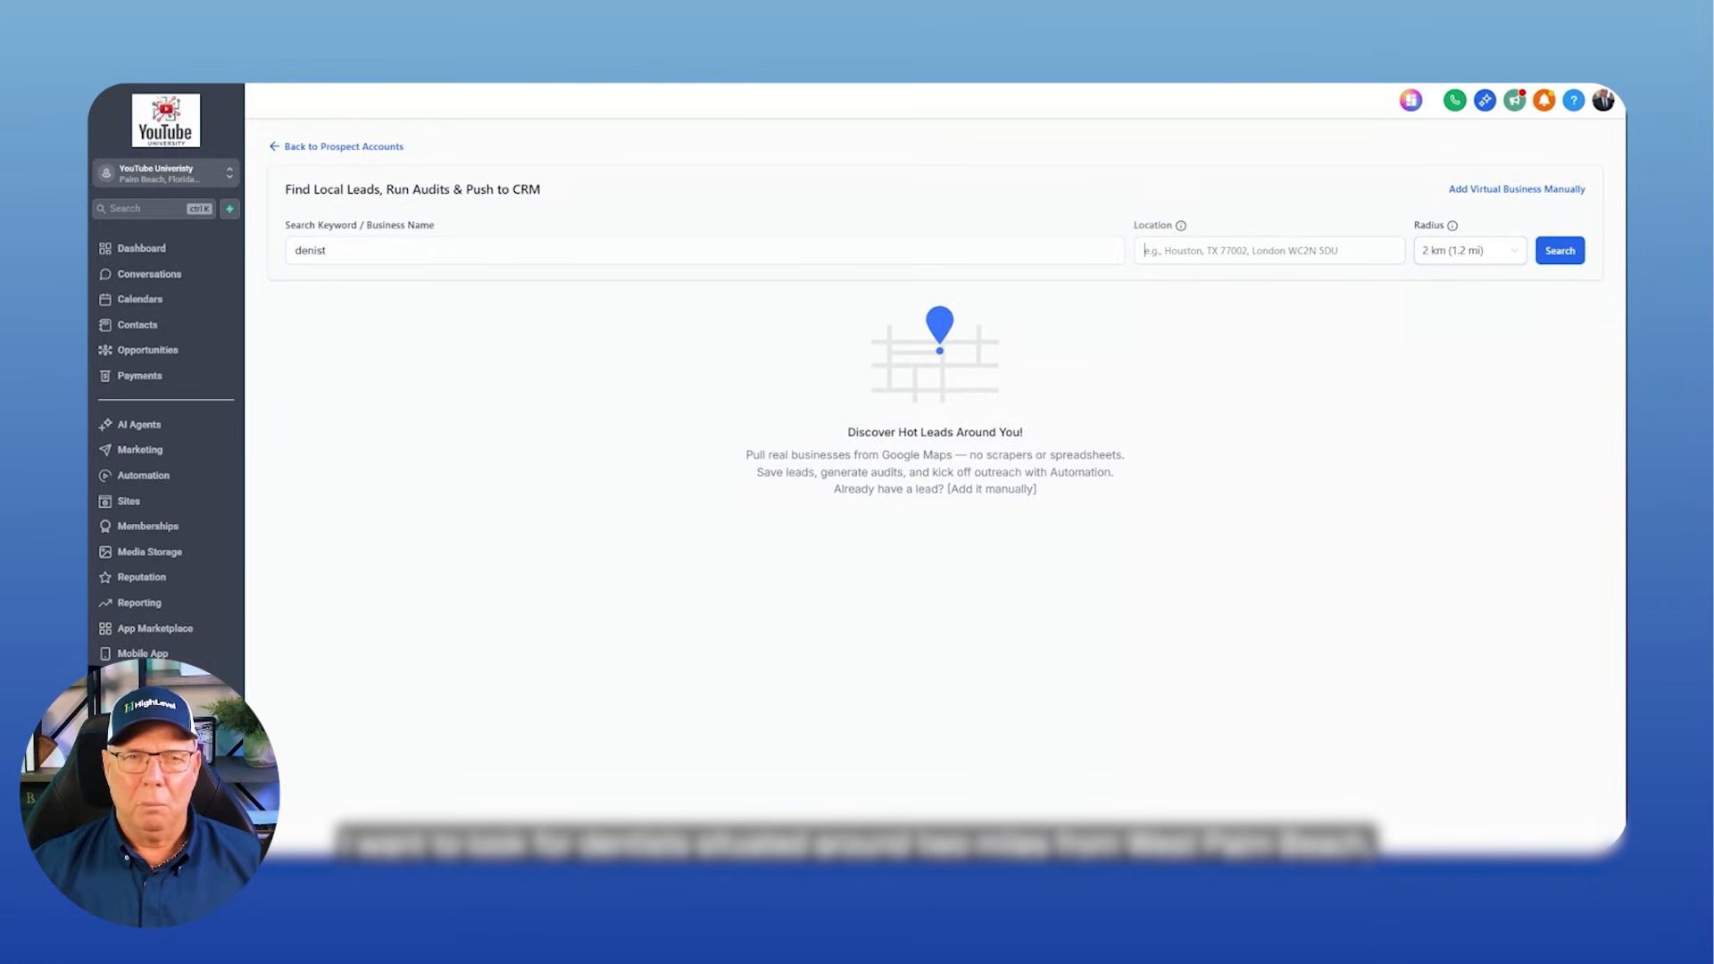
{"action": "type", "text": "west palm beach flori"}
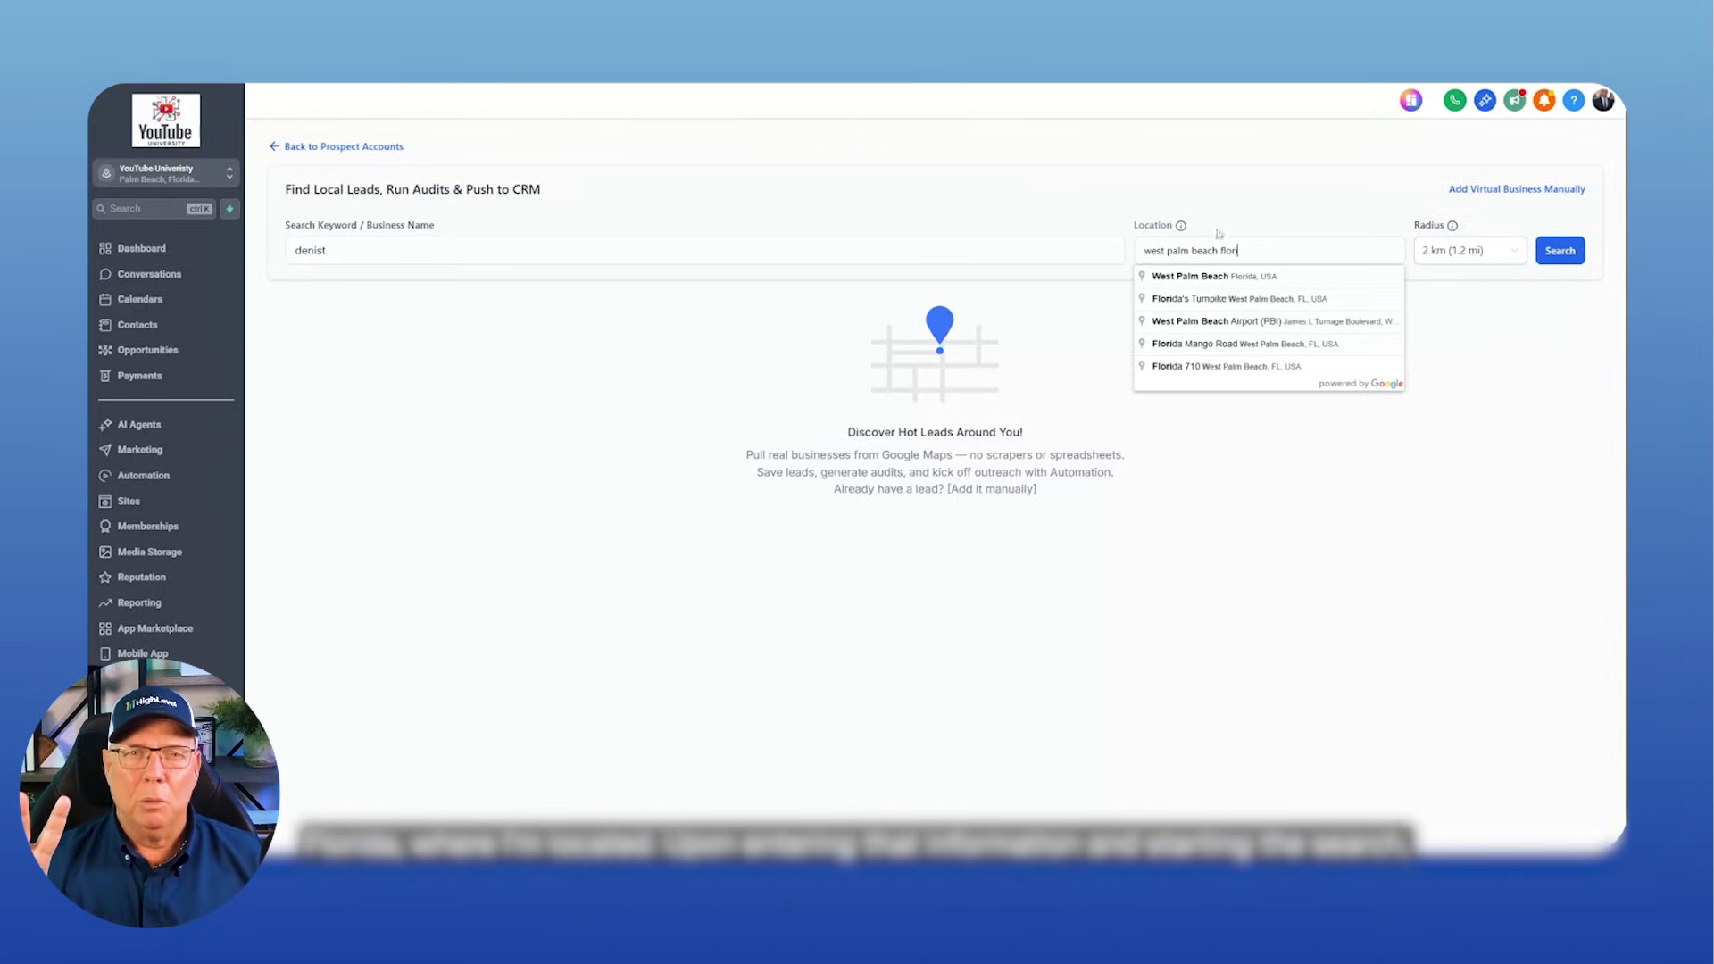
{"action": "left_click", "coordinate": [1189, 276]}
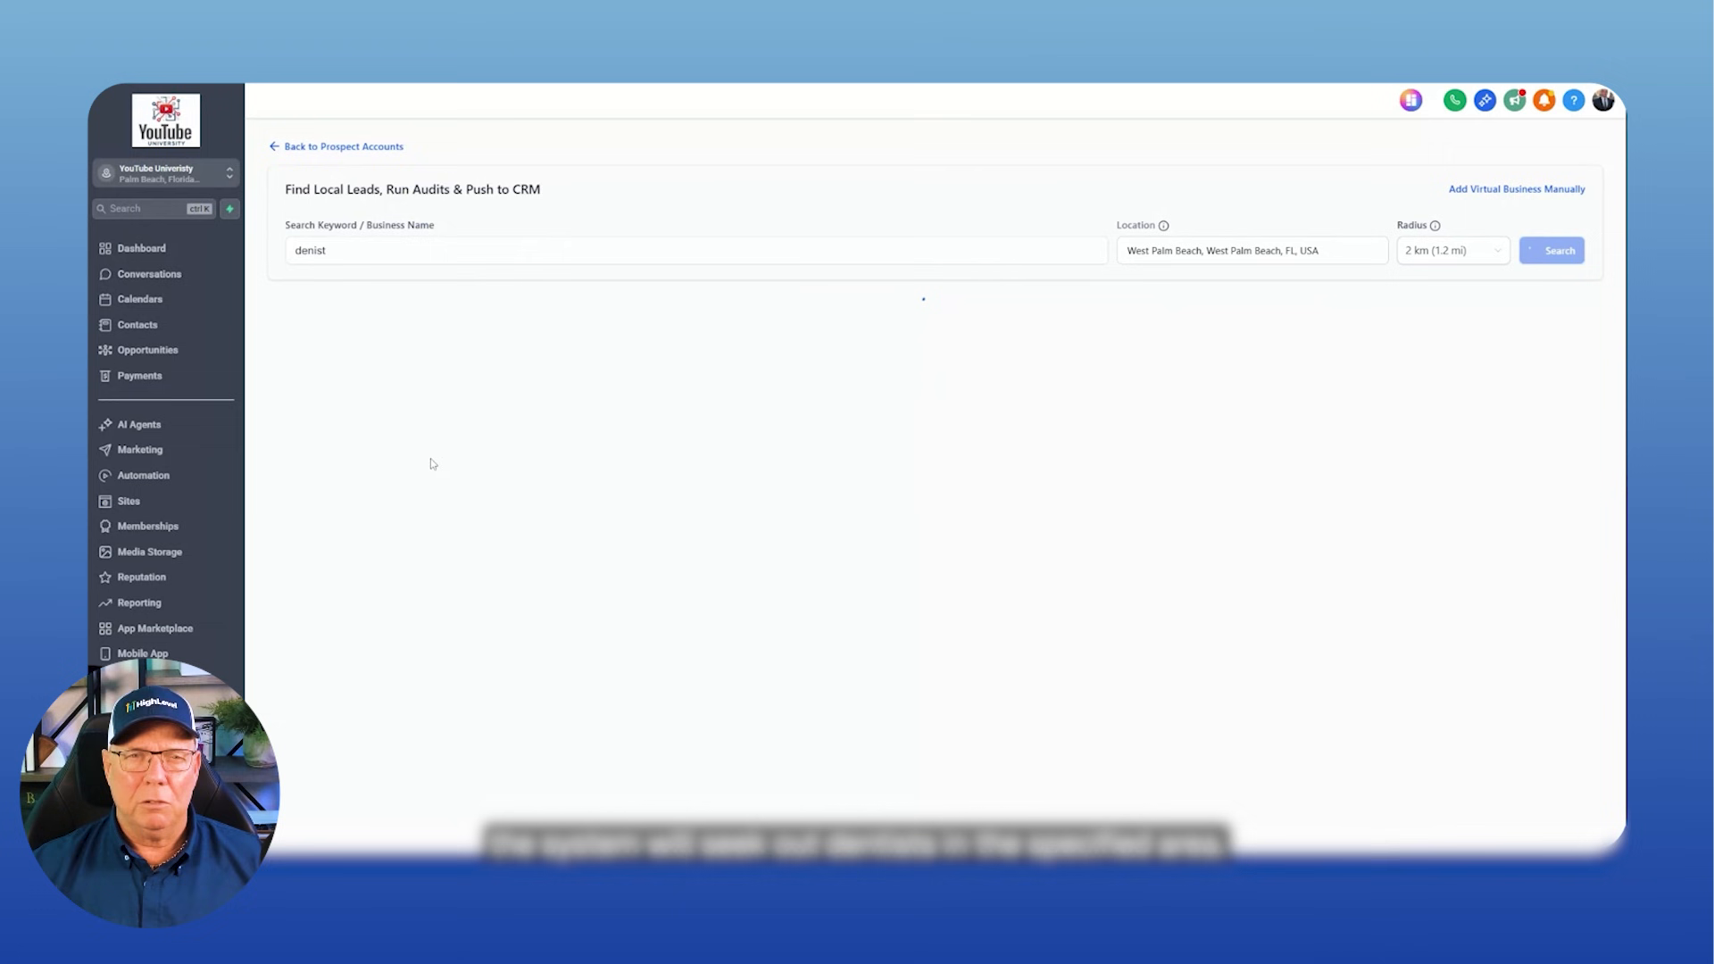
- Page through results pages 2 to 5 of the 60 dentist businesses
{"action": "left_click", "coordinate": [1549, 250]}
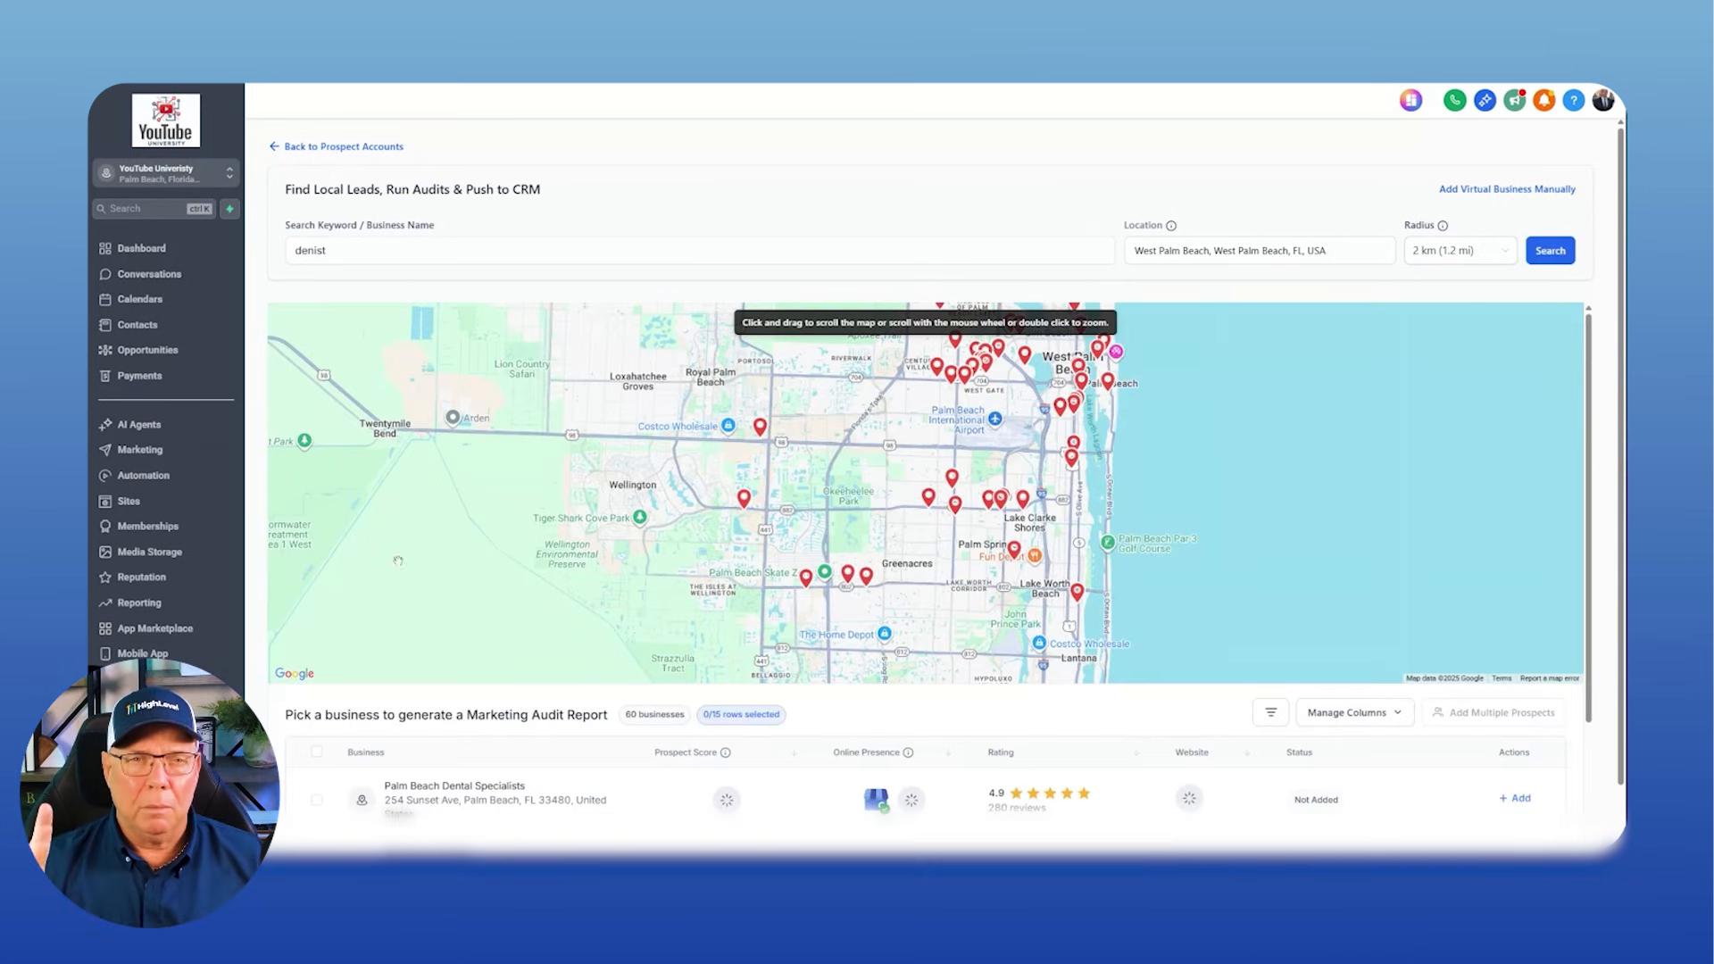
{"action": "scroll", "scroll_direction": "down", "scroll_amount": 3}
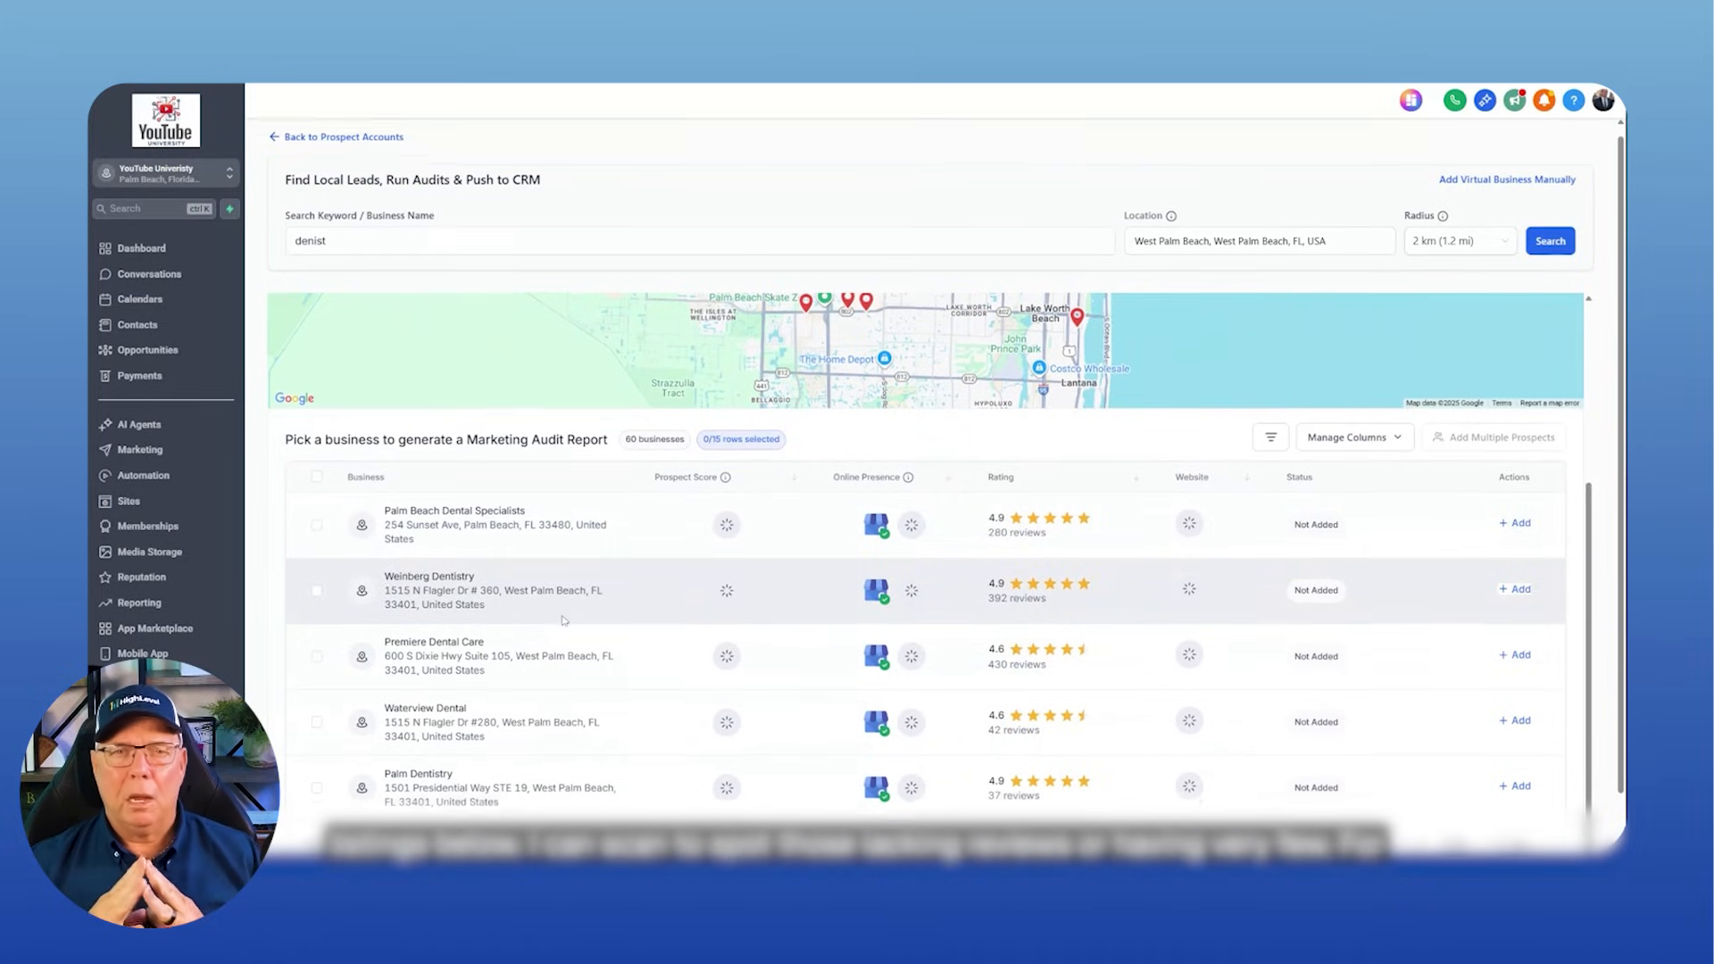
{"action": "left_click", "coordinate": [1237, 807]}
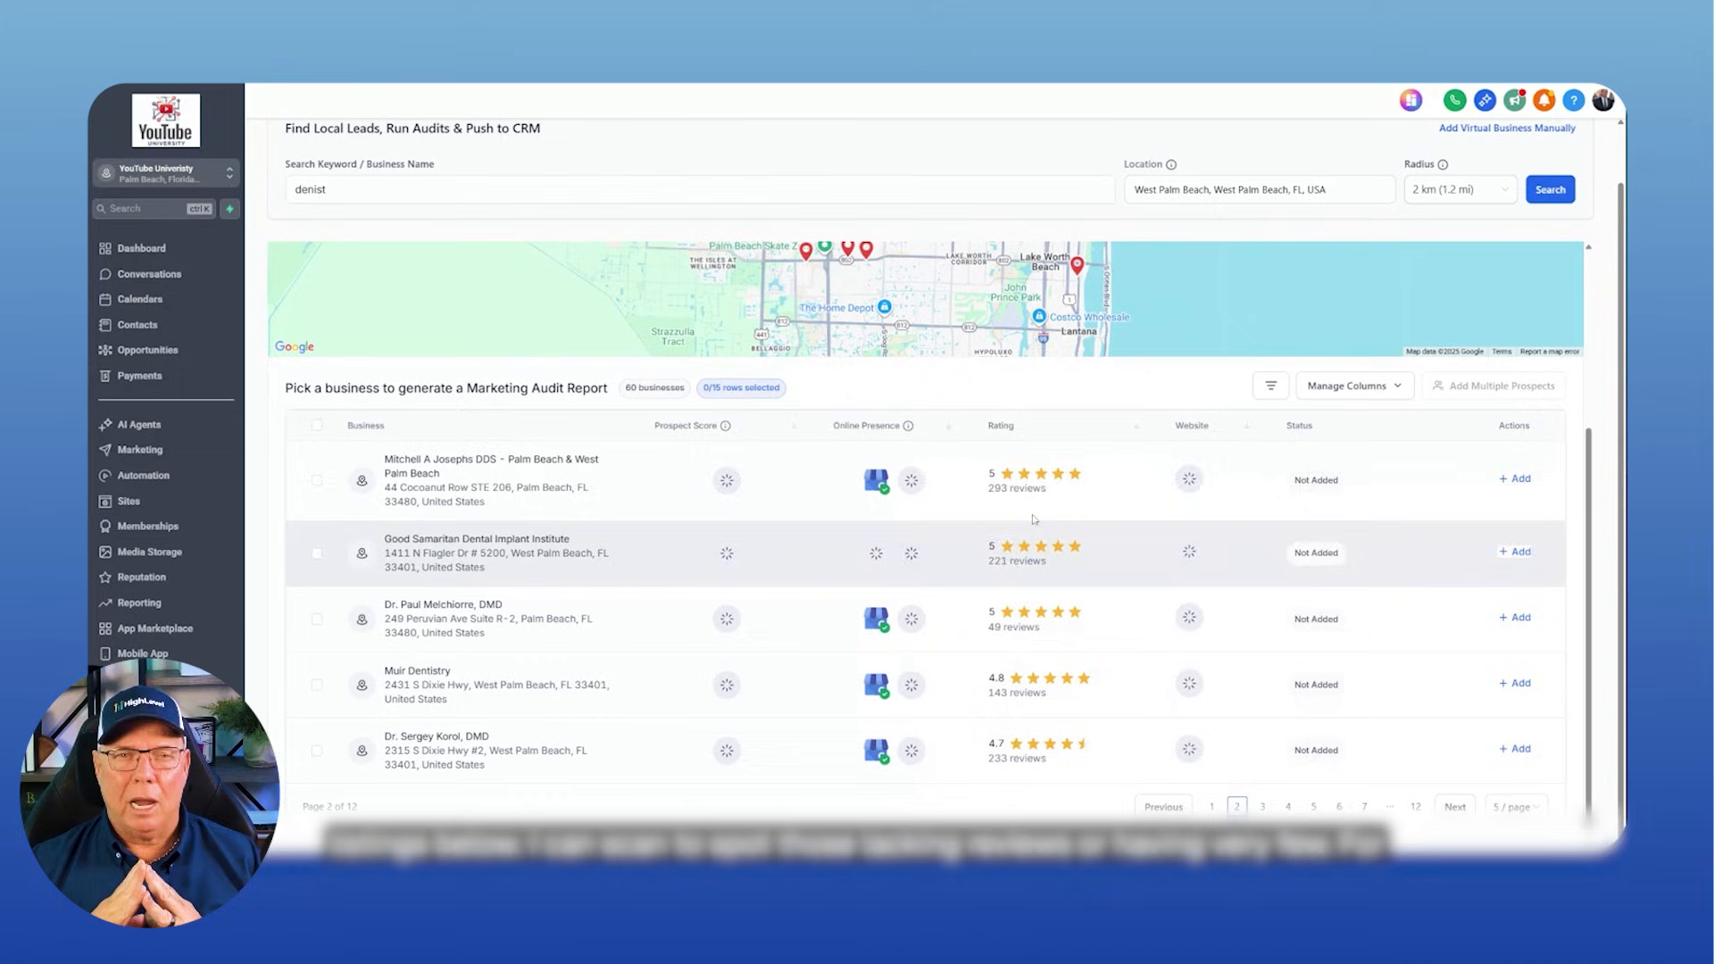
{"action": "left_click", "coordinate": [1262, 792]}
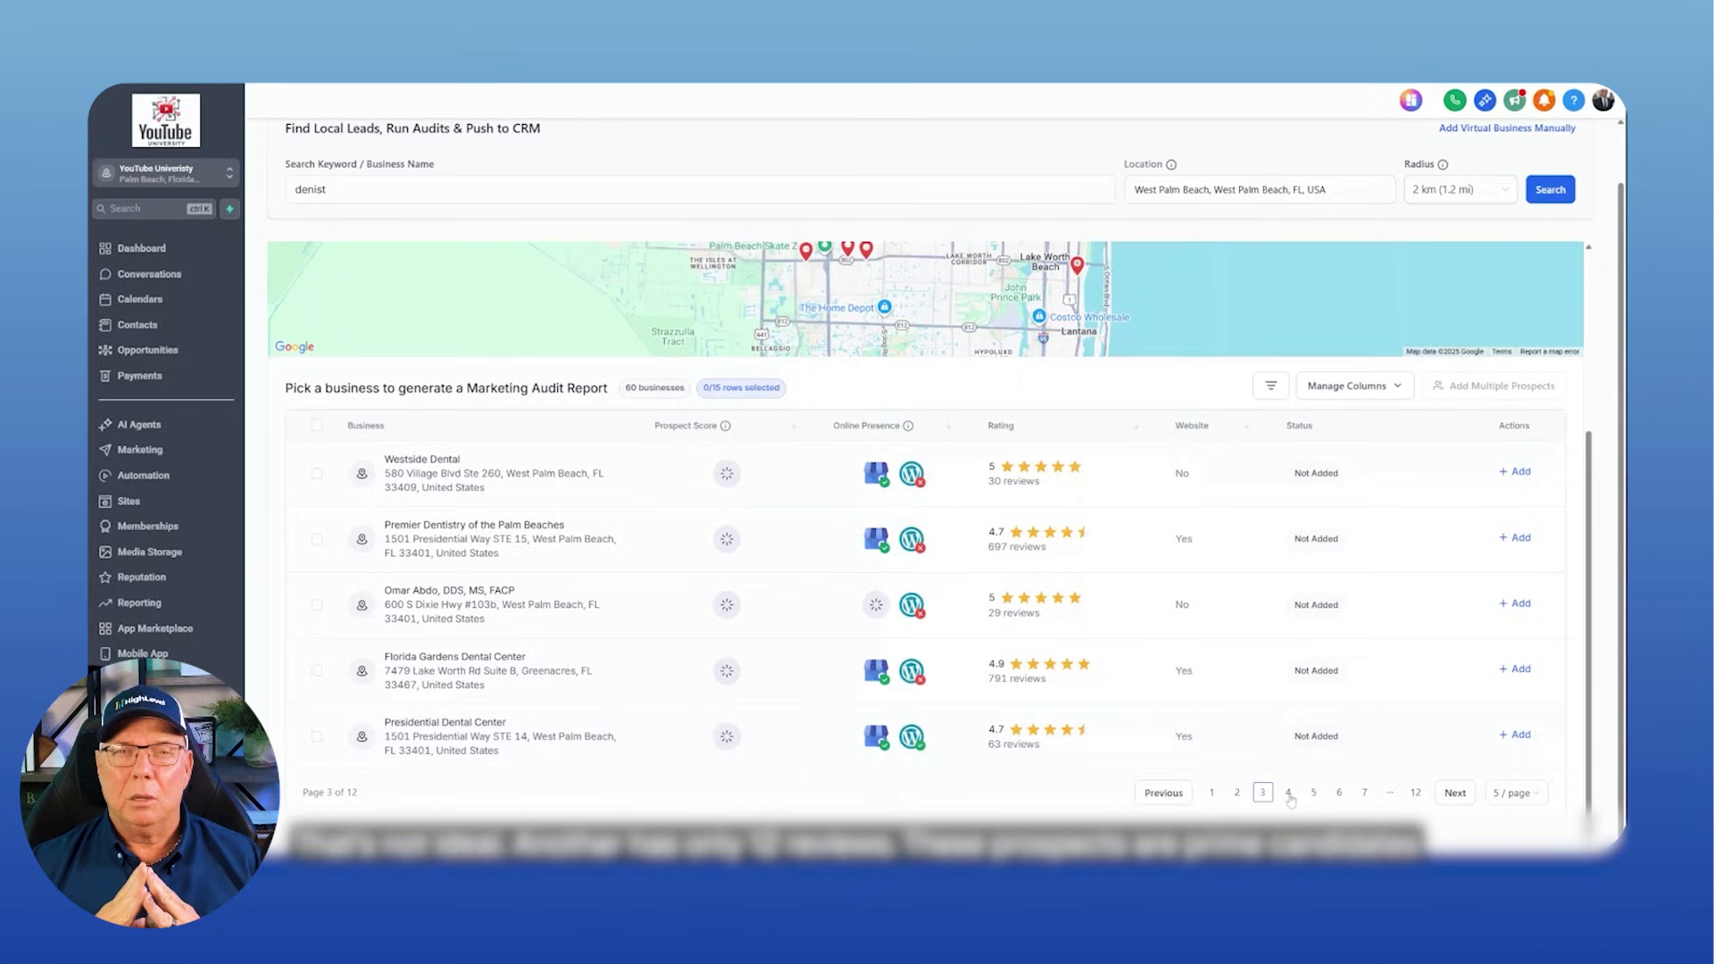
{"action": "left_click", "coordinate": [1288, 793]}
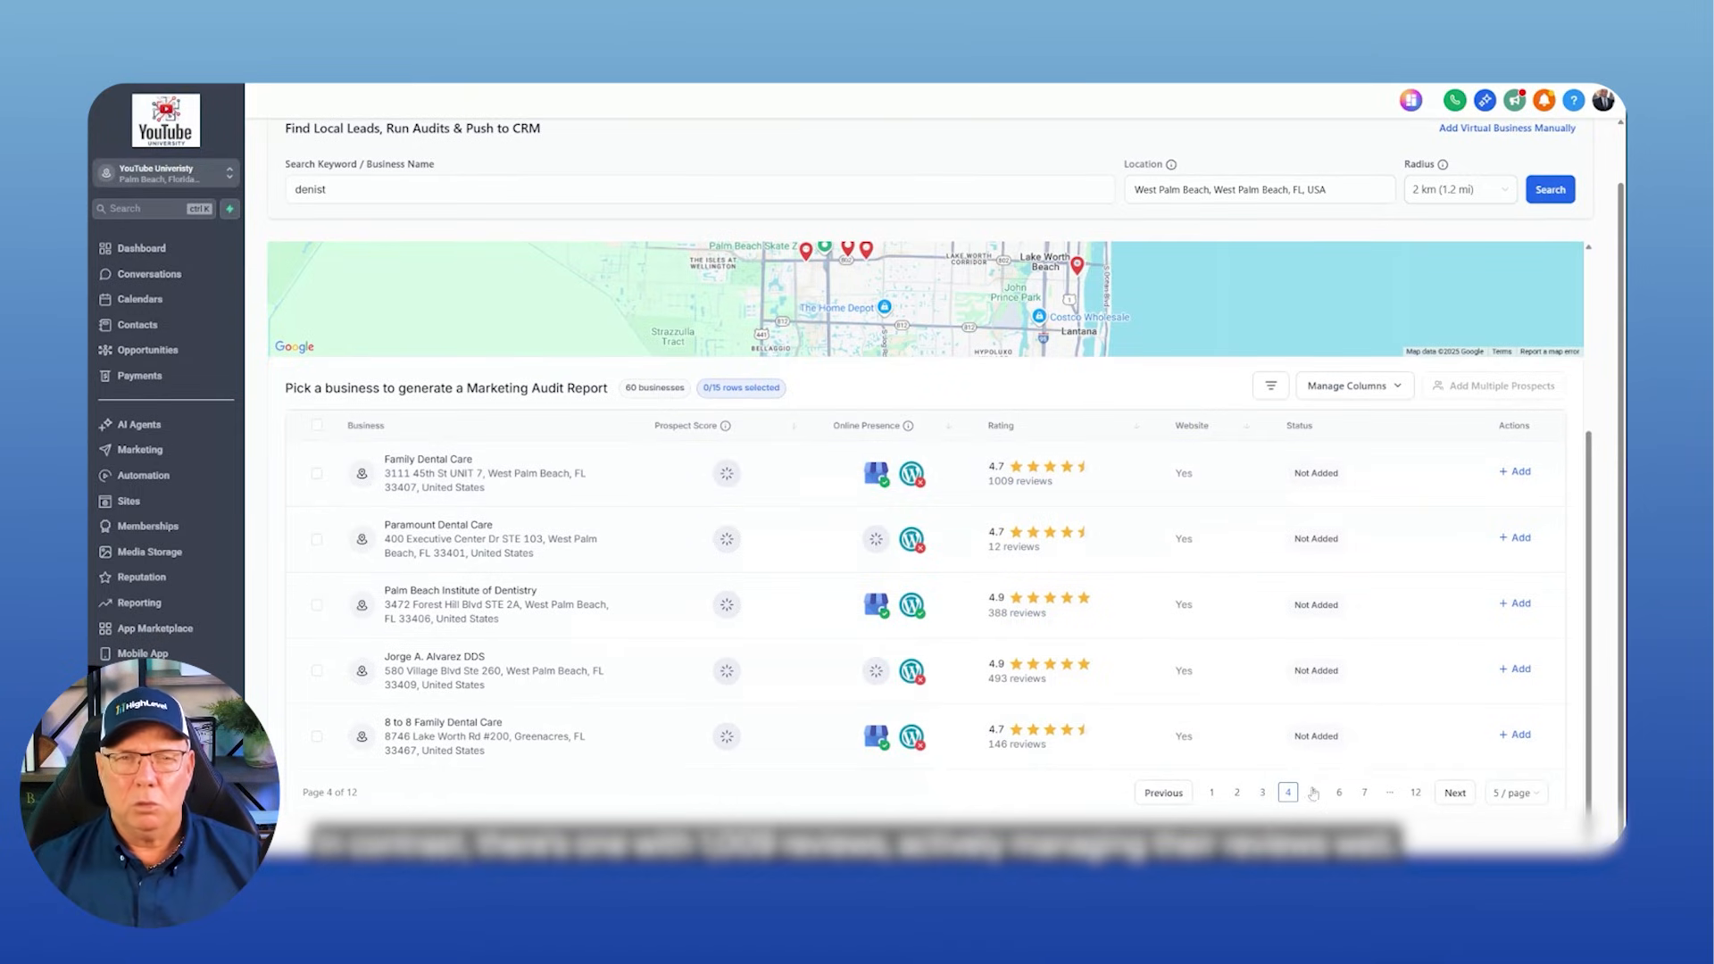
{"action": "left_click", "coordinate": [1314, 793]}
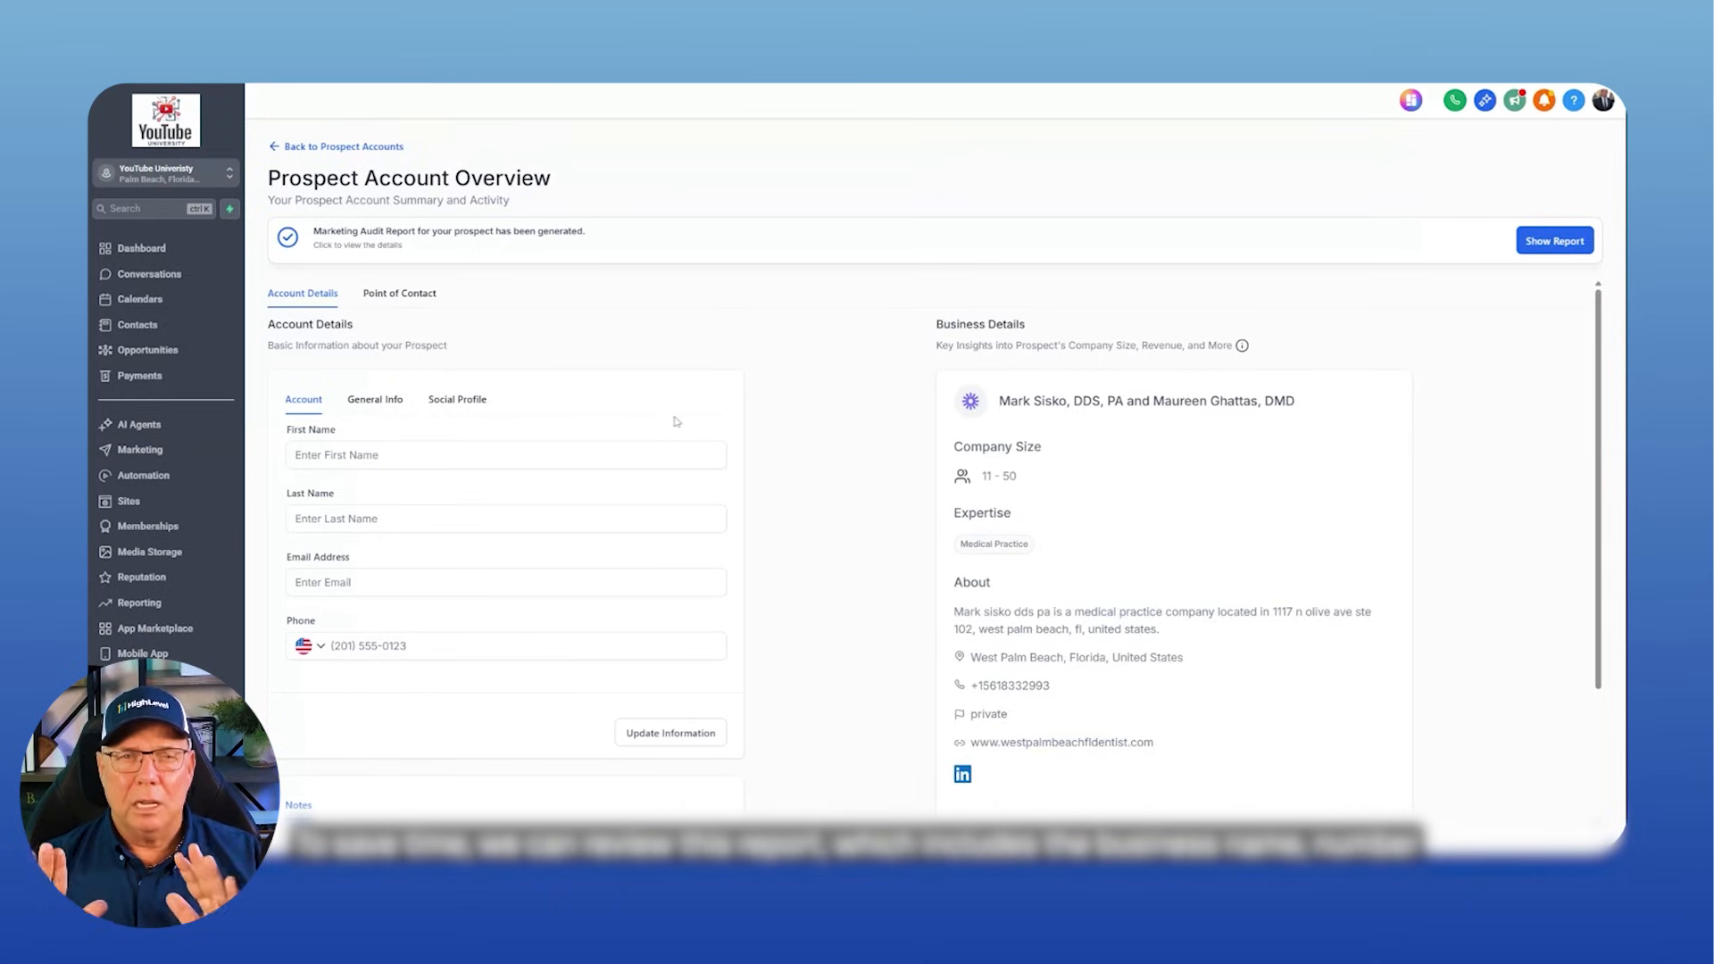
{"action": "scroll", "scroll_direction": "down", "scroll_amount": 3}
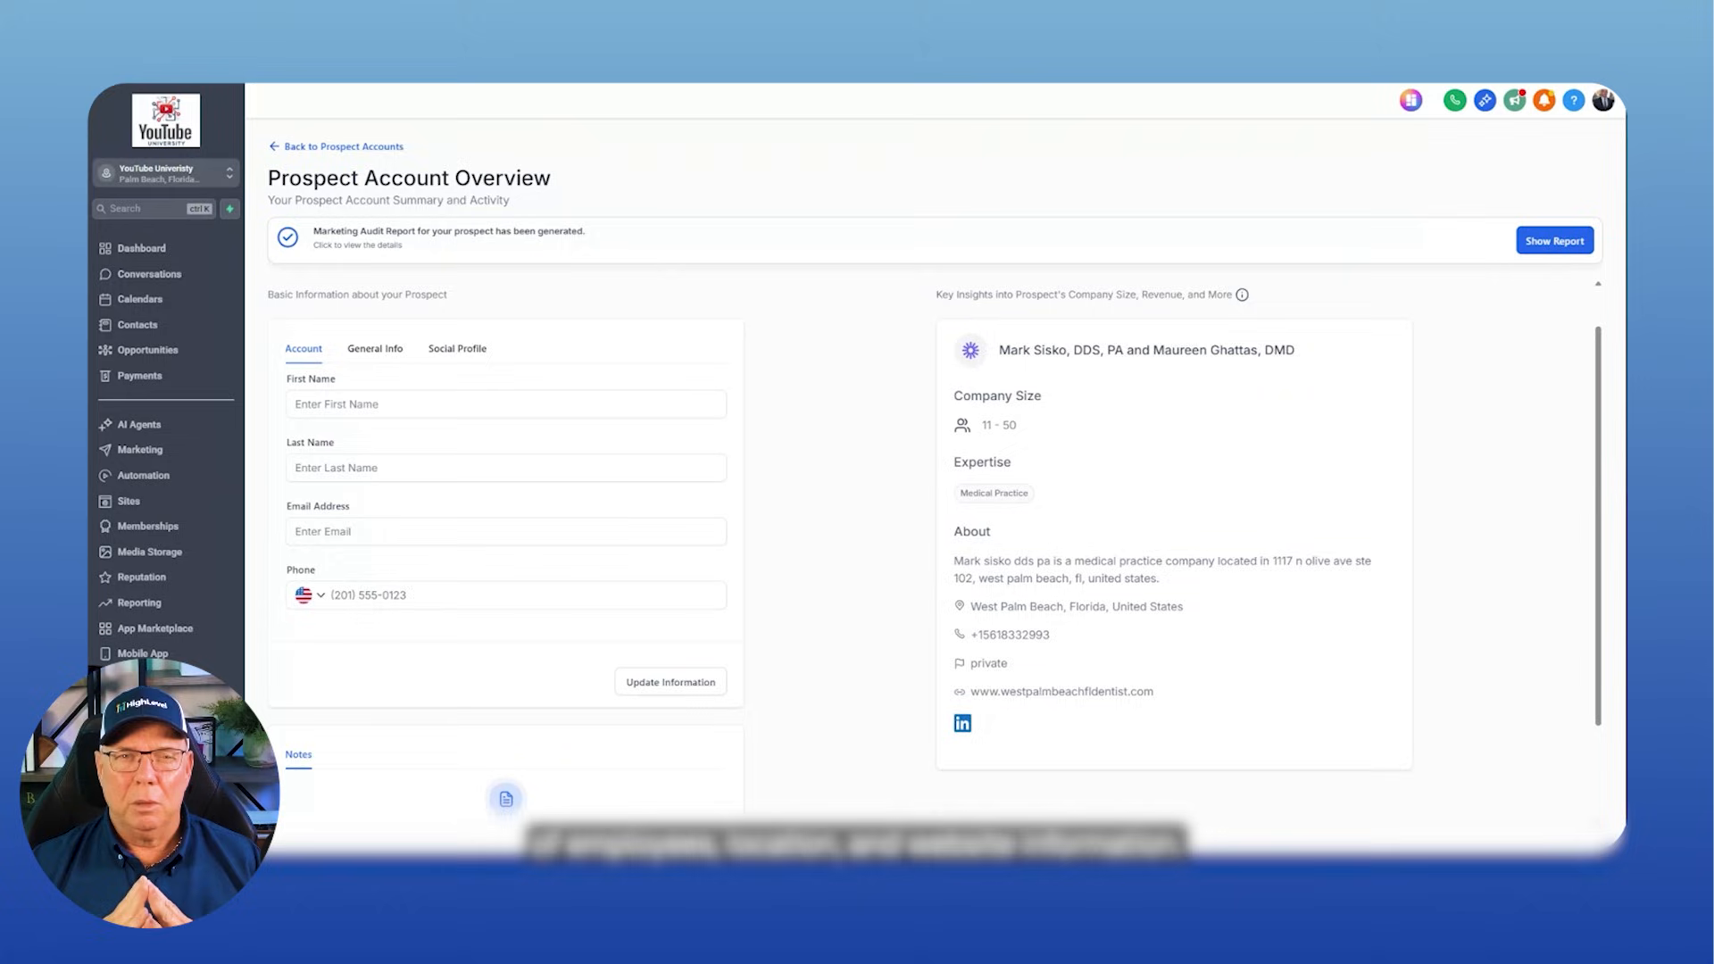
{"action": "scroll", "scroll_direction": "down", "scroll_amount": 3}
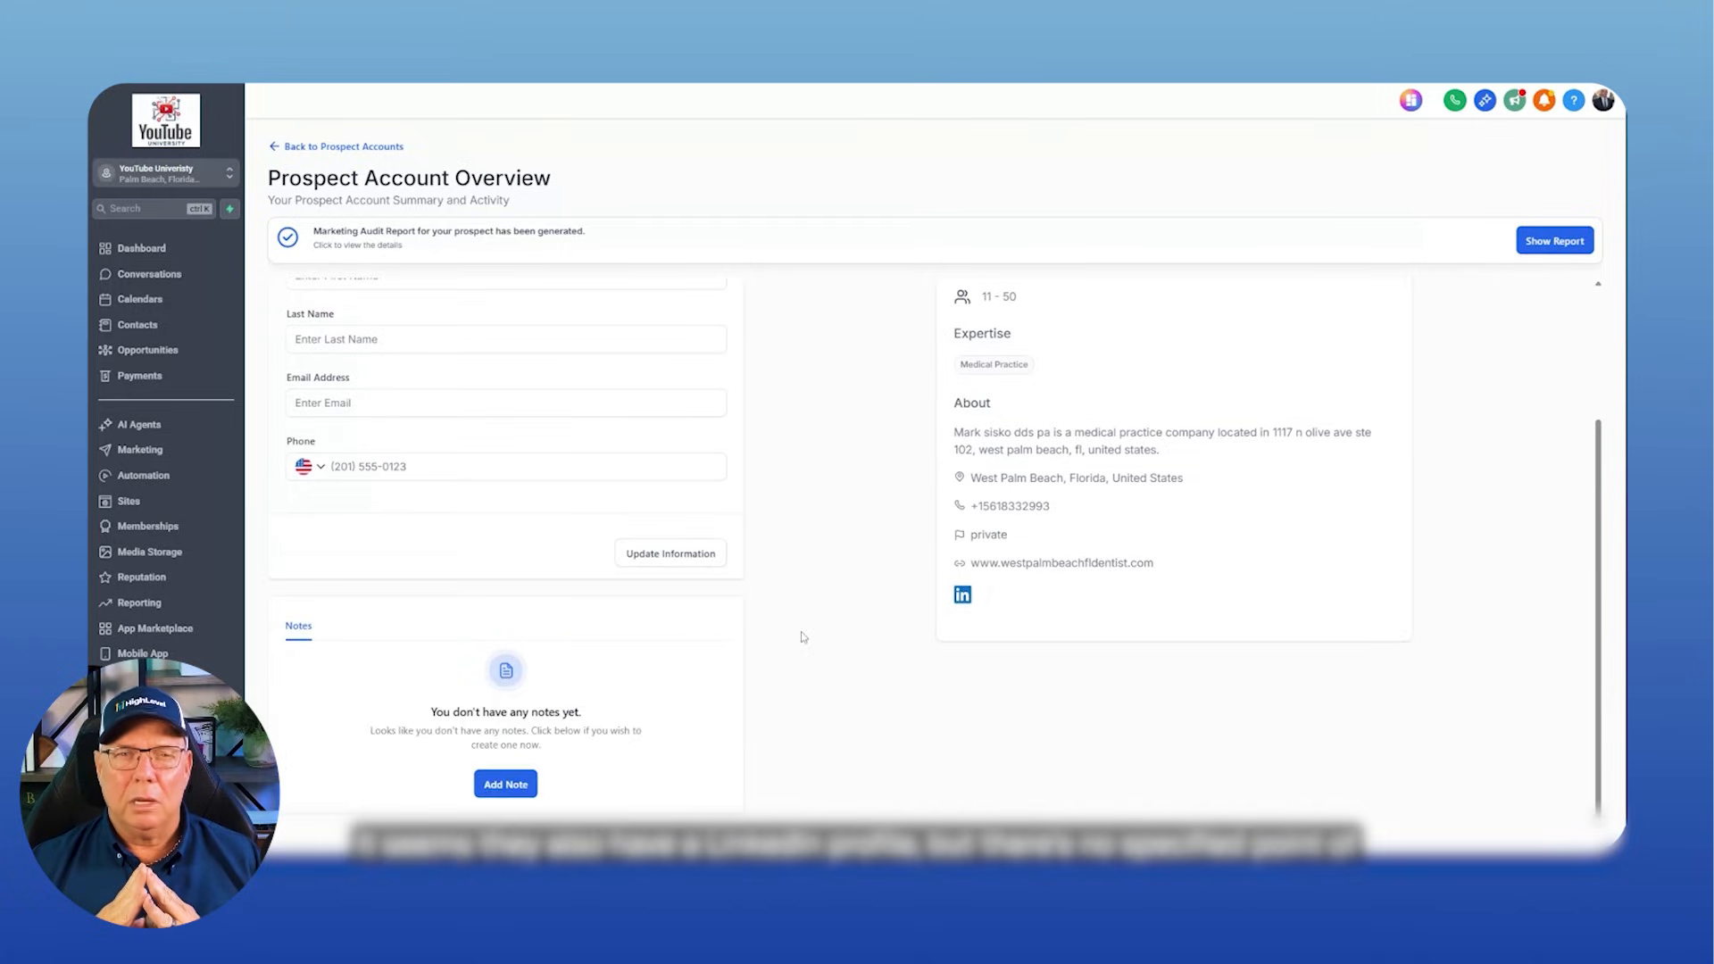
{"action": "left_click", "coordinate": [399, 292]}
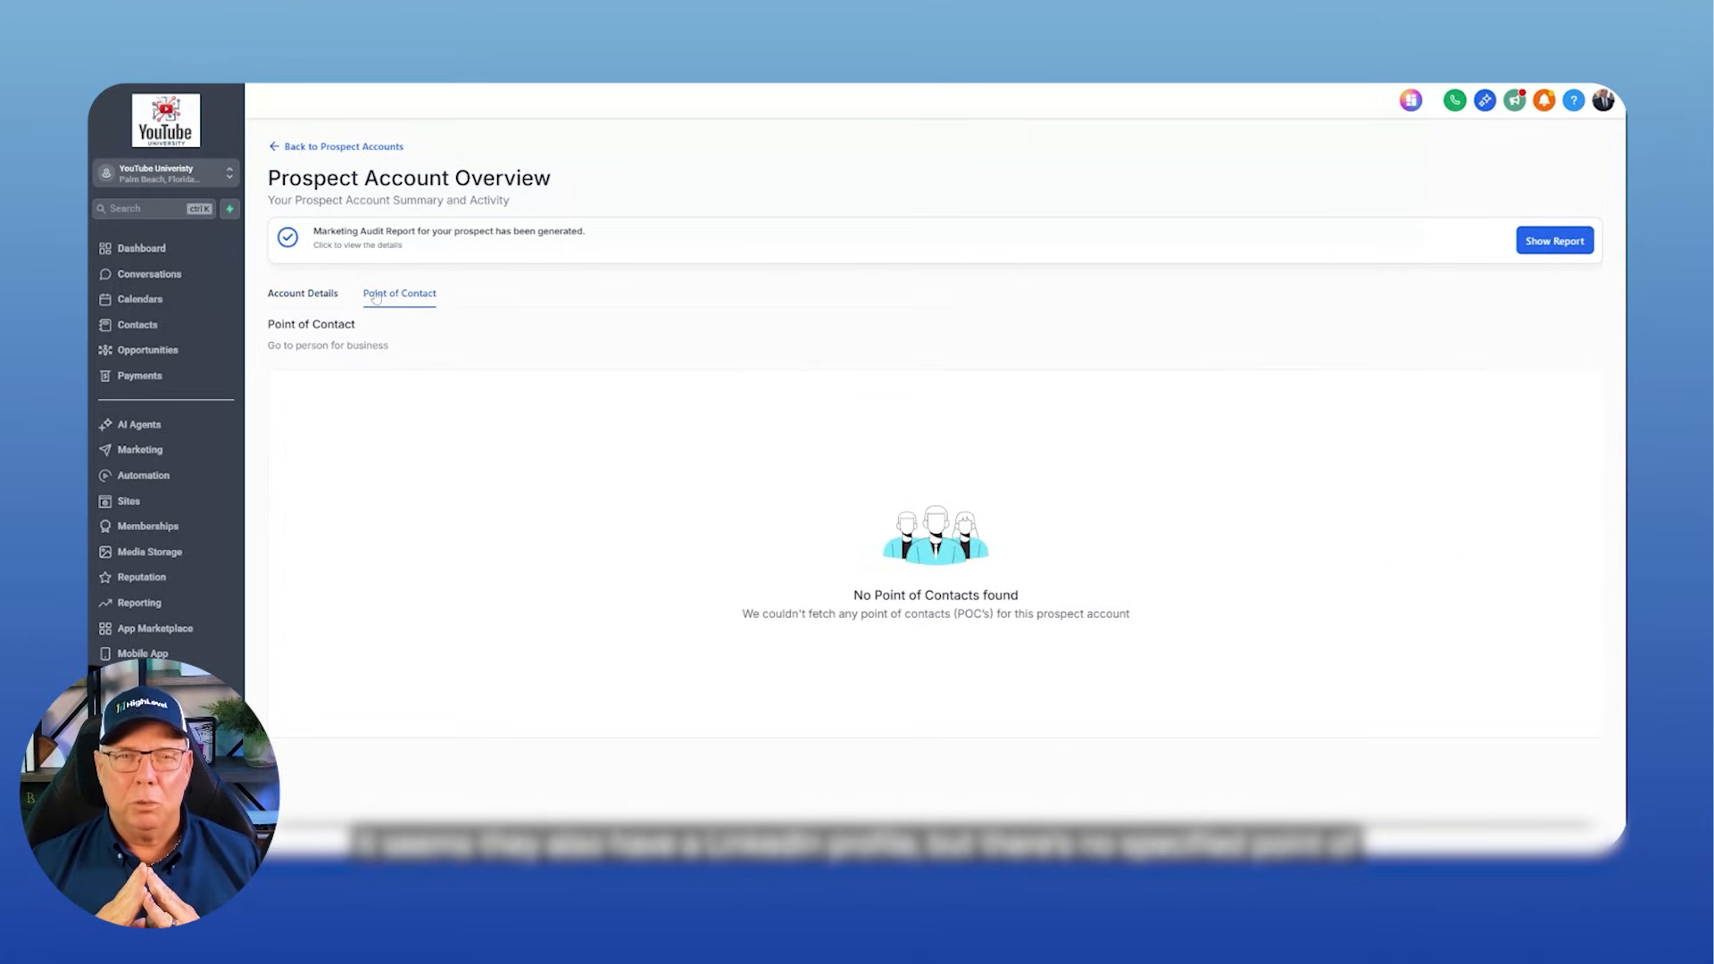
{"action": "left_click", "coordinate": [1553, 240]}
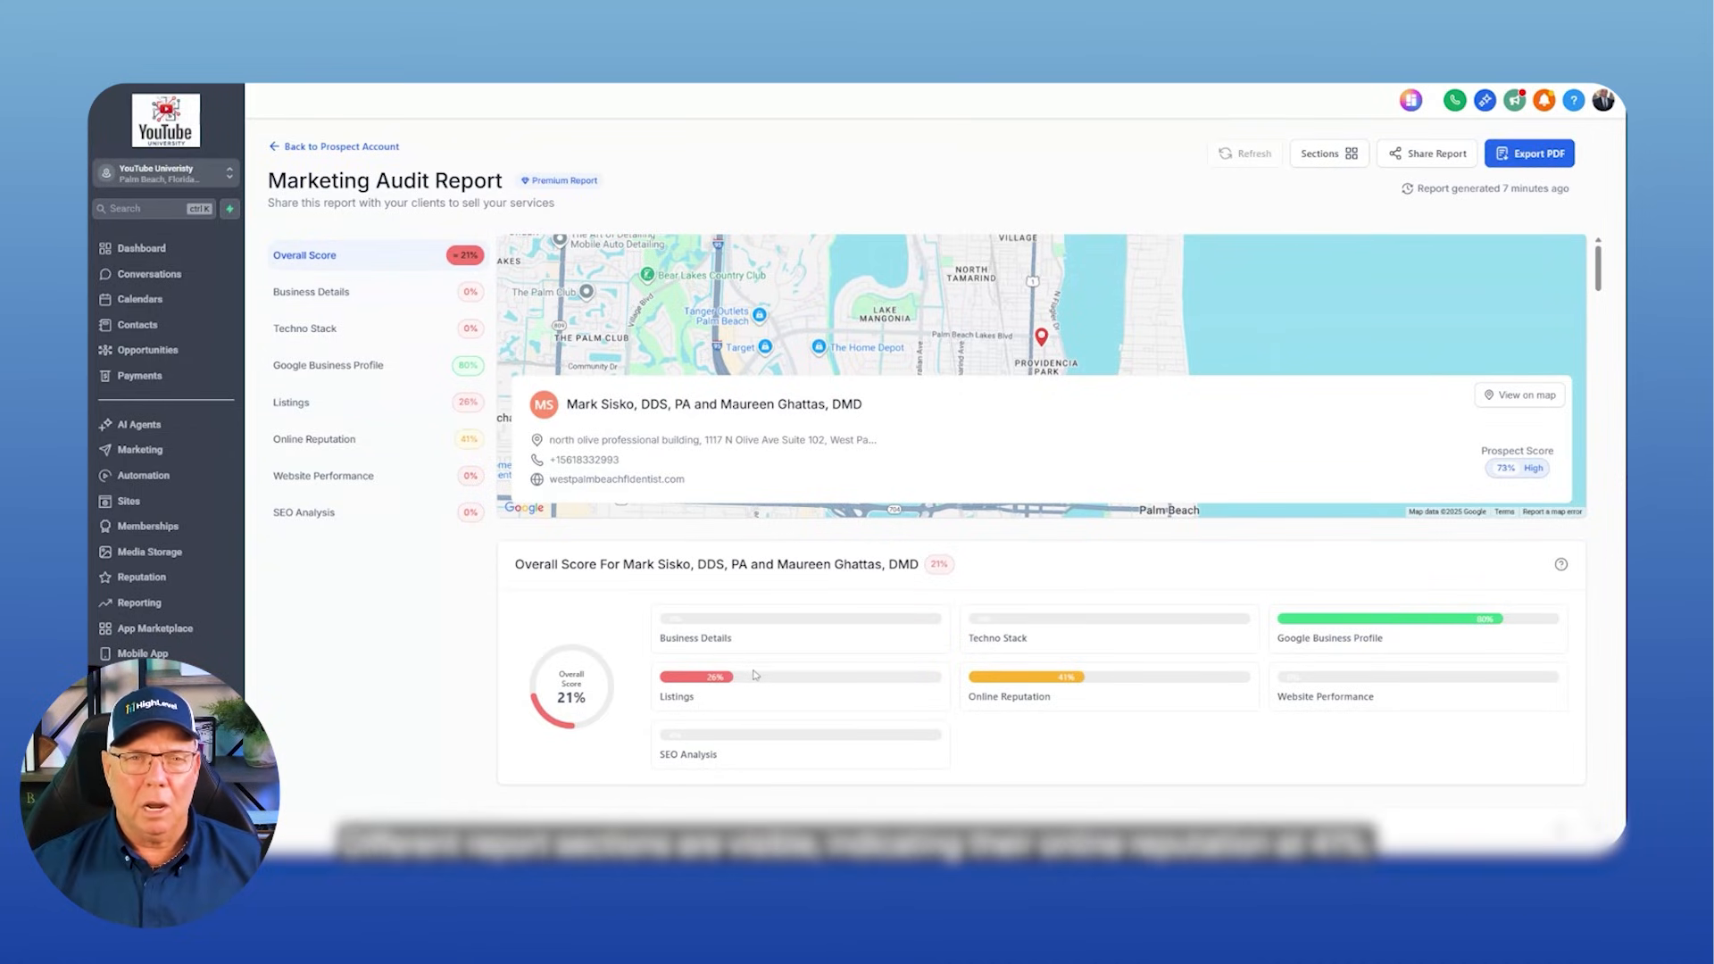
- Review the audit's Overall Score, Techno Stack, Google Business Profile and 26% Listings accuracy
{"action": "scroll", "scroll_direction": "down", "scroll_amount": 3}
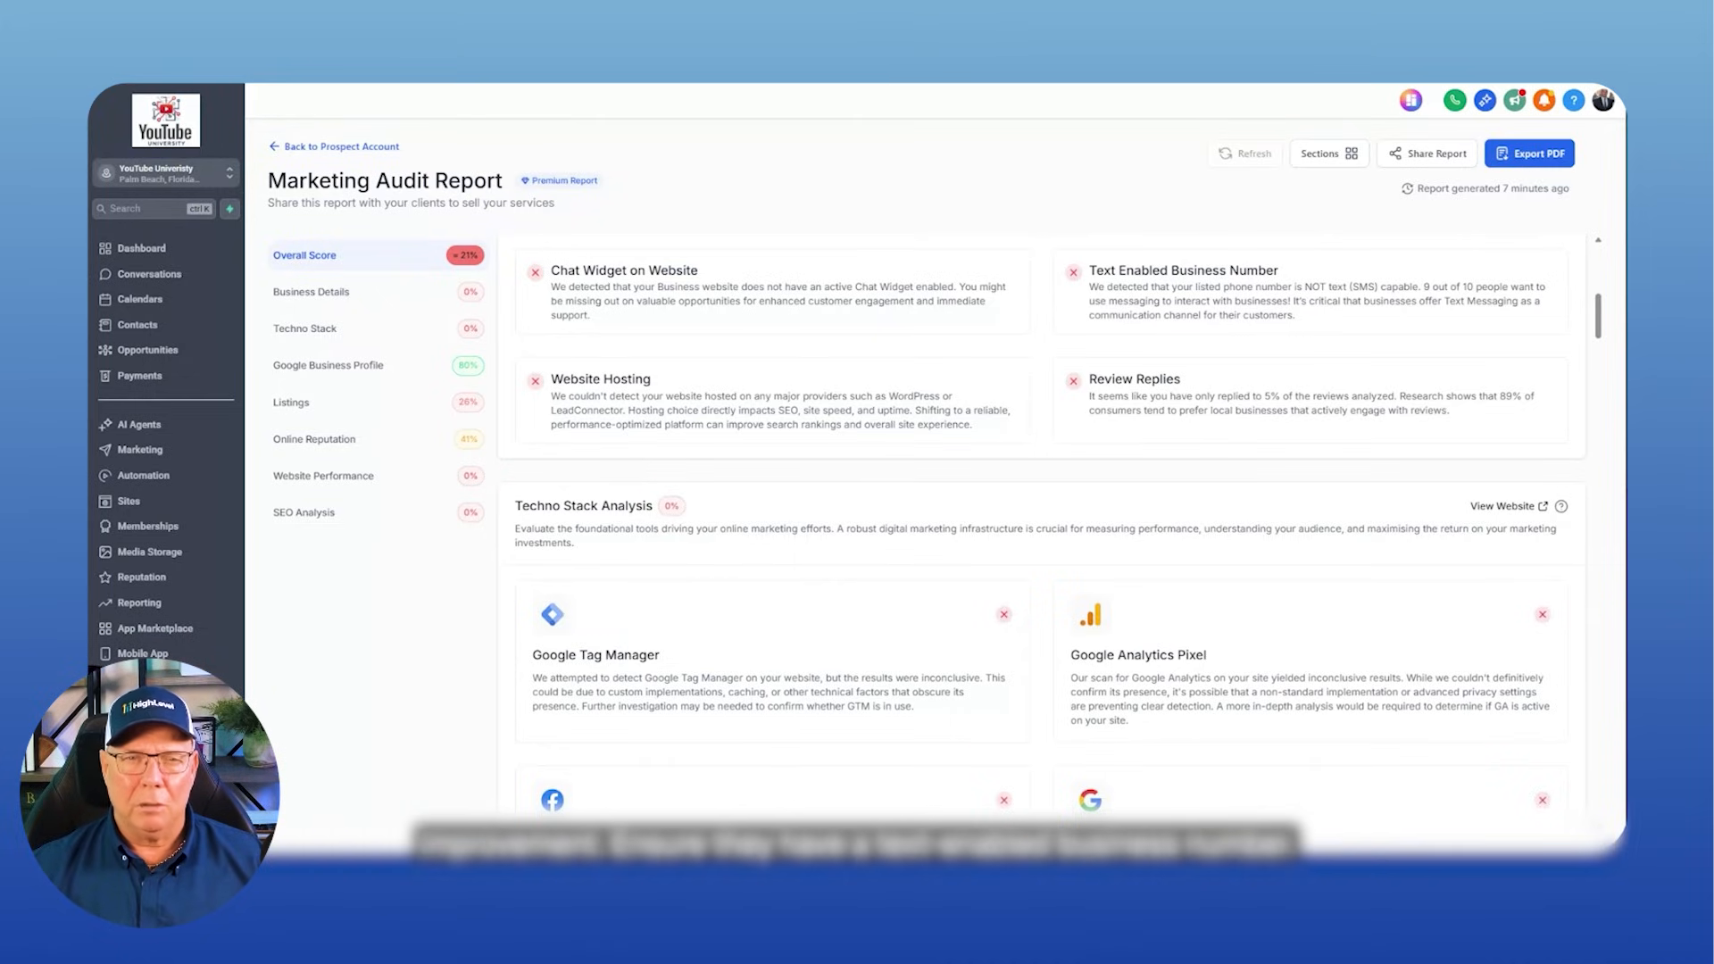
{"action": "scroll", "scroll_direction": "down", "scroll_amount": 3}
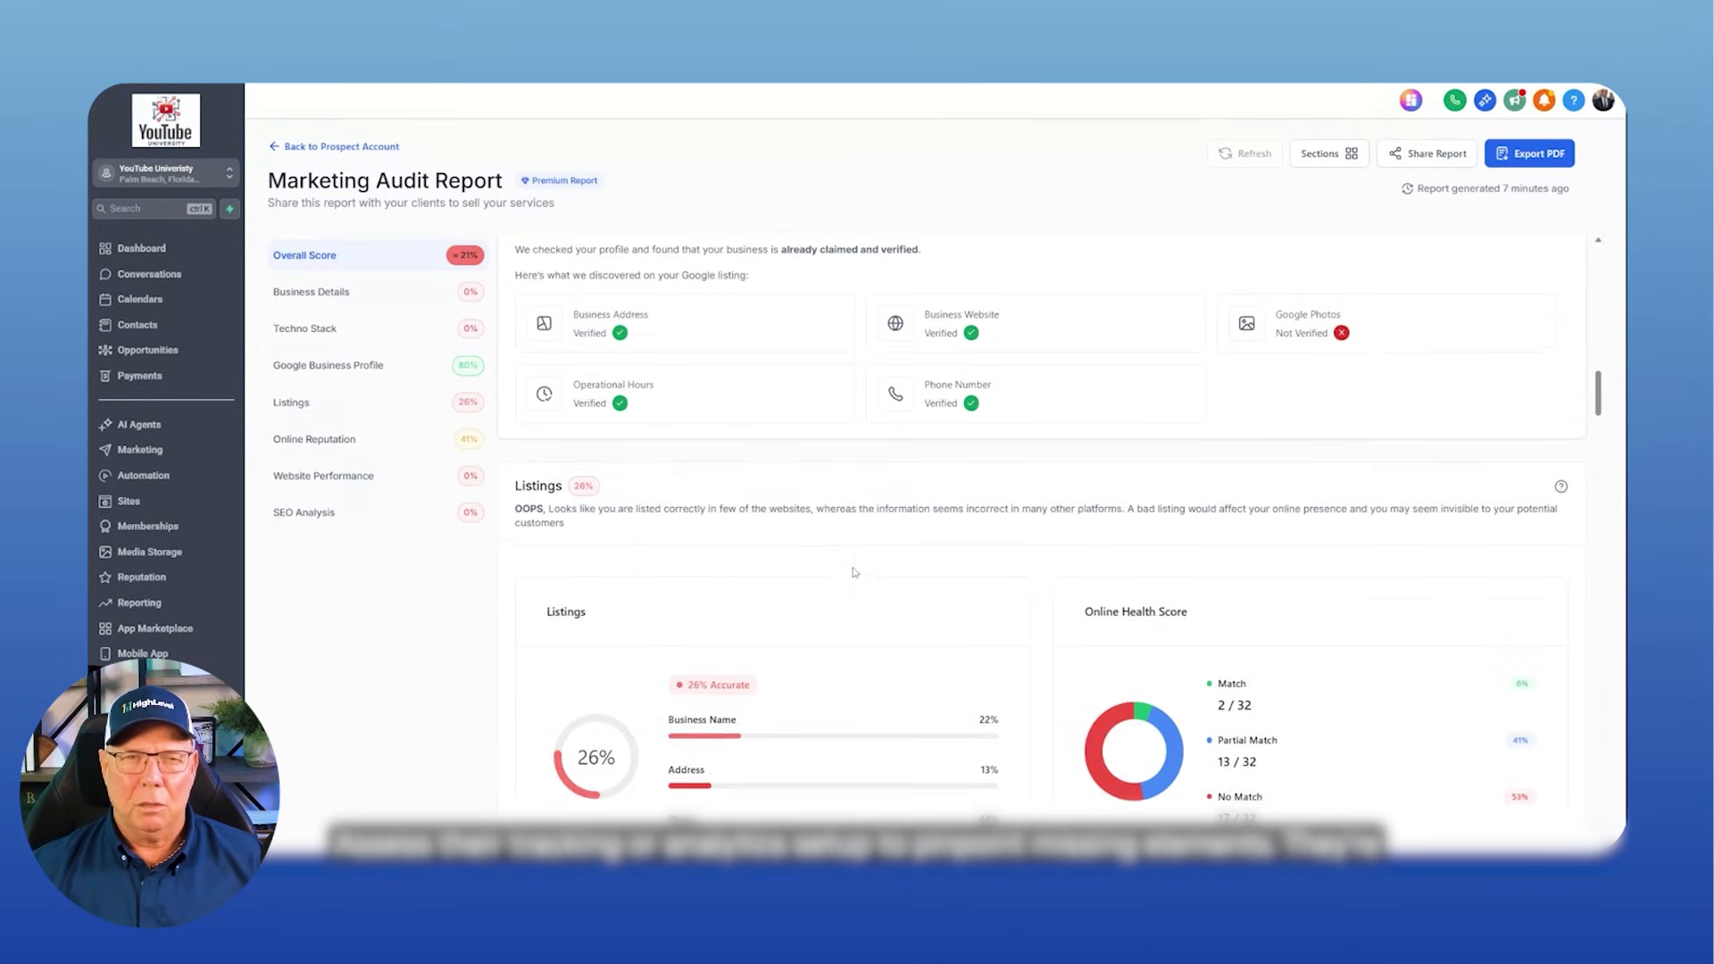
{"action": "scroll", "scroll_direction": "down", "scroll_amount": 3}
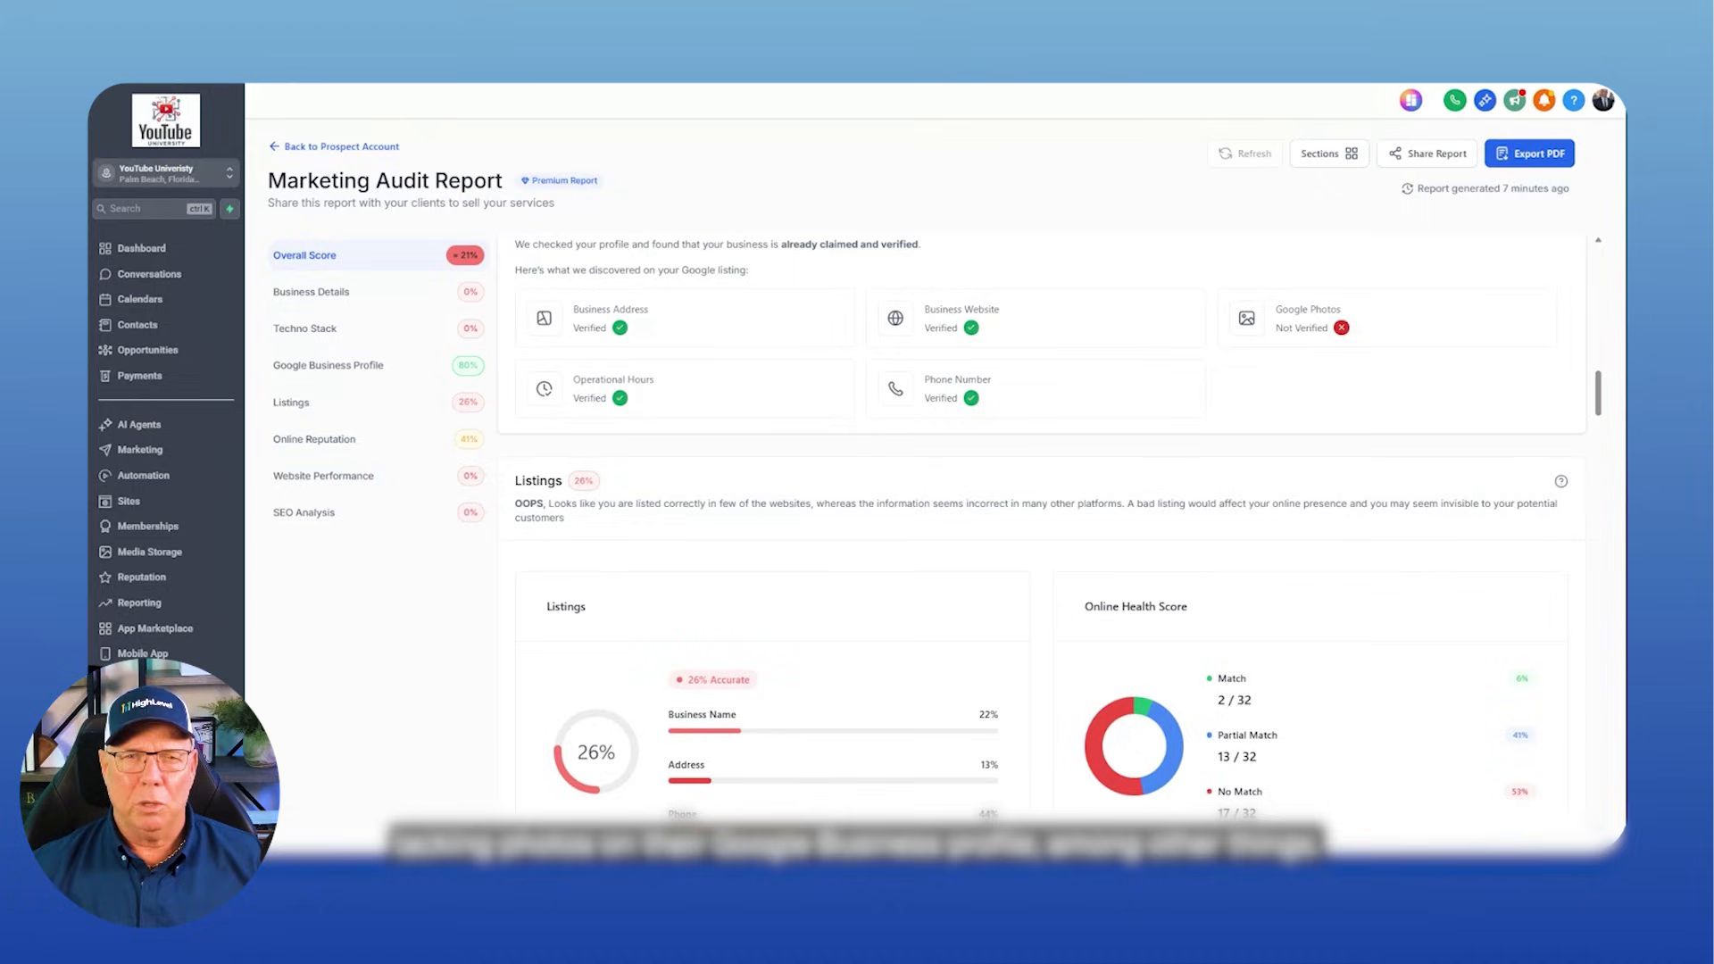
{"action": "scroll", "scroll_direction": "down", "scroll_amount": 3}
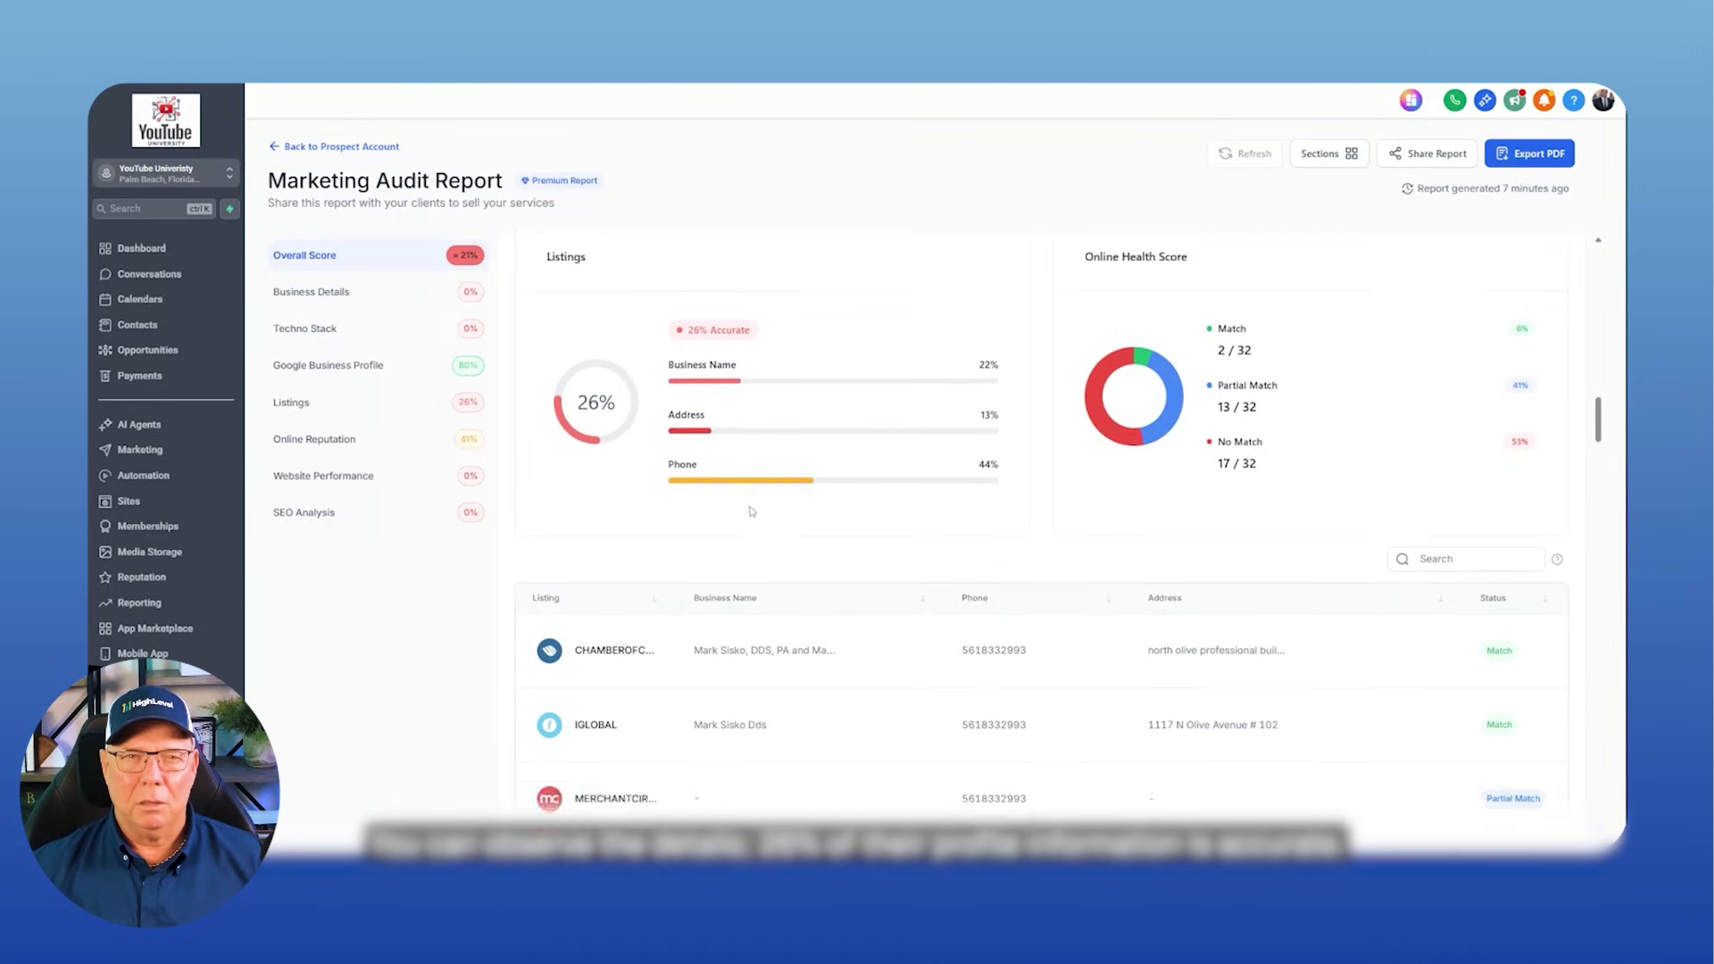
- Review Online Reputation (41%, four negative reviews), Website Performance and Local Rank Tracker competitors
{"action": "scroll", "scroll_direction": "down", "scroll_amount": 3}
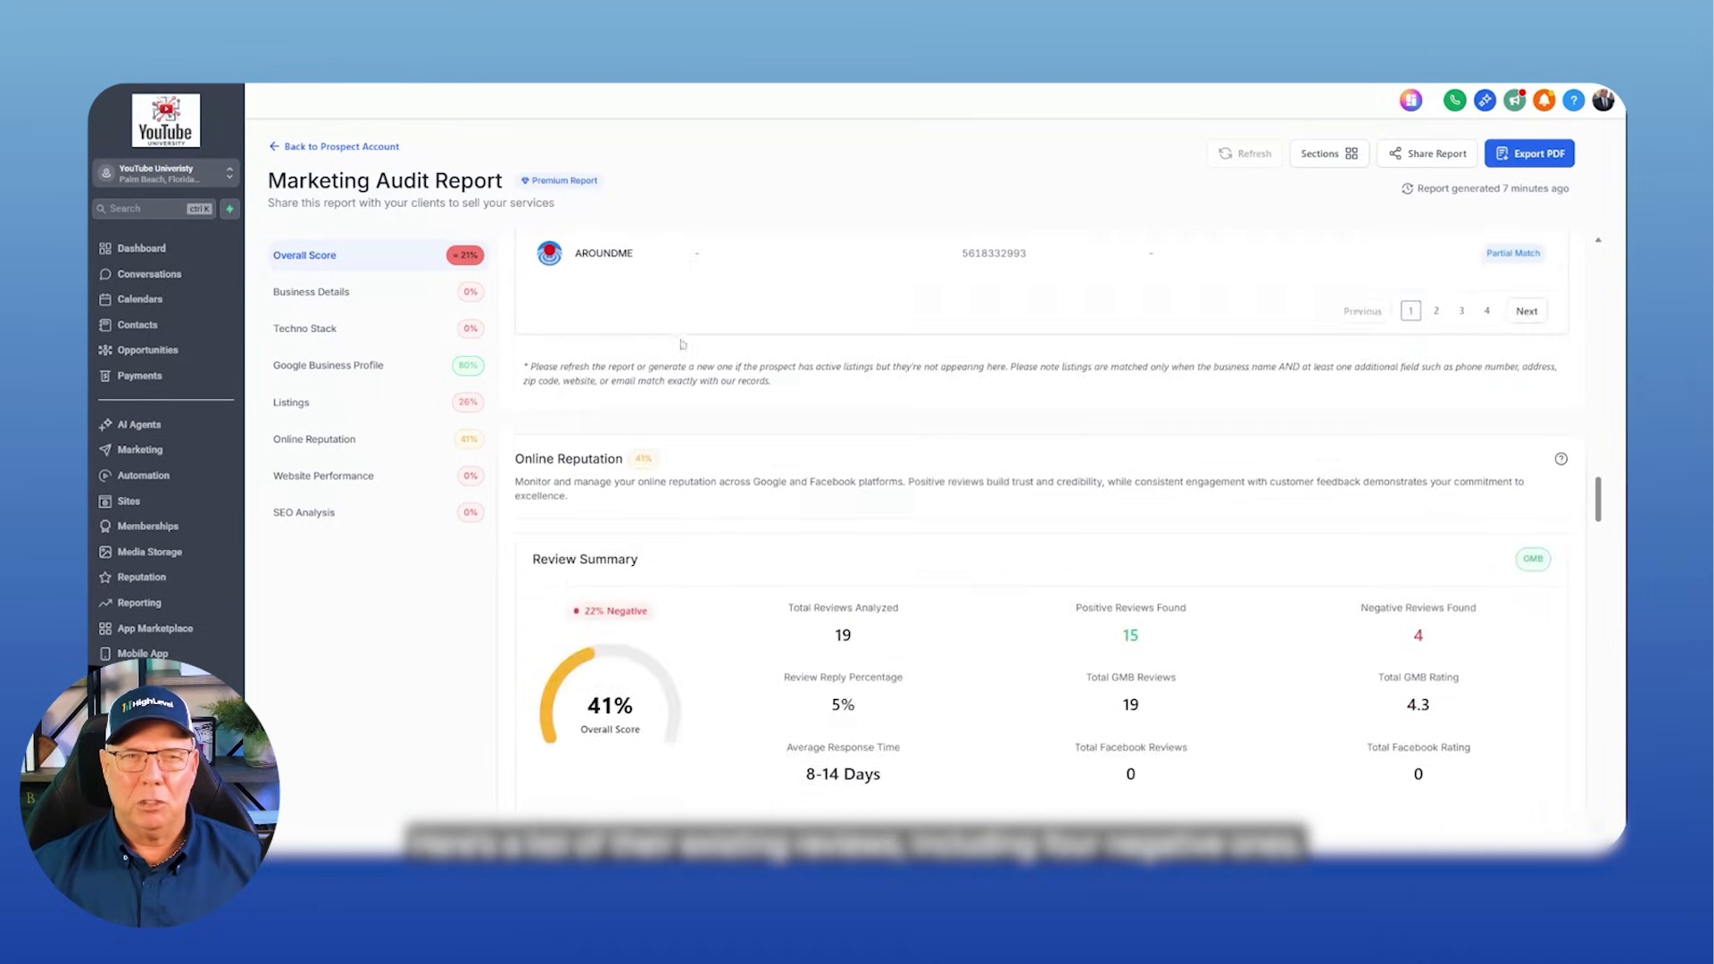
{"action": "scroll", "scroll_direction": "down", "scroll_amount": 3}
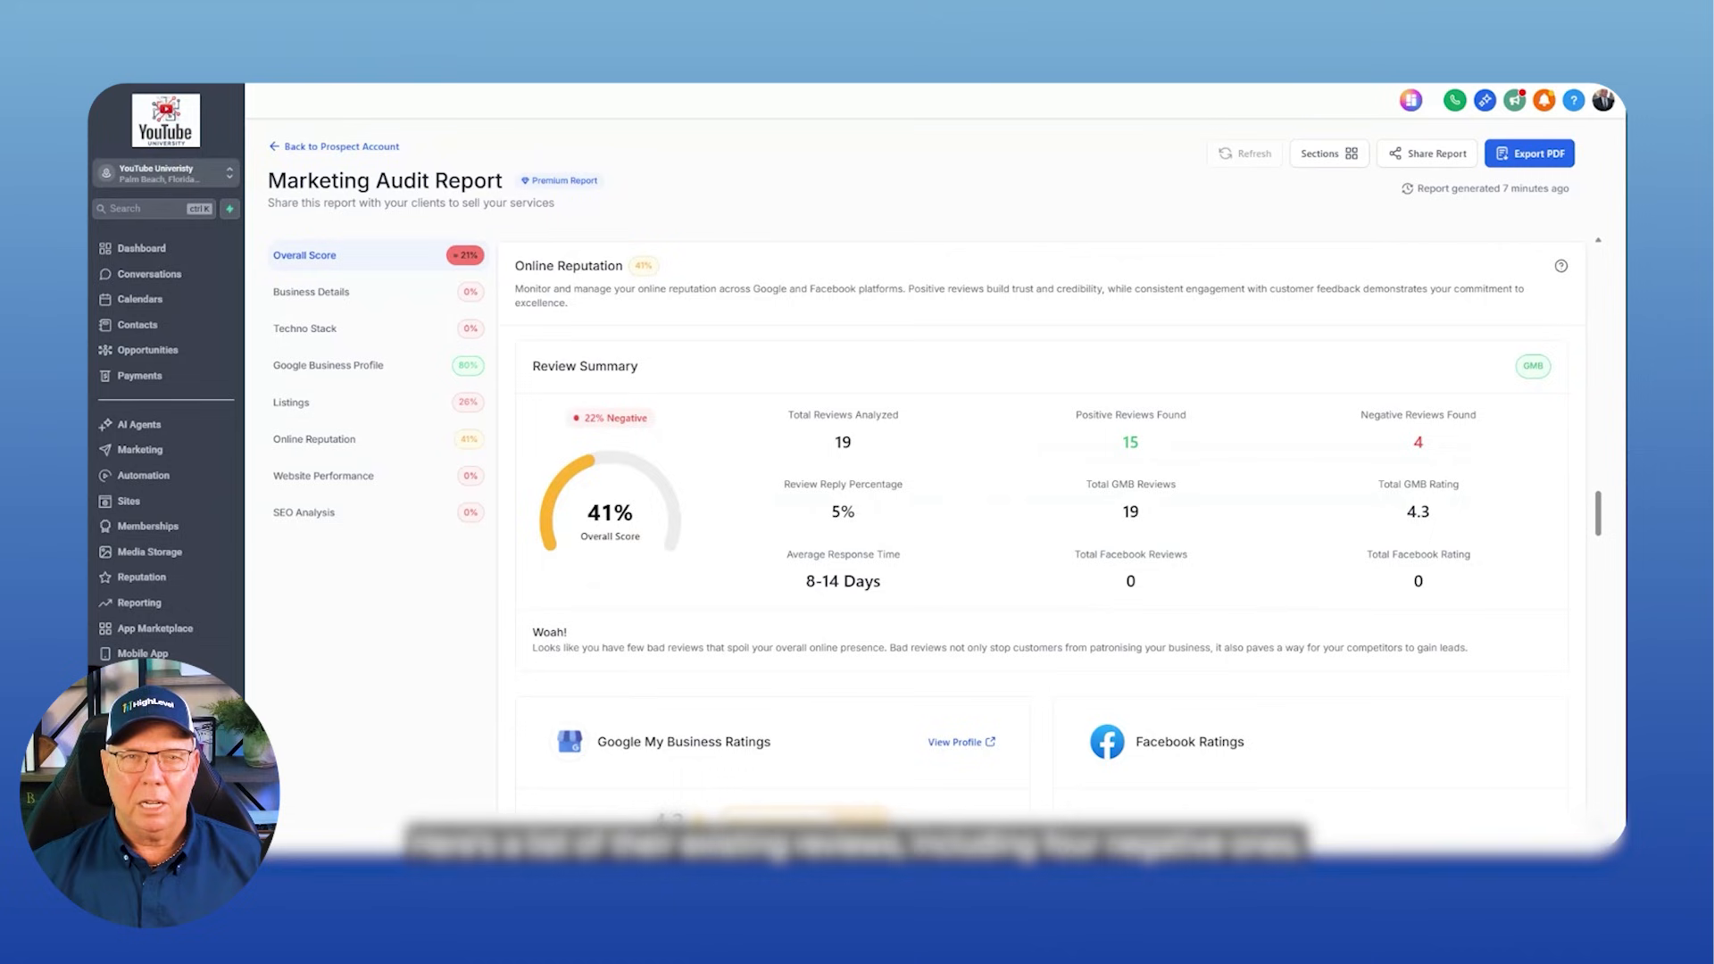
{"action": "scroll", "scroll_direction": "down", "scroll_amount": 3}
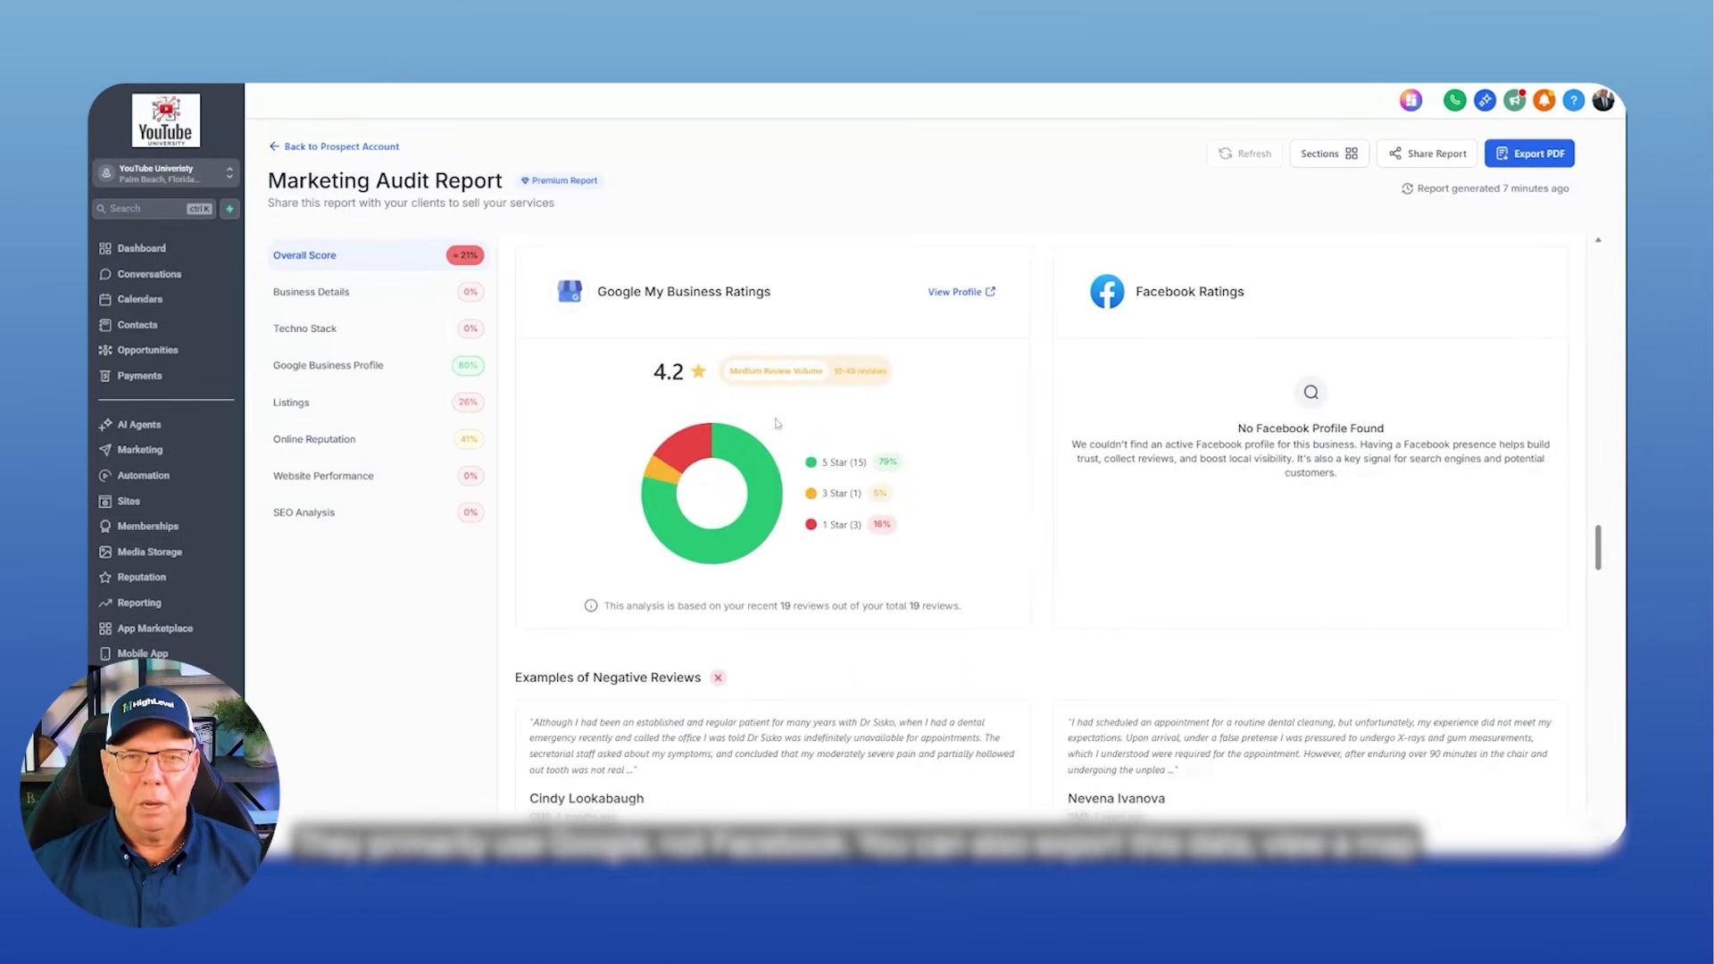
{"action": "scroll", "scroll_direction": "down", "scroll_amount": 3}
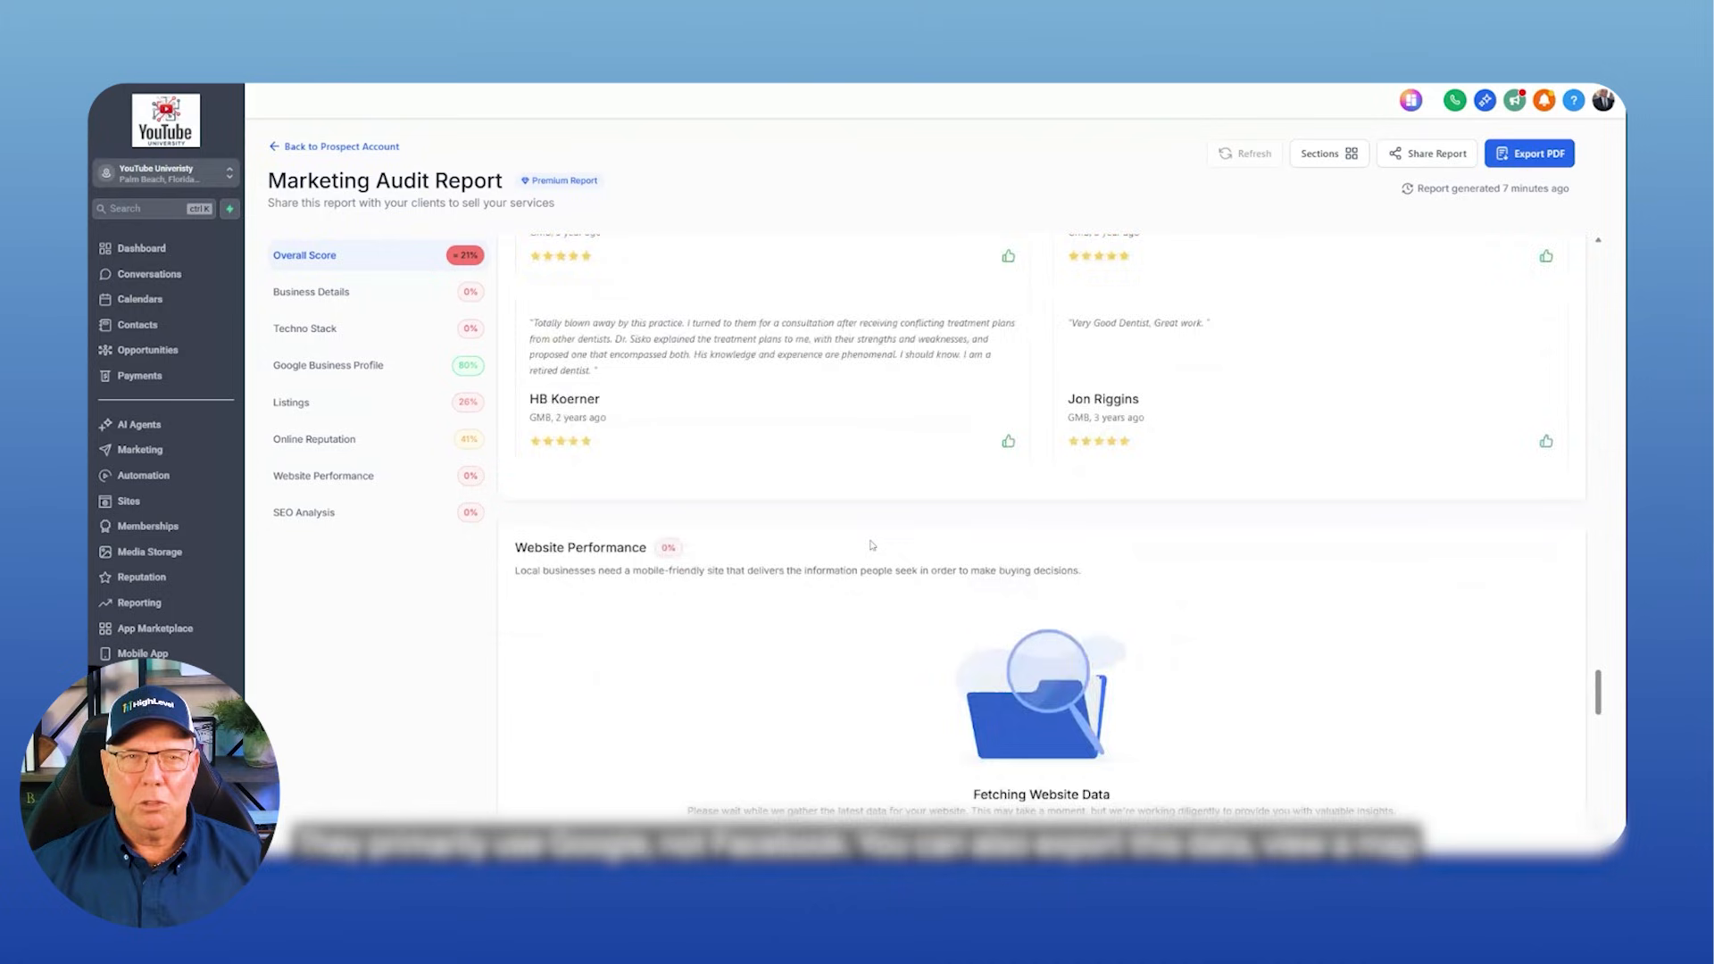
{"action": "scroll", "scroll_direction": "down", "scroll_amount": 3}
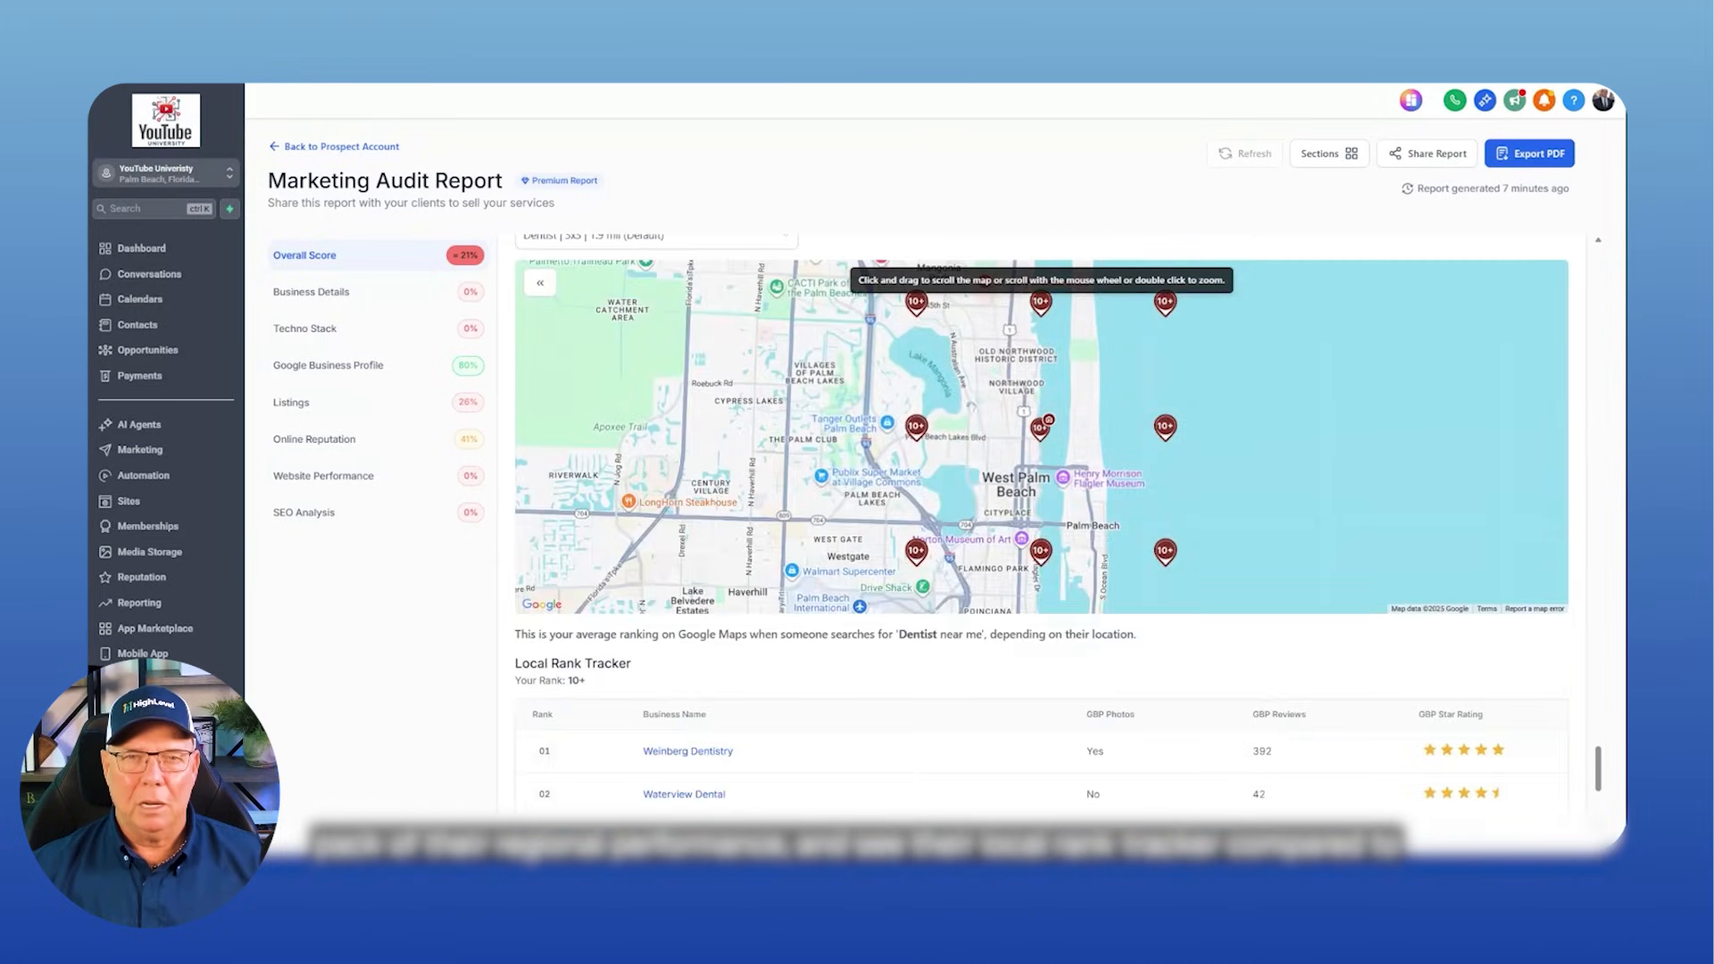
{"action": "scroll", "scroll_direction": "down", "scroll_amount": 3}
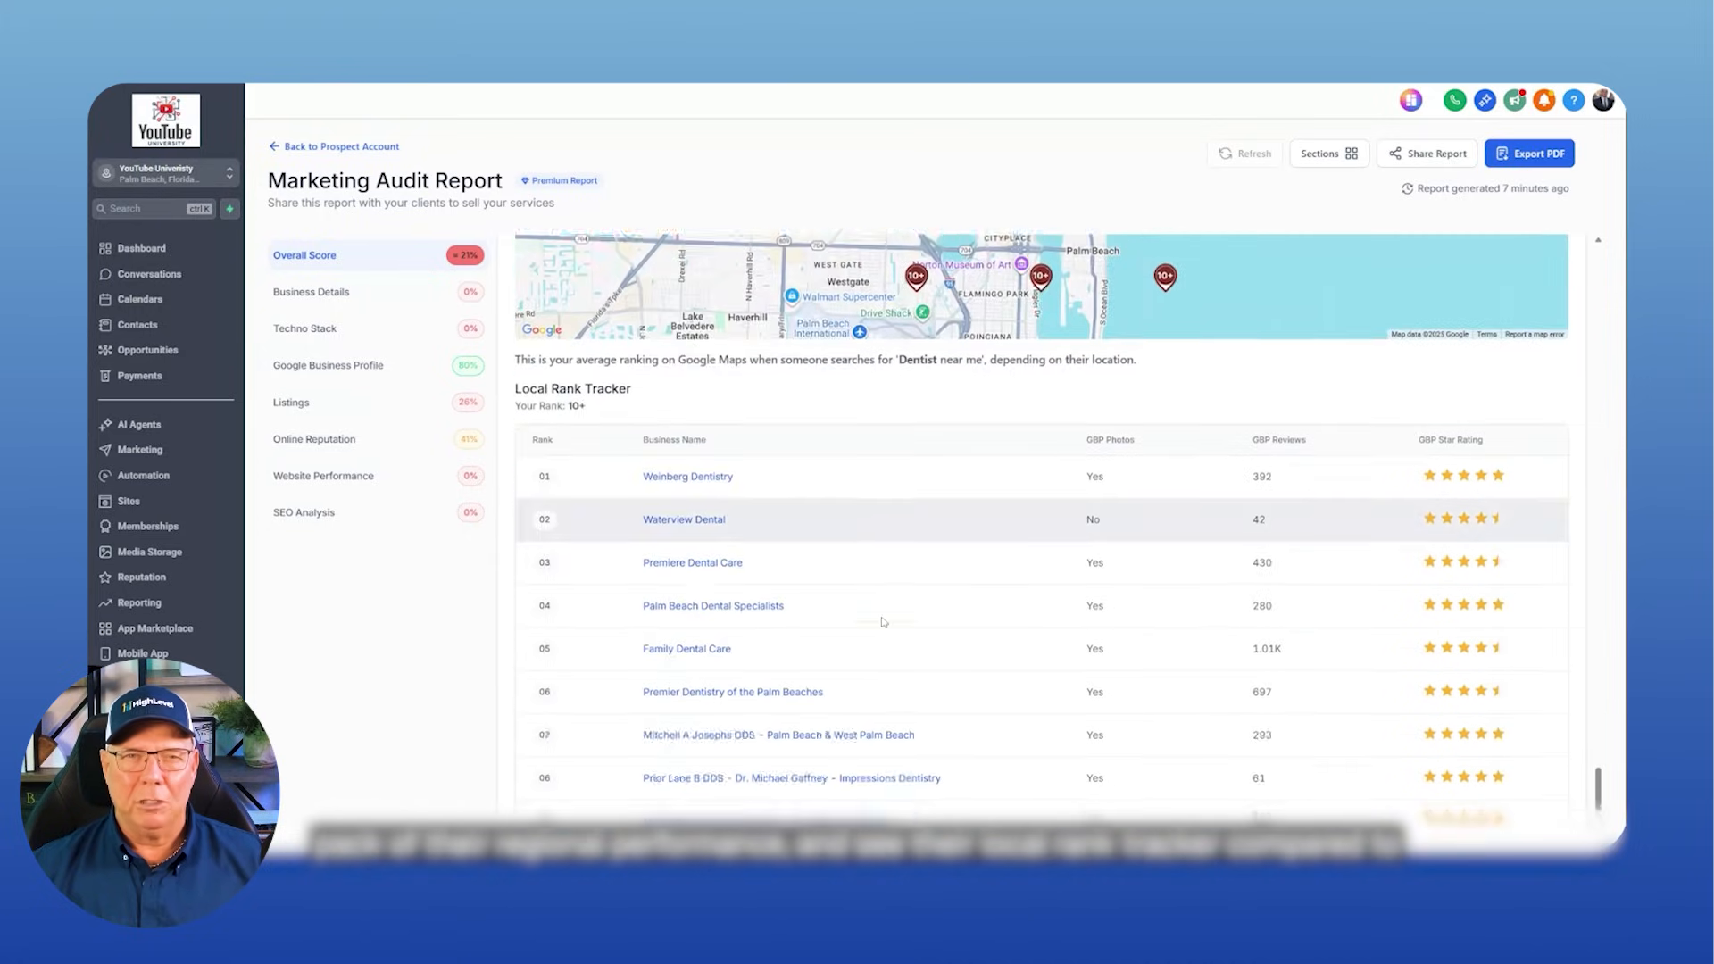
{"action": "scroll", "scroll_direction": "down", "scroll_amount": 3}
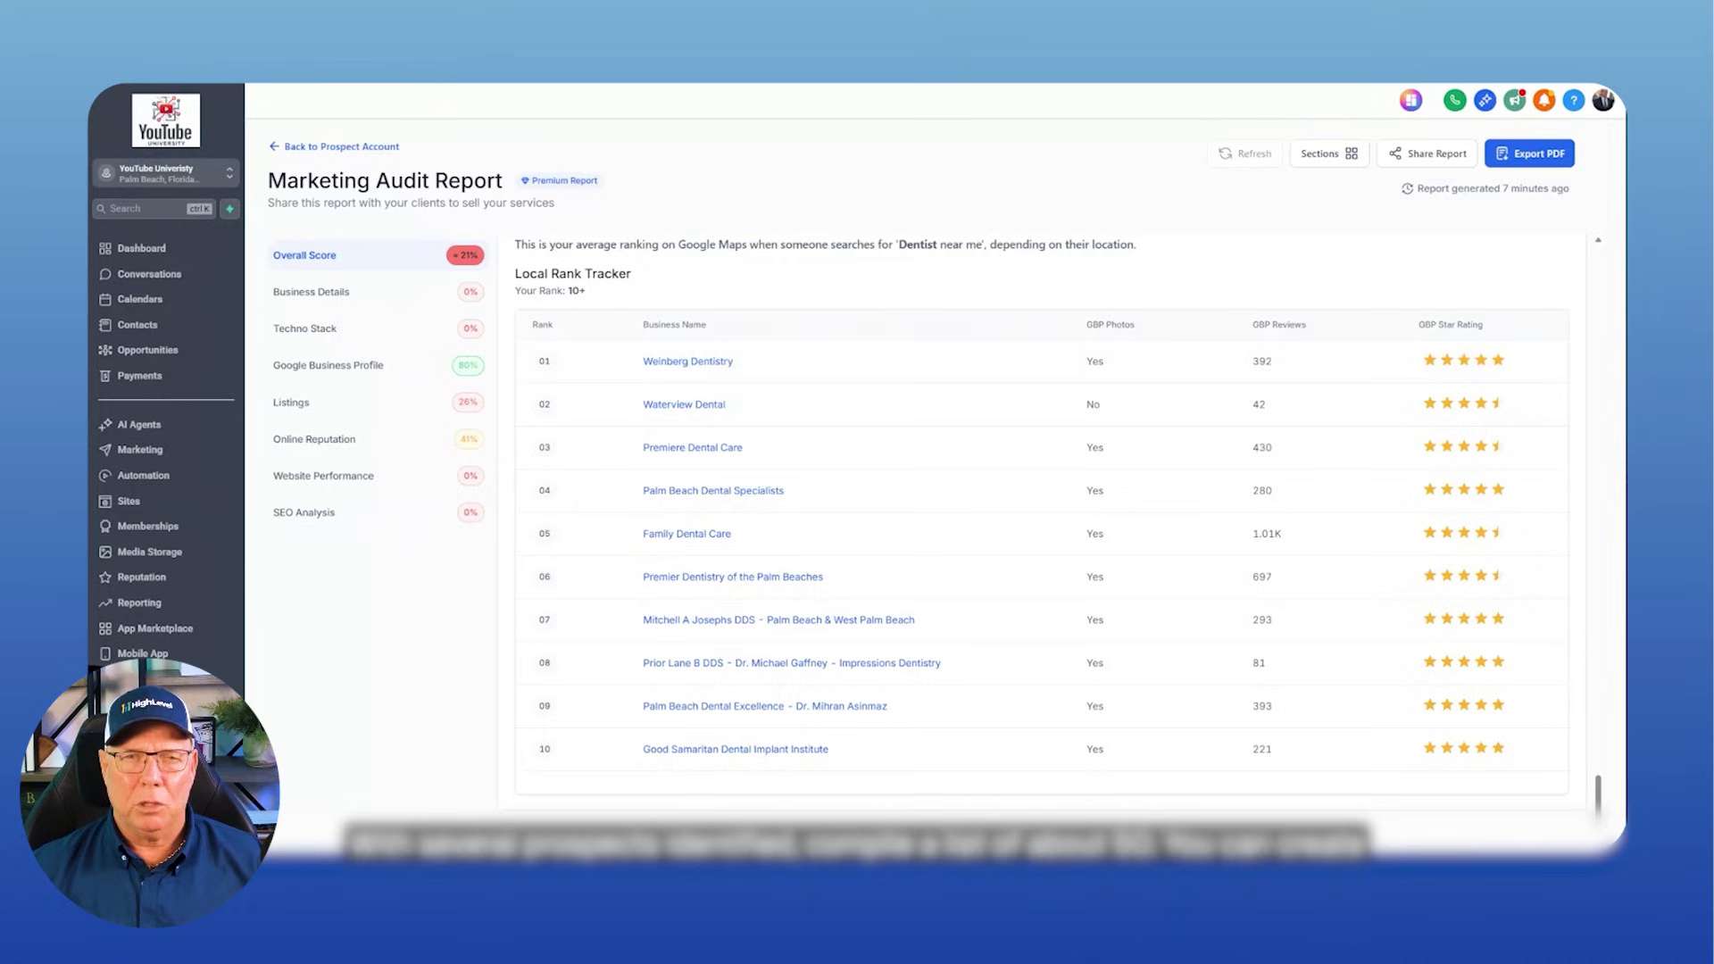
{"action": "mouse_move", "coordinate": [948, 327]}
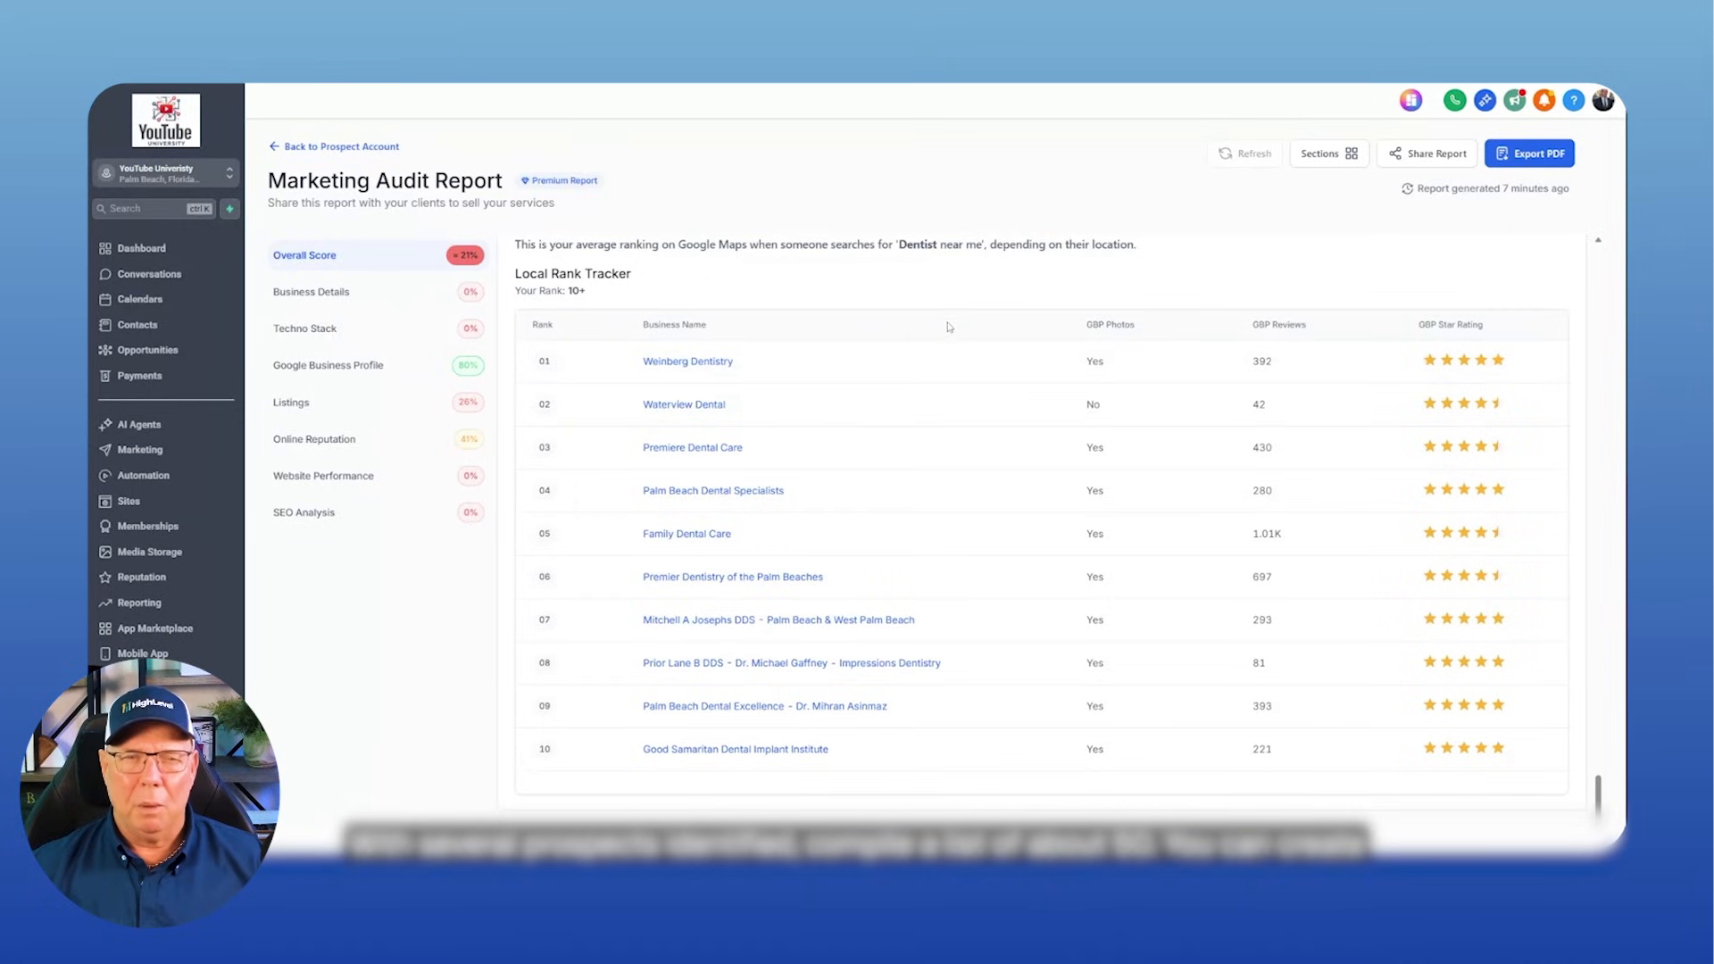
{"action": "mouse_move", "coordinate": [497, 556]}
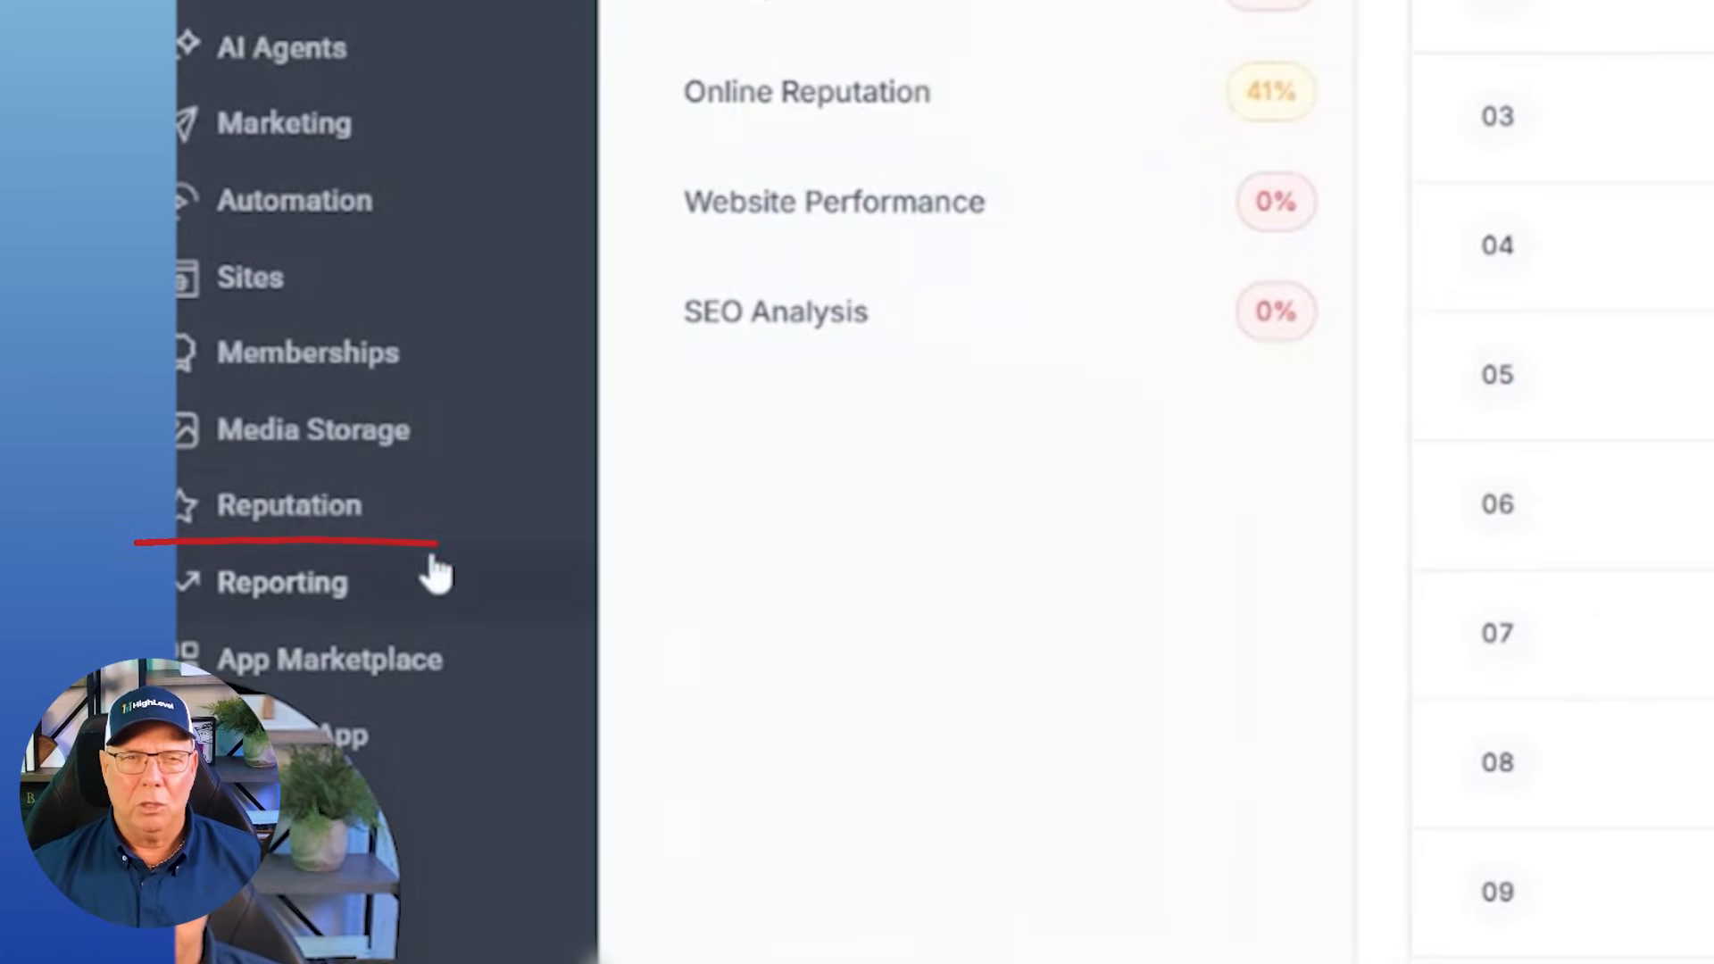
- Open Reputation, look over the overview, and view the empty Reviews list
{"action": "left_click", "coordinate": [289, 503]}
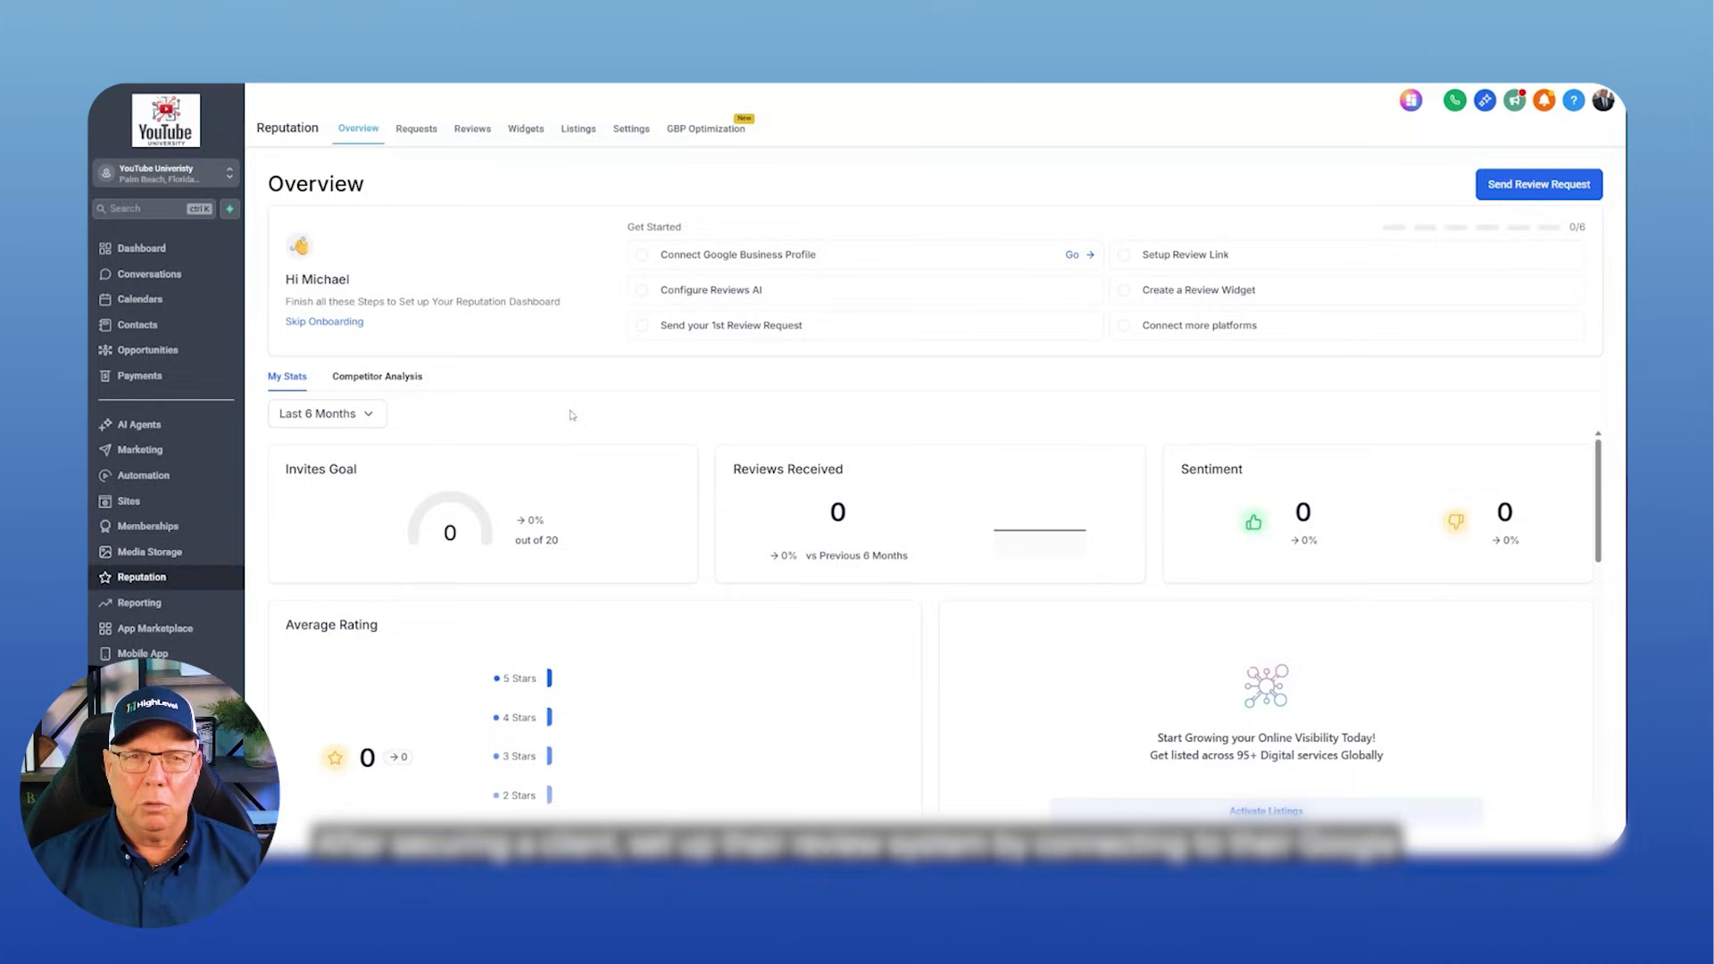
{"action": "scroll", "scroll_direction": "down", "scroll_amount": 3}
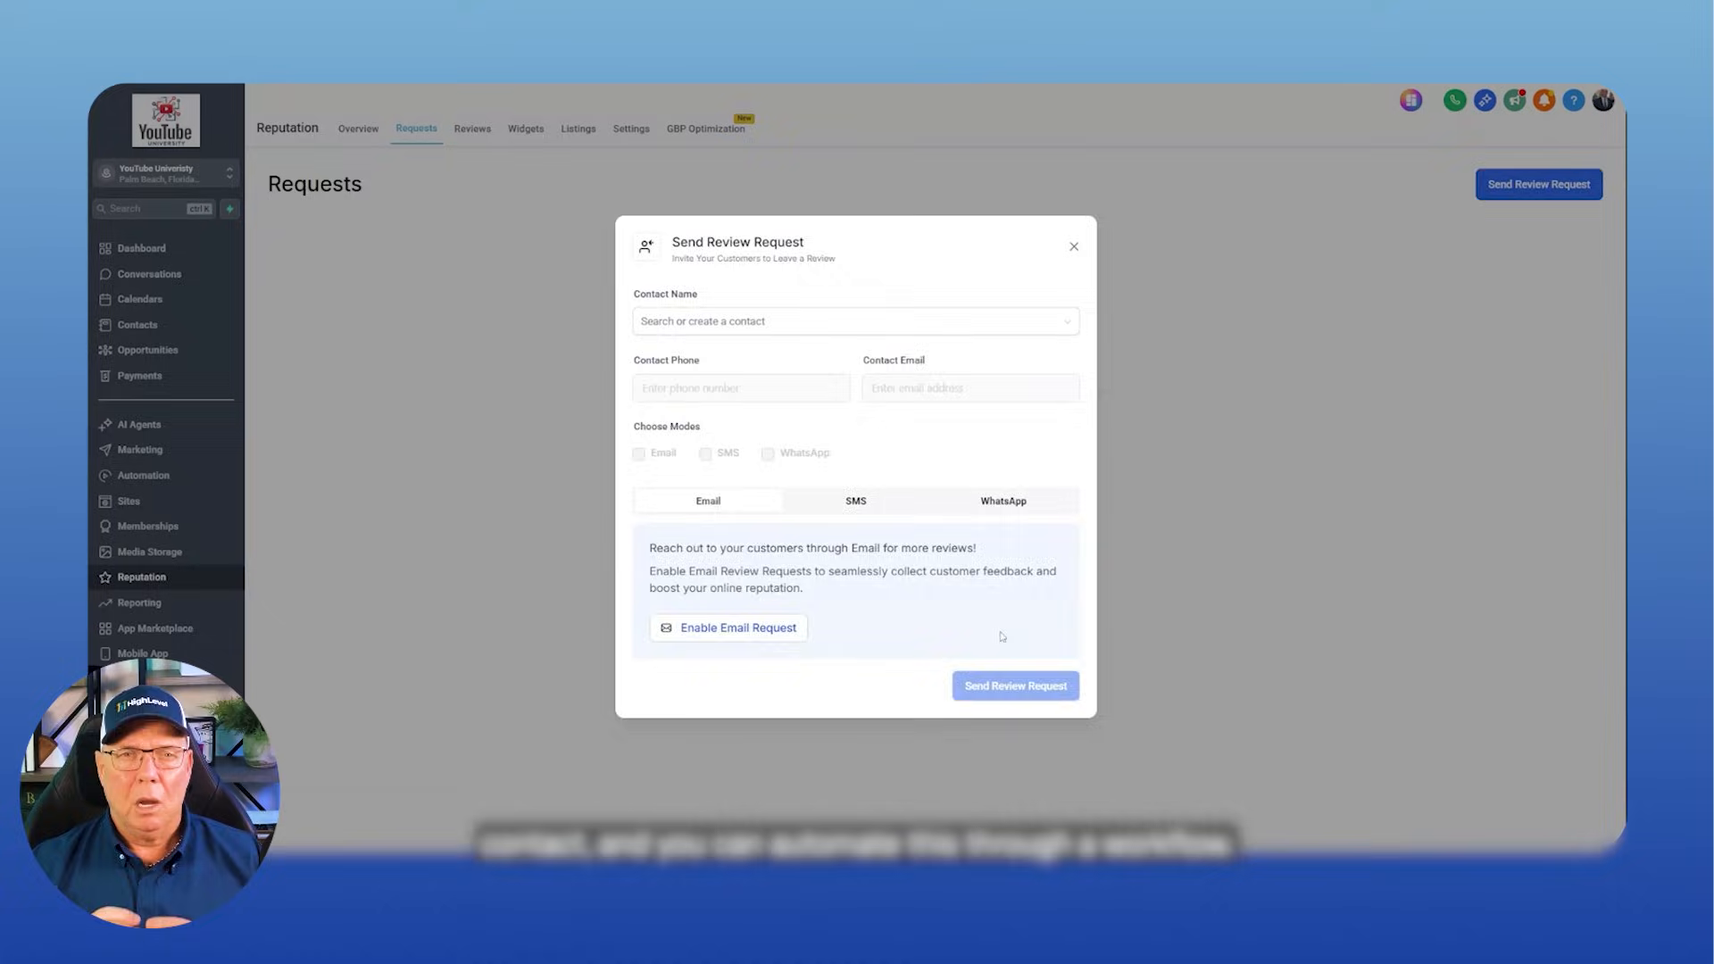
{"action": "left_click", "coordinate": [1072, 246]}
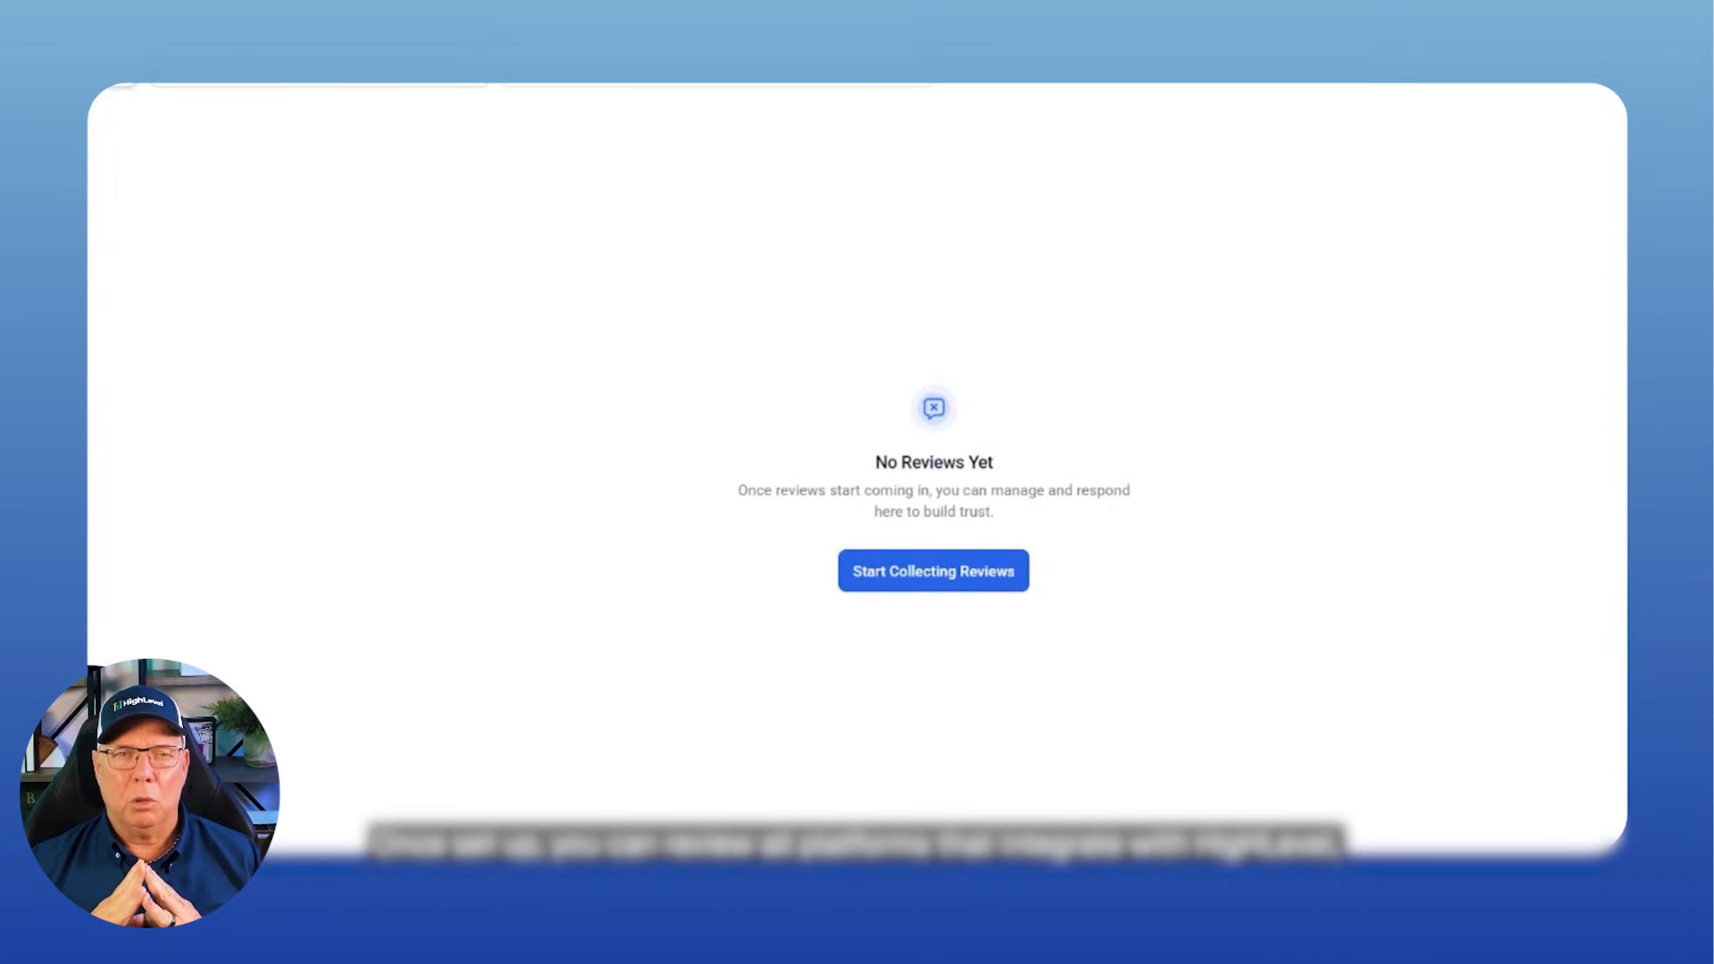
- Browse the Integrations catalog of review platforms from Airbnb through Zomato
{"action": "left_click", "coordinate": [932, 571]}
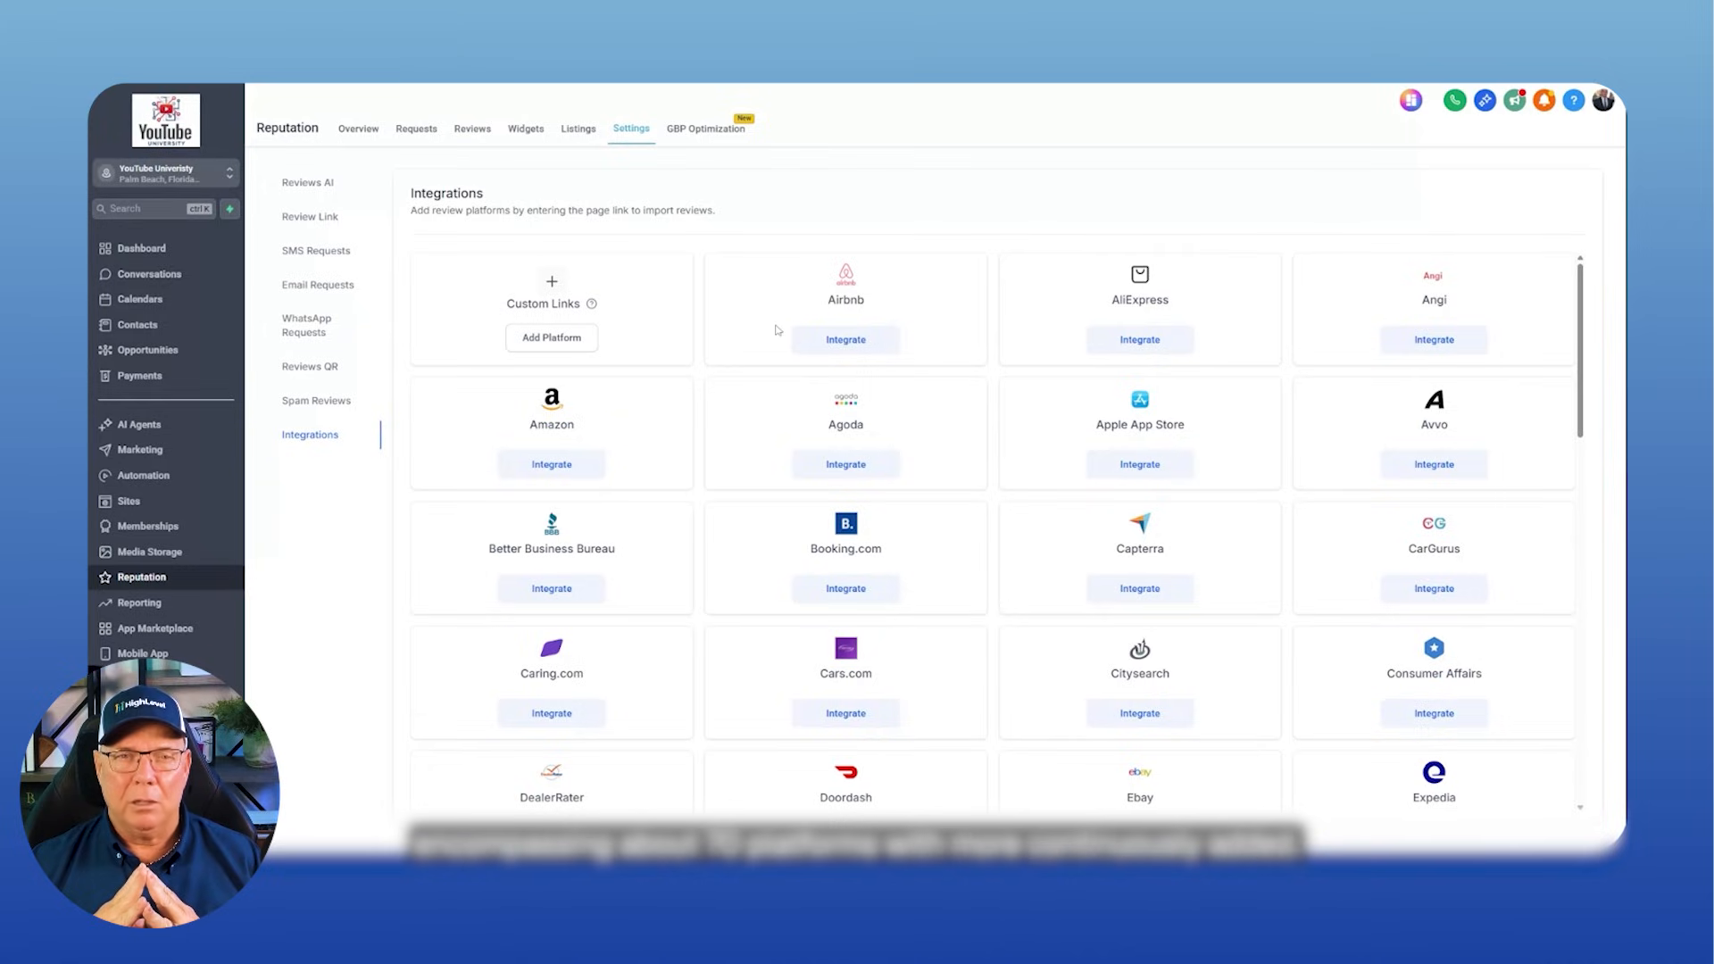
{"action": "scroll", "scroll_direction": "down", "scroll_amount": 3}
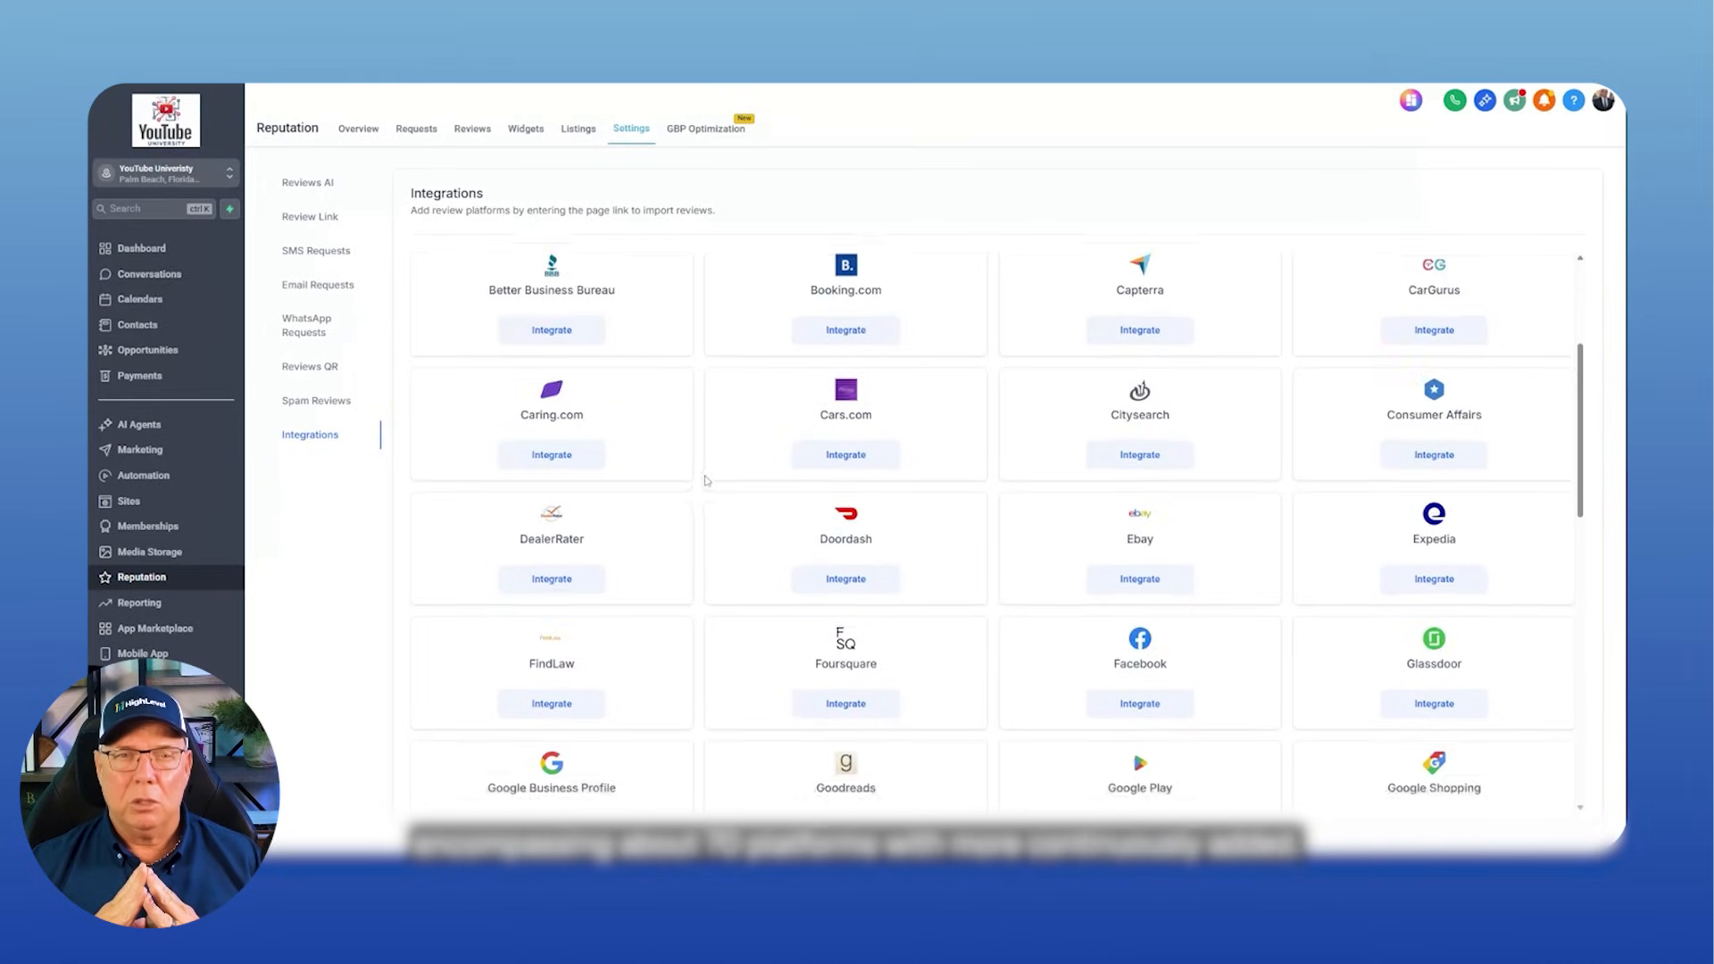
{"action": "scroll", "scroll_direction": "down", "scroll_amount": 3}
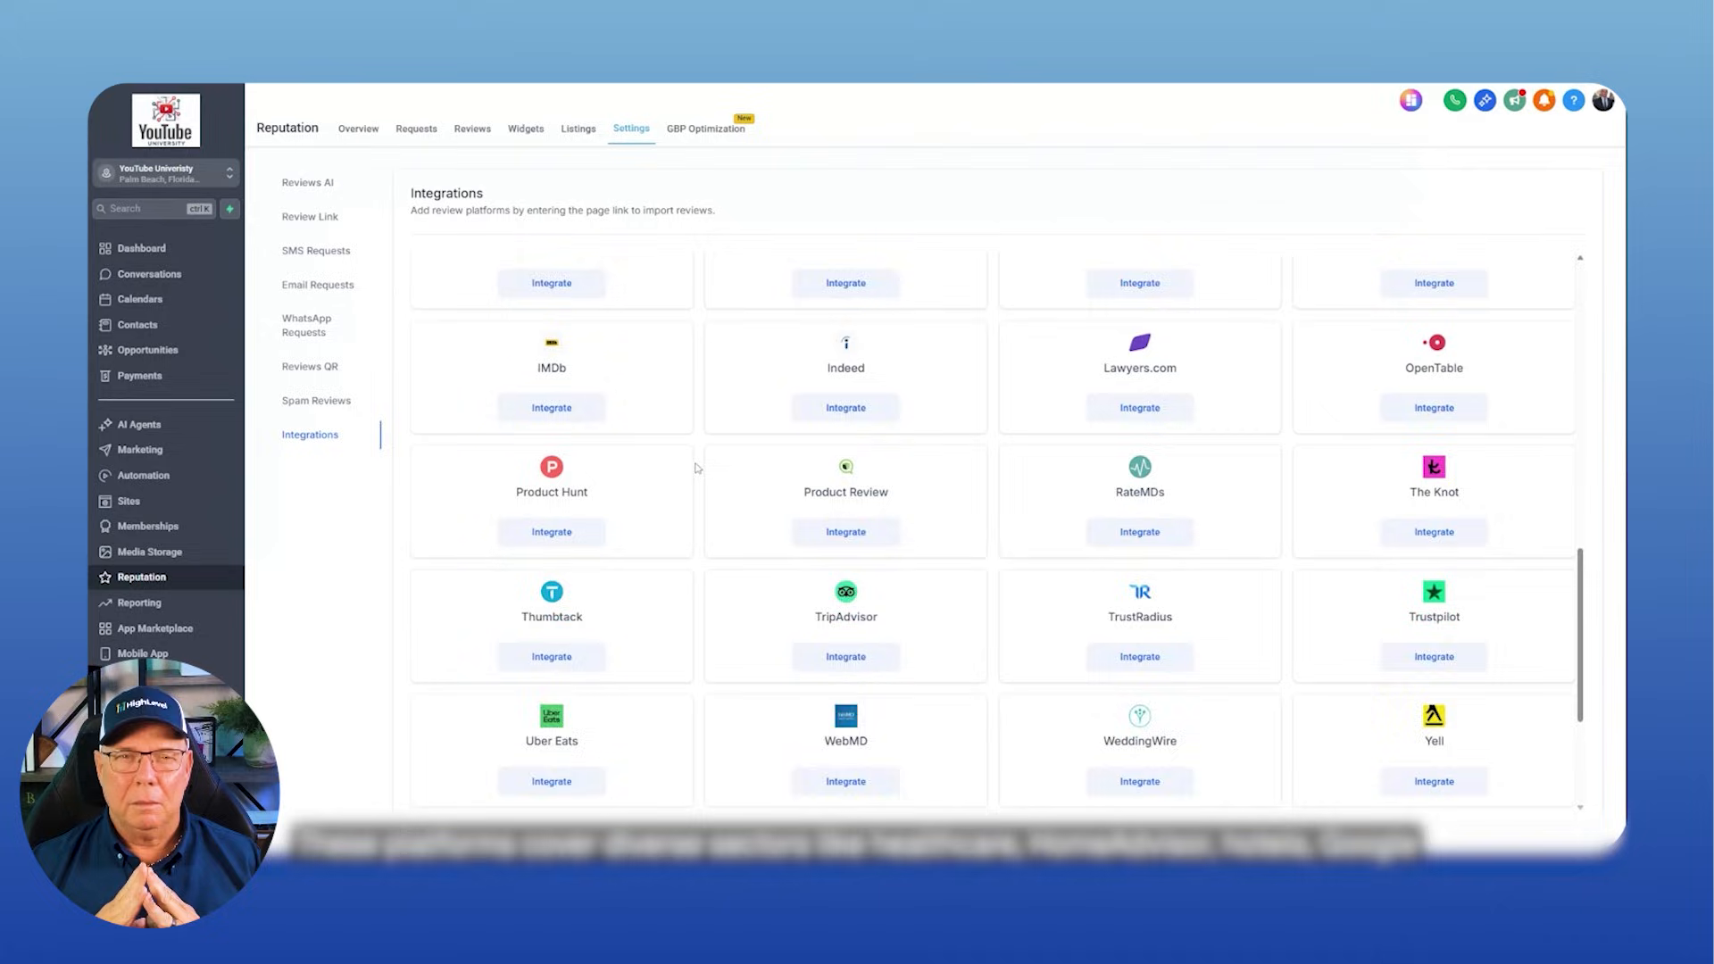
{"action": "scroll", "scroll_direction": "up", "scroll_amount": 3}
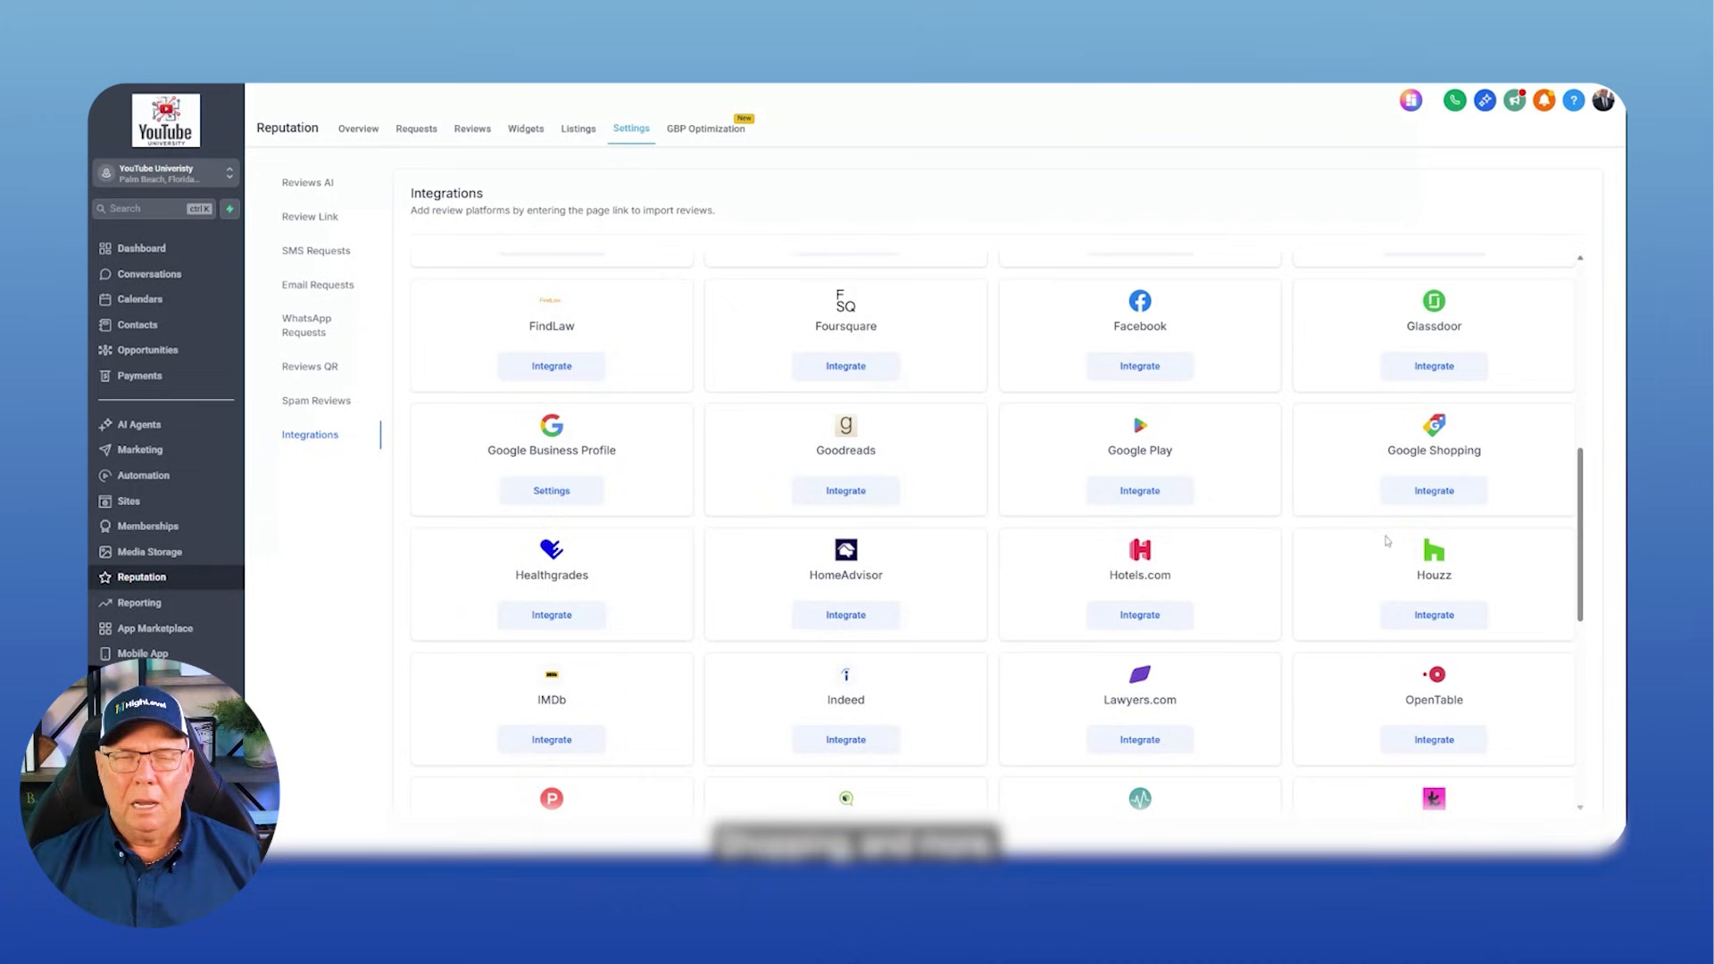
{"action": "scroll", "scroll_direction": "down", "scroll_amount": 3}
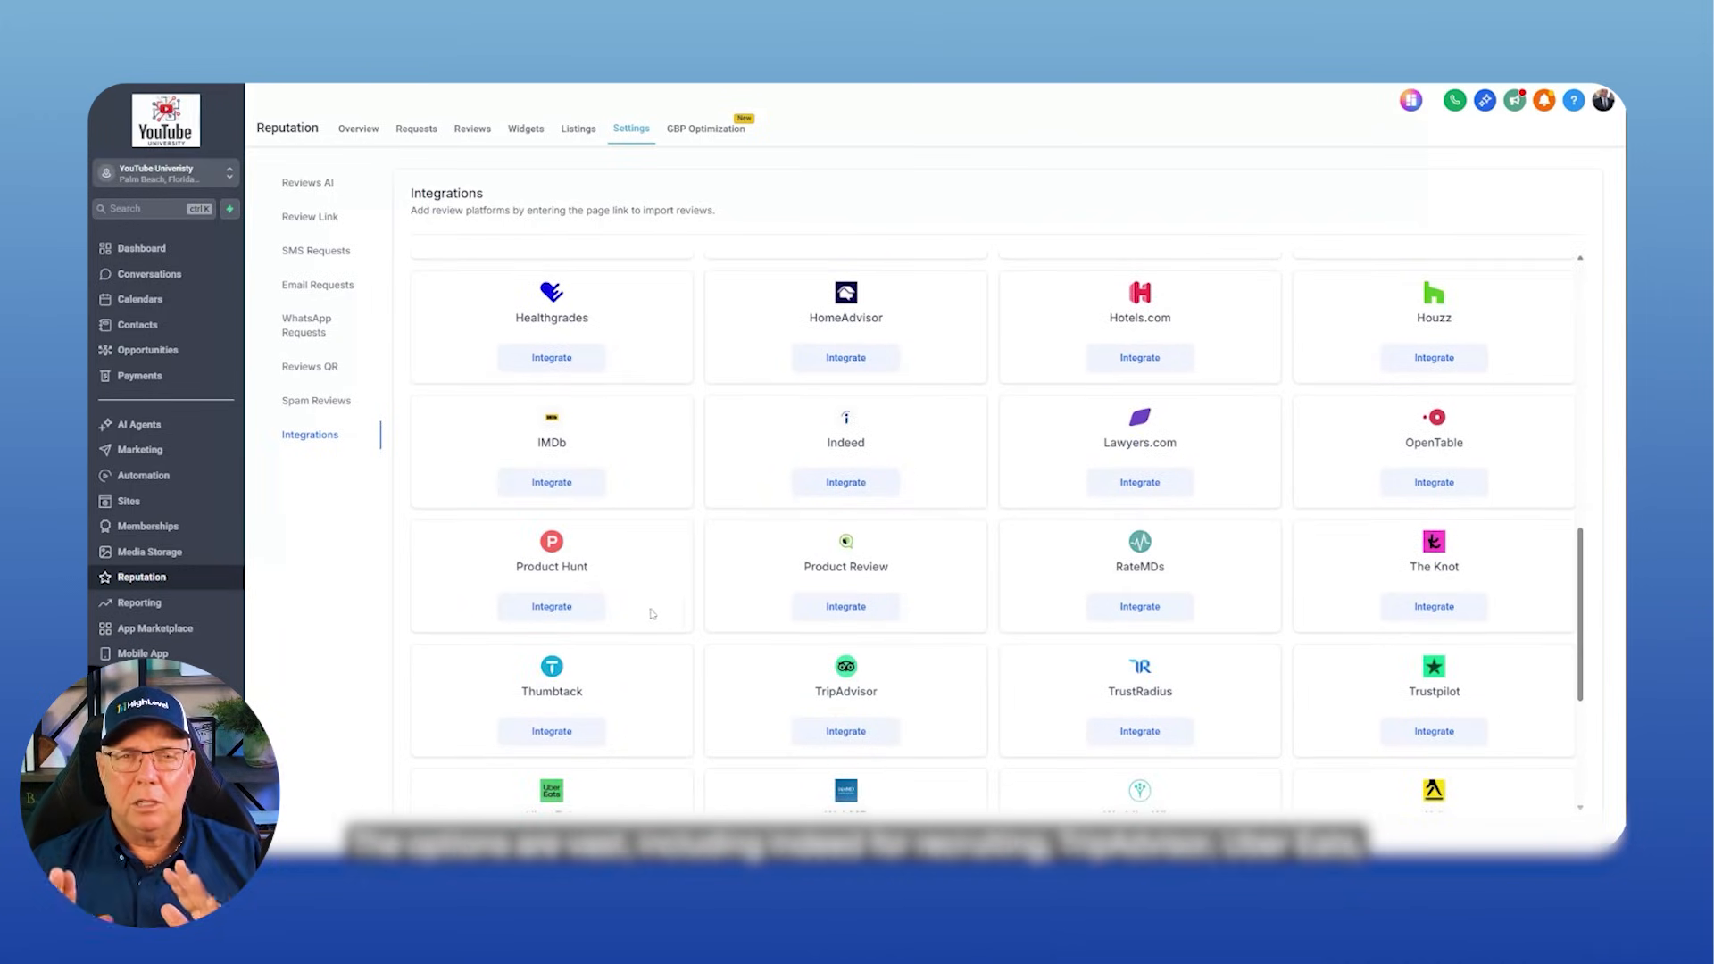
{"action": "mouse_move", "coordinate": [1000, 603]}
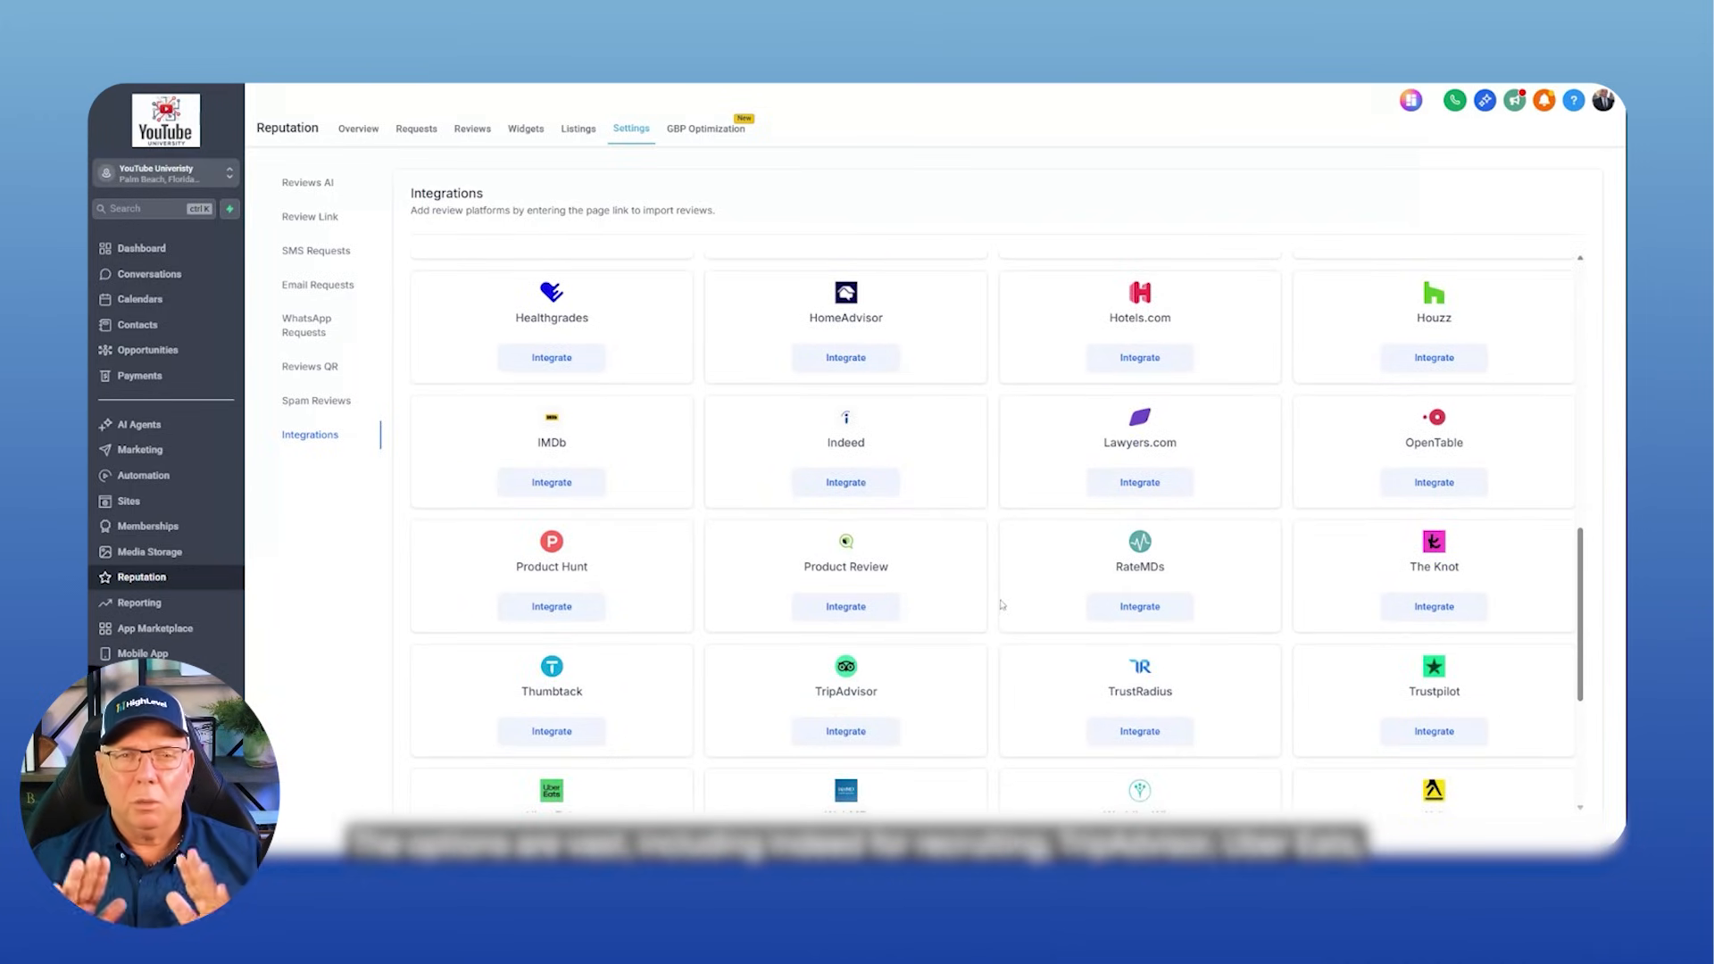
{"action": "scroll", "scroll_direction": "down", "scroll_amount": 3}
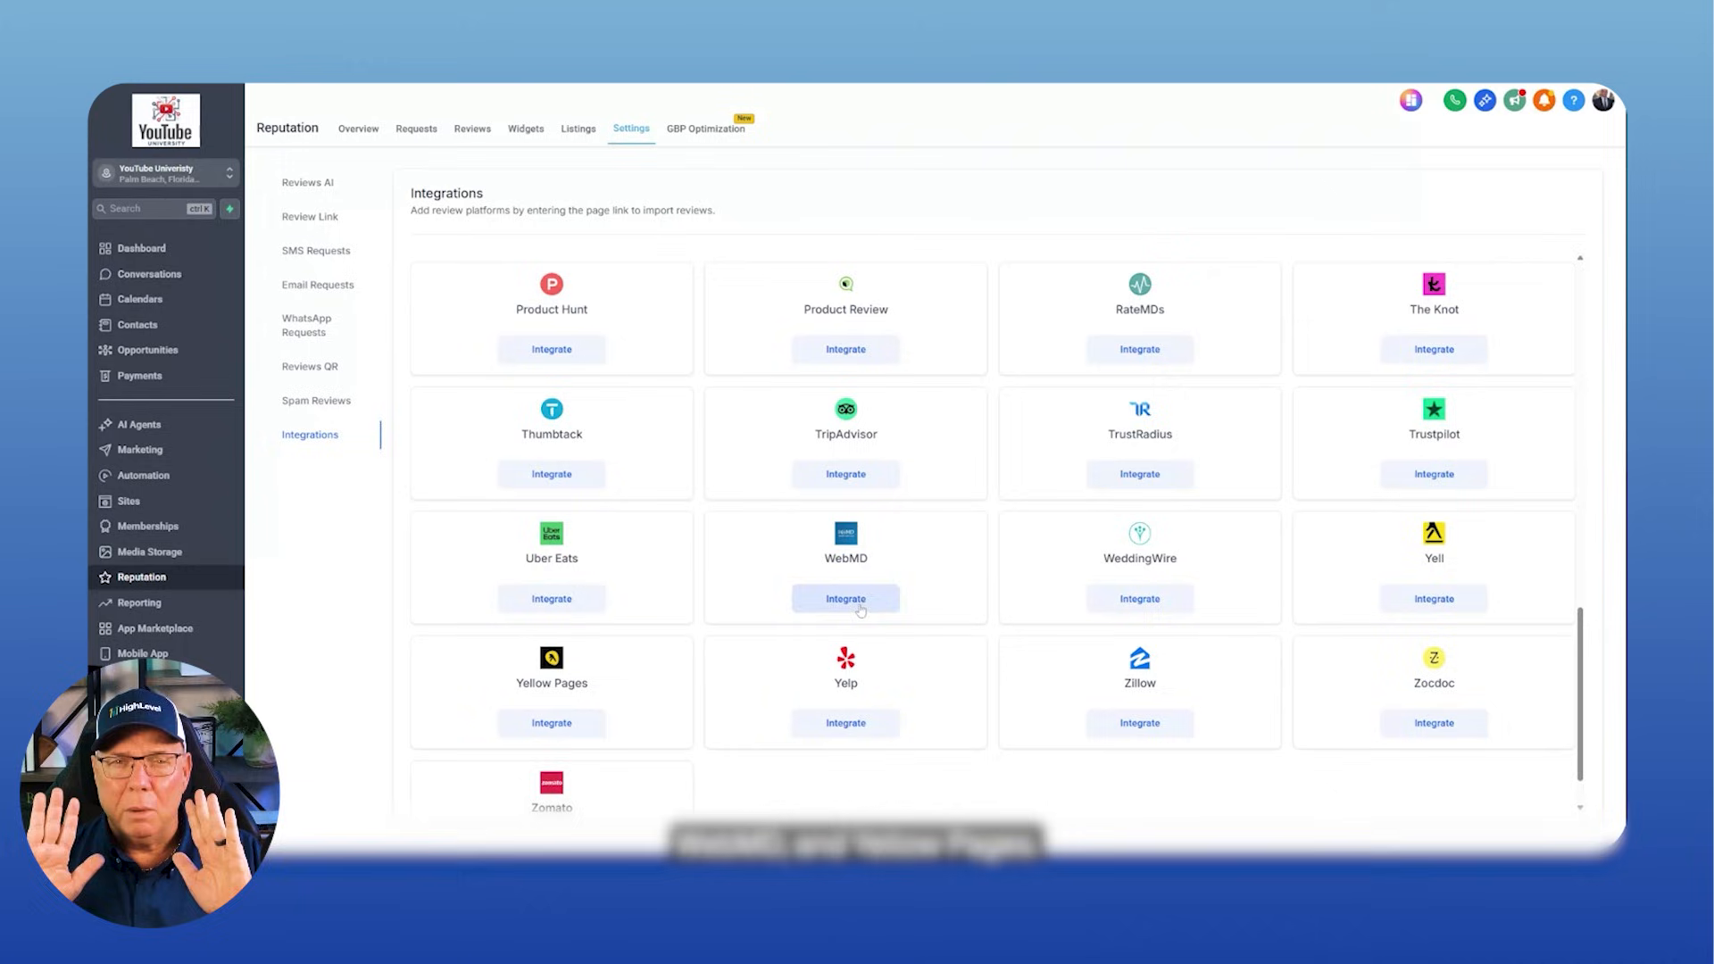
{"action": "scroll", "scroll_direction": "down", "scroll_amount": 3}
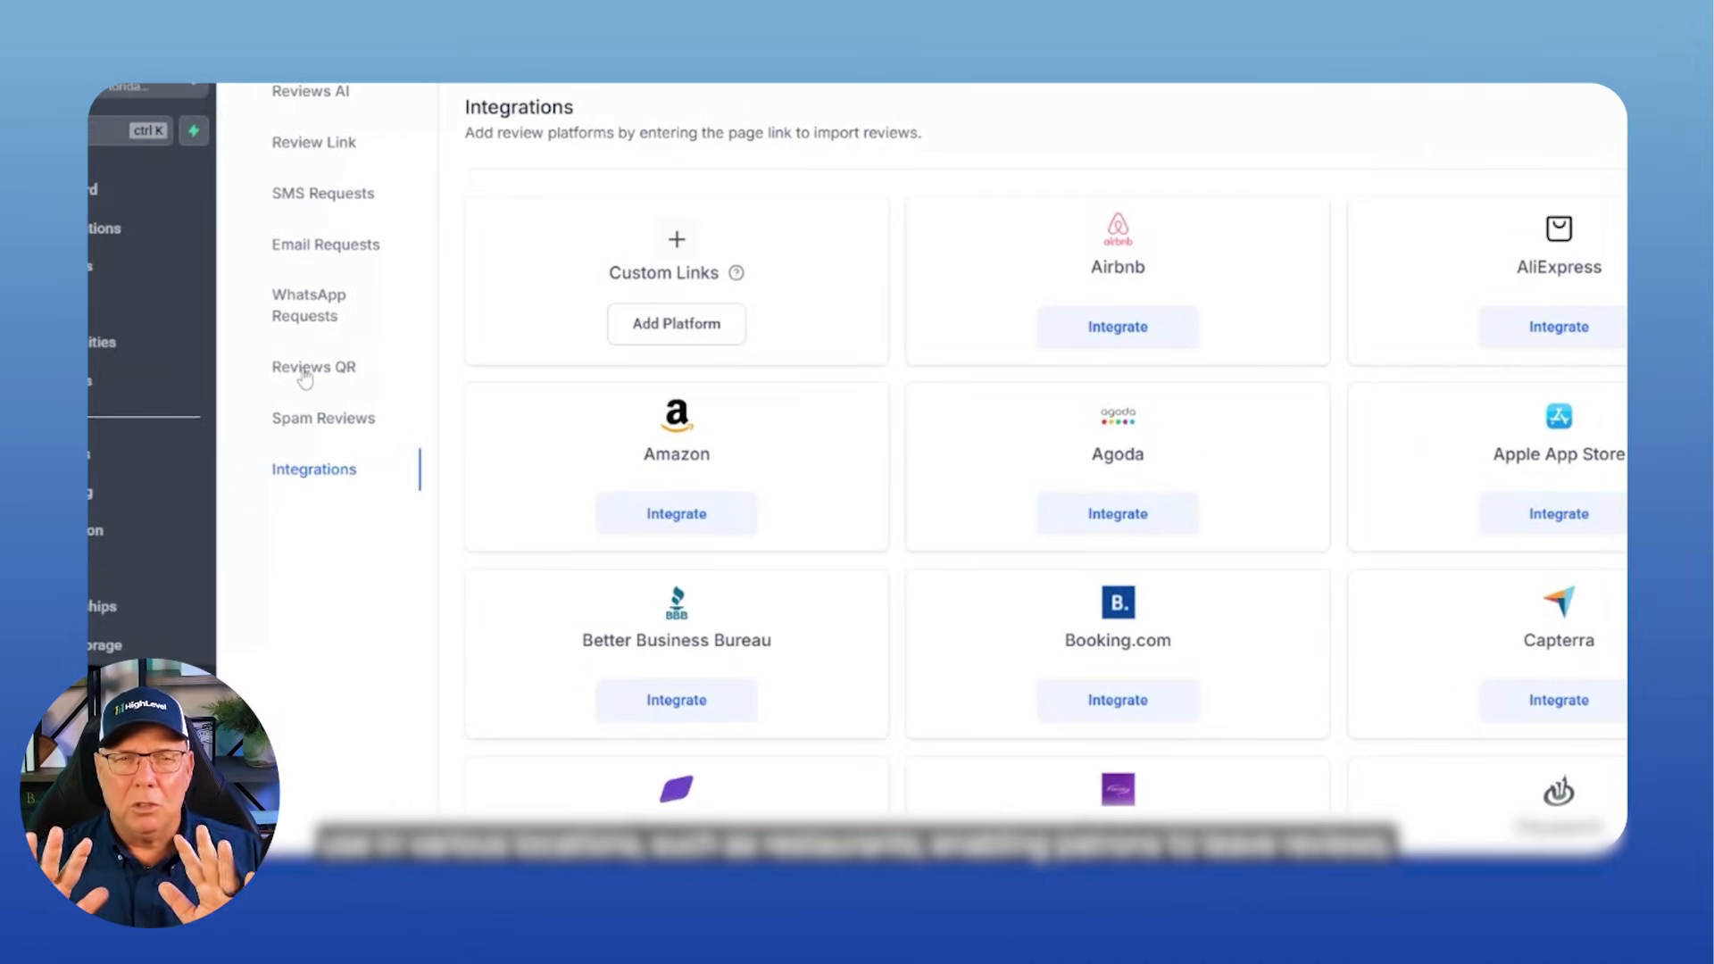
- View Reviews QR and Email Requests settings, then Reviews AI with its Legacy agent
{"action": "left_click", "coordinate": [313, 366]}
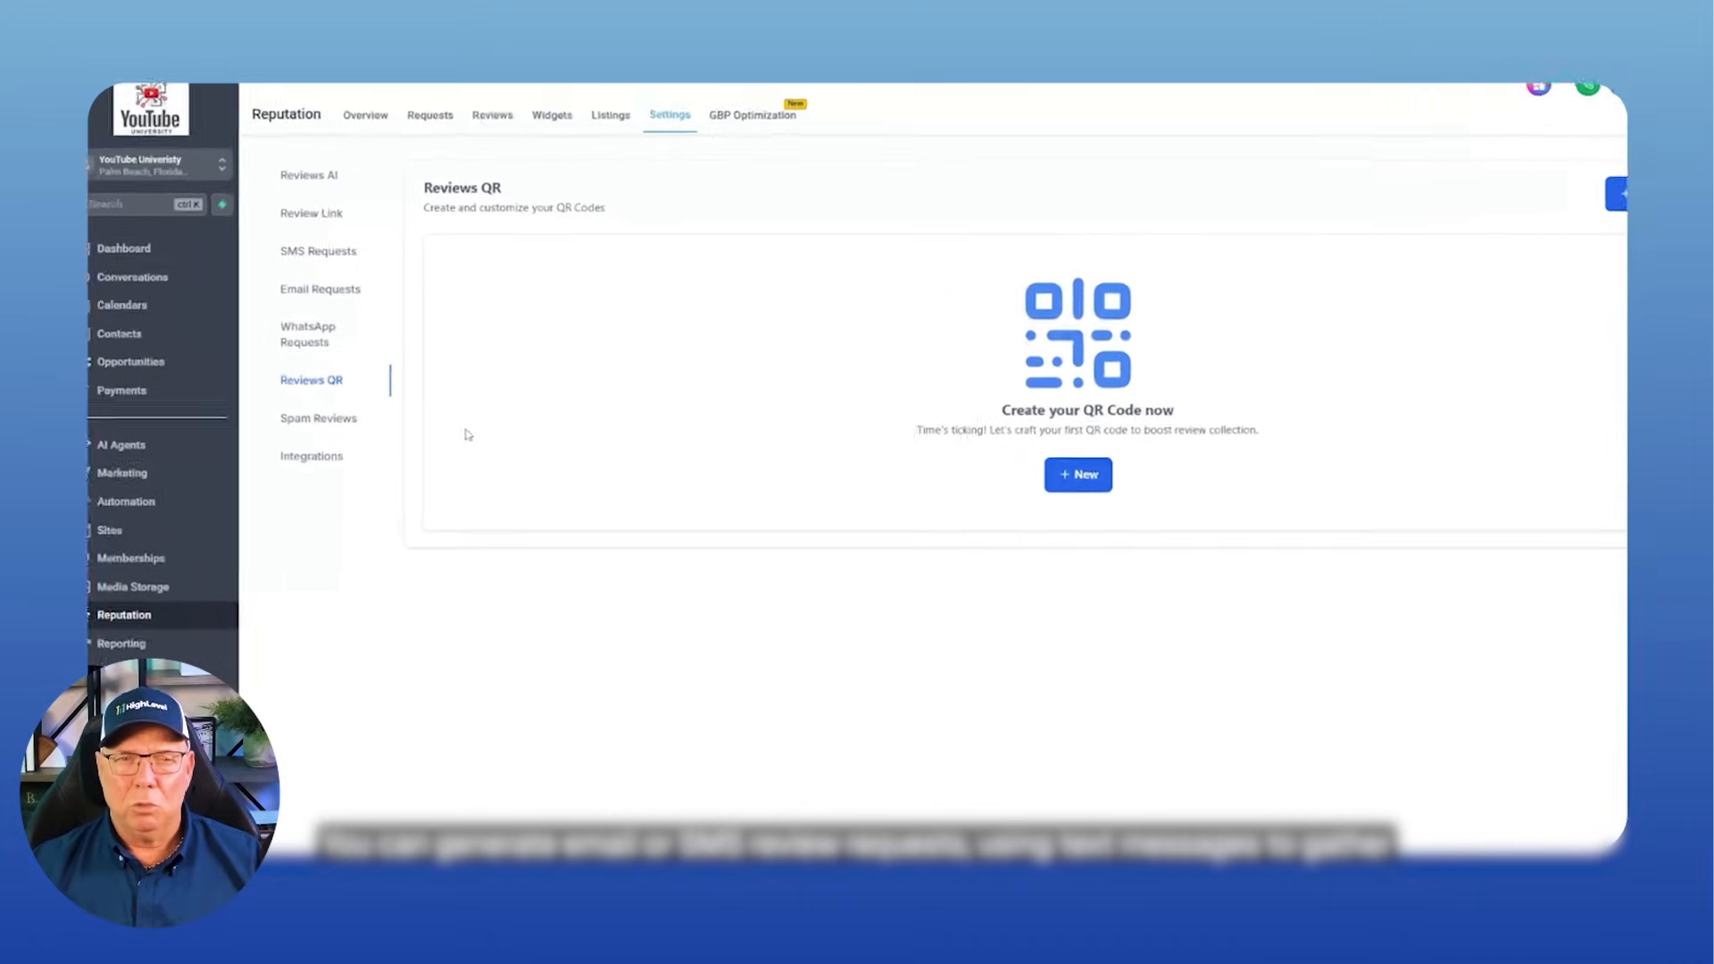
{"action": "left_click", "coordinate": [321, 288]}
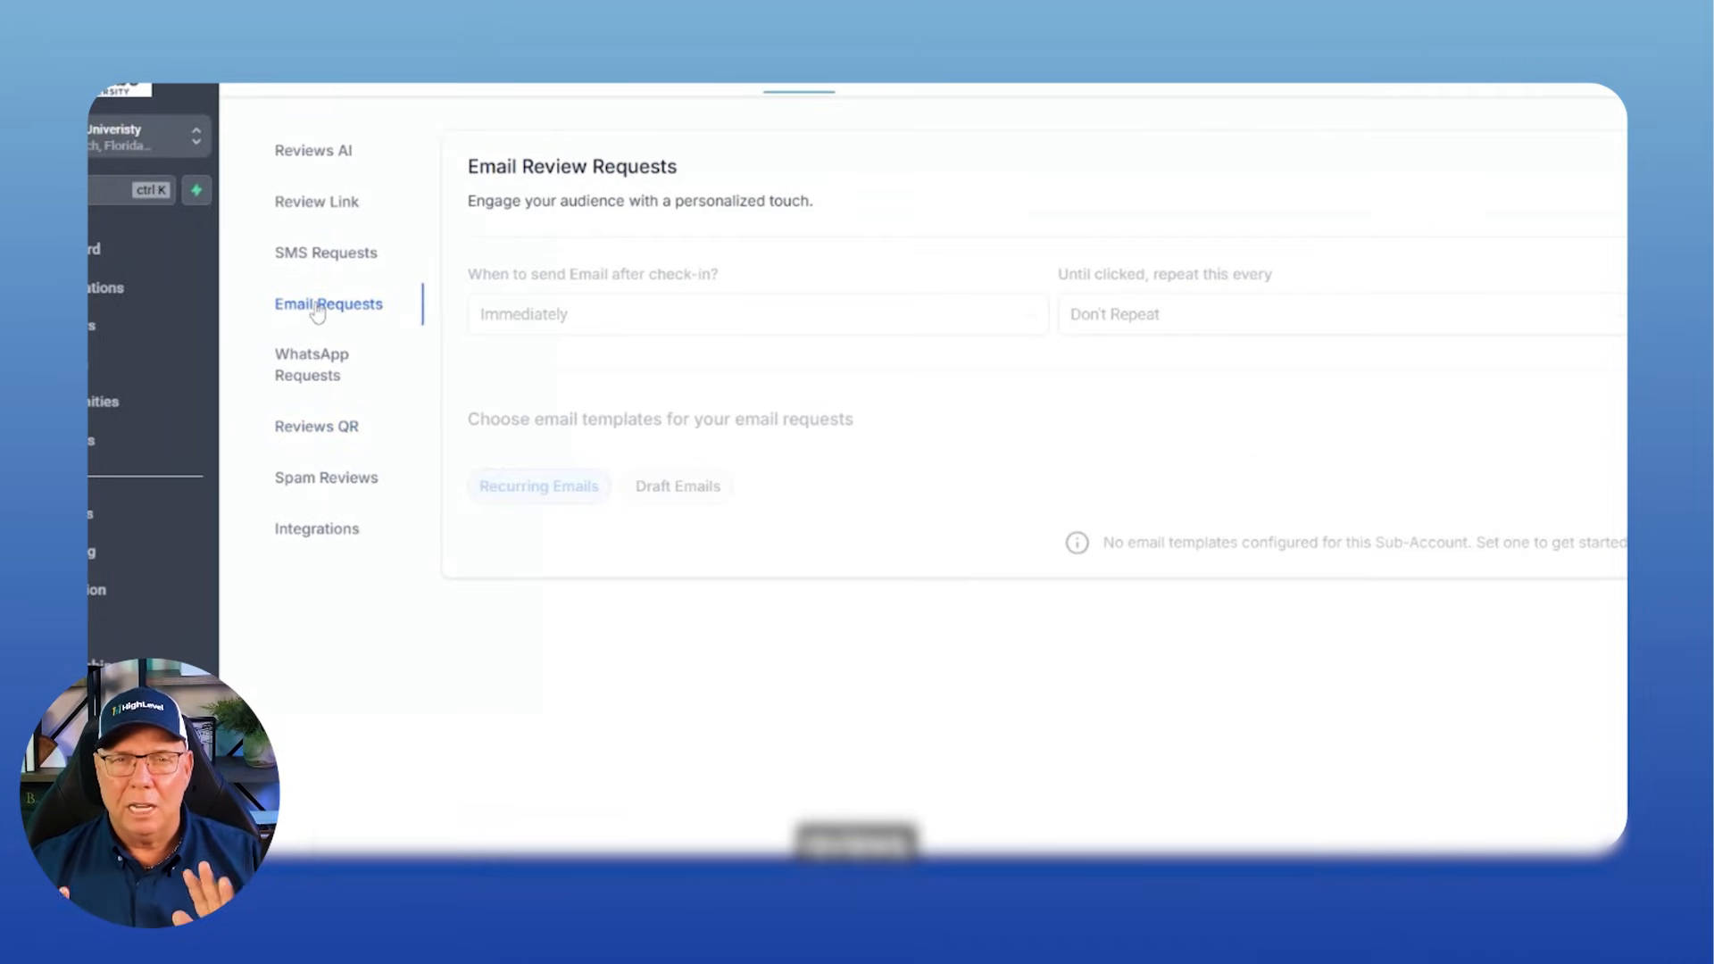
{"action": "left_click", "coordinate": [310, 216]}
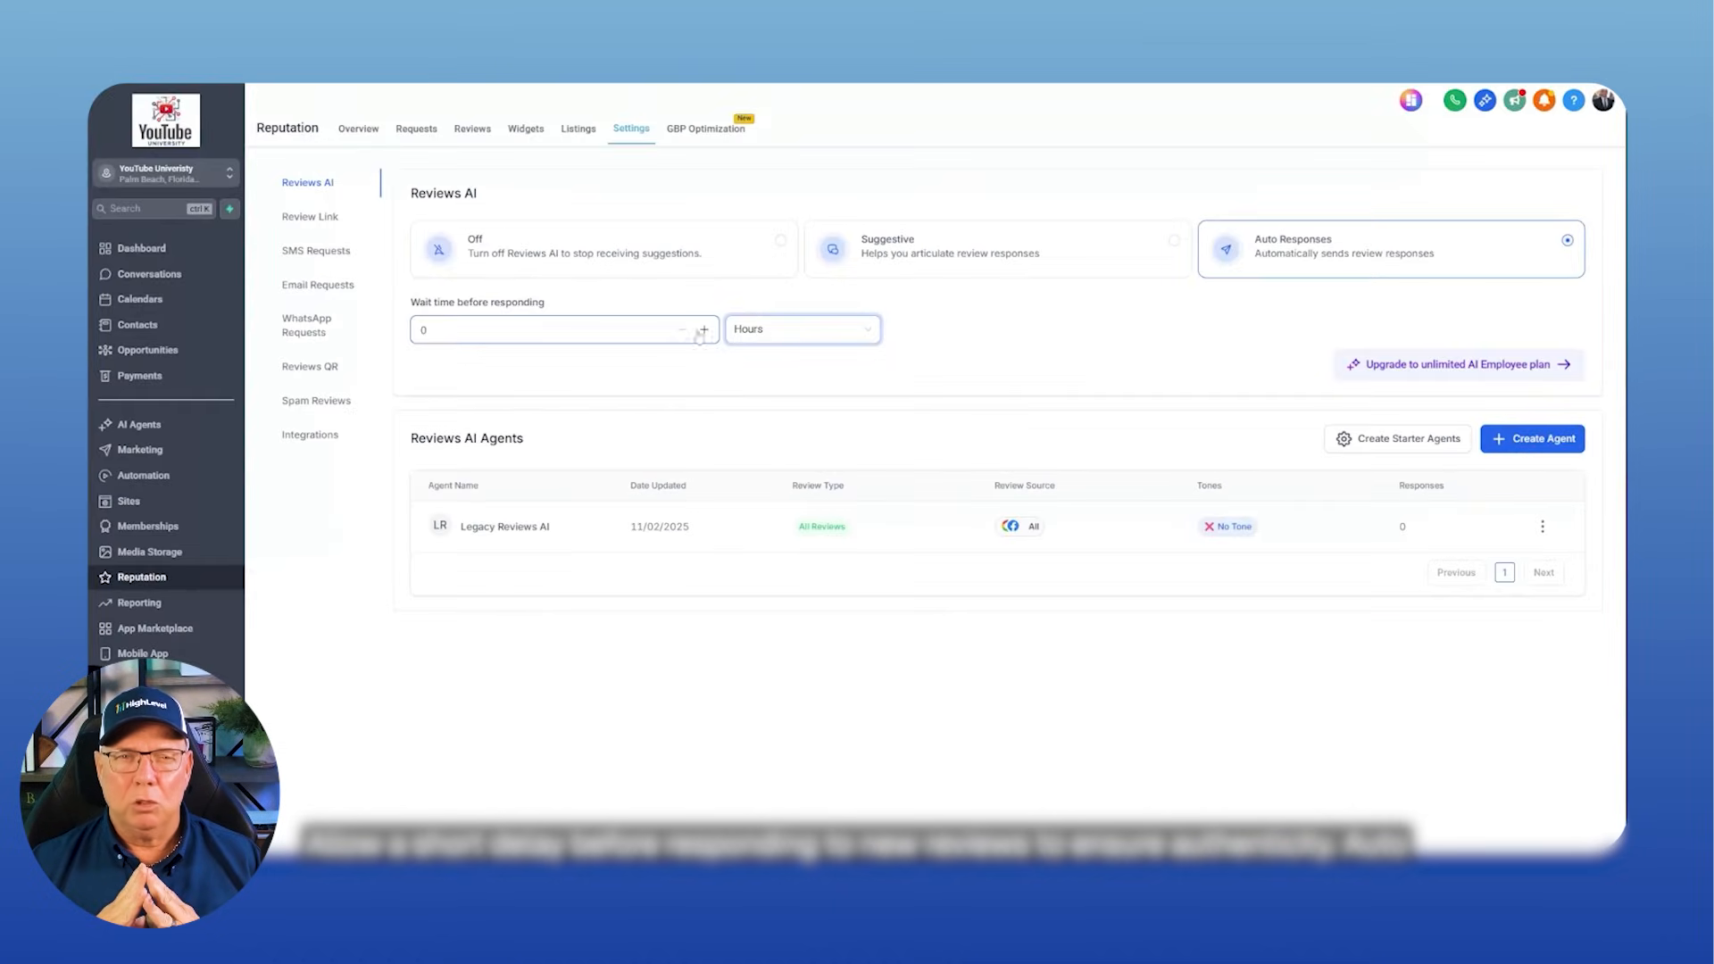
- Try Professional and Funny tones and 3-stars-or-below reviews on the Legacy agent, then cancel
{"action": "left_click", "coordinate": [802, 329]}
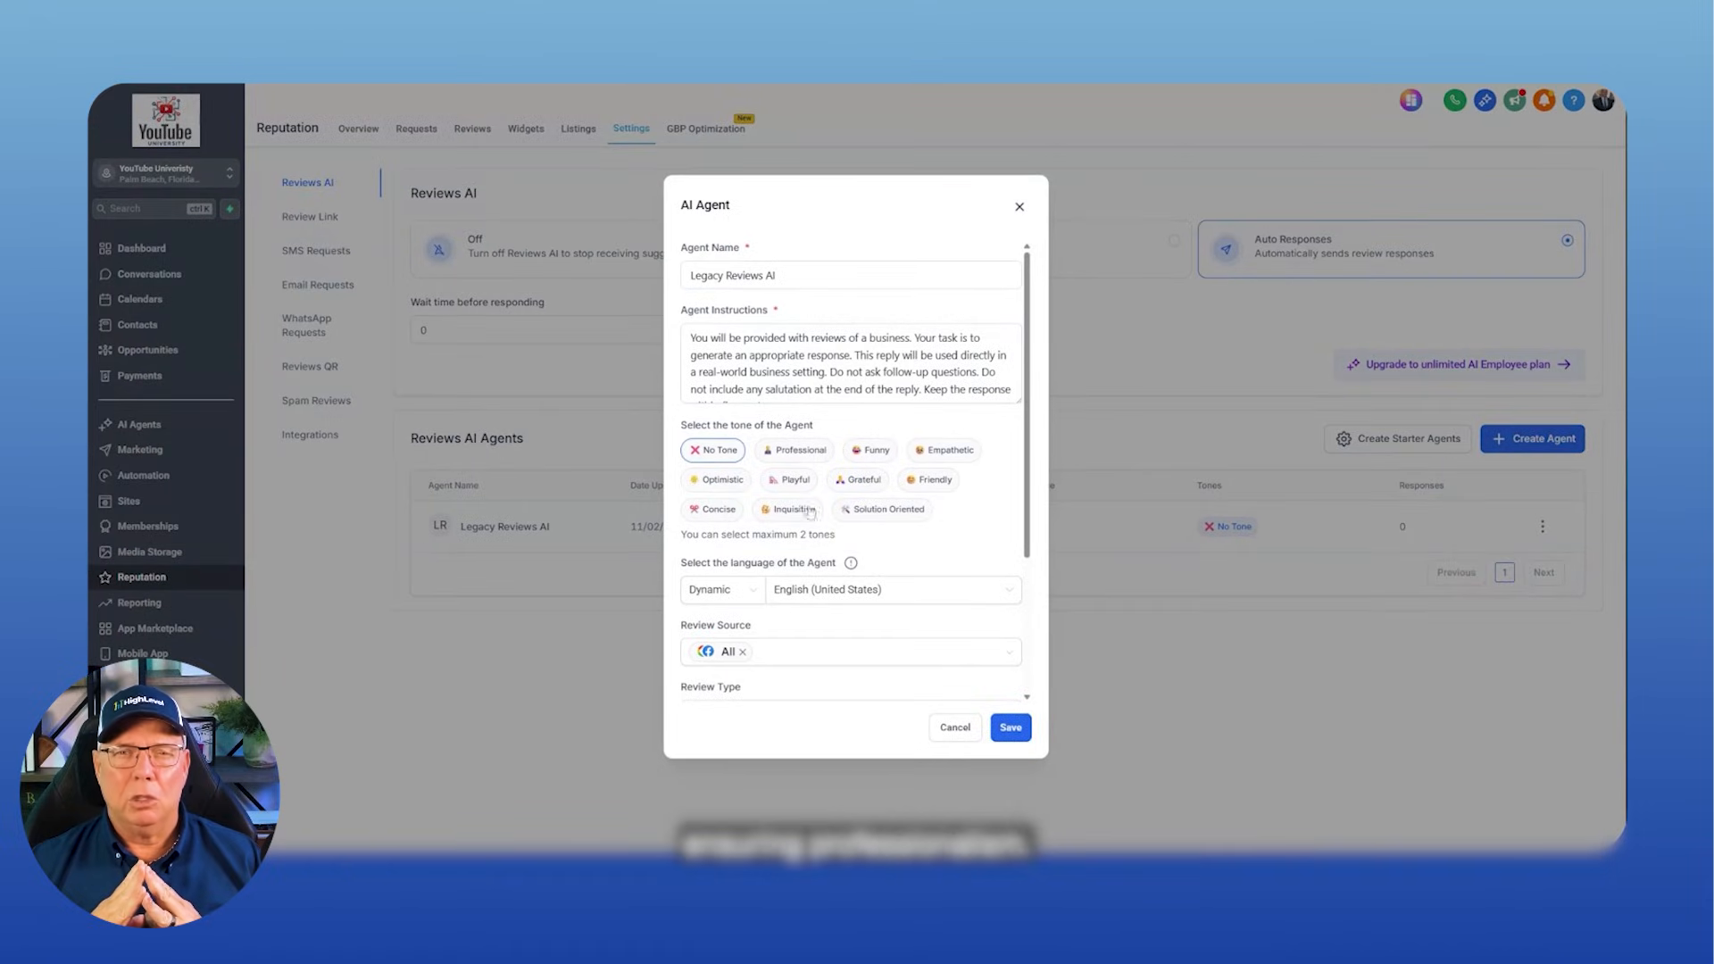
{"action": "left_click", "coordinate": [798, 449]}
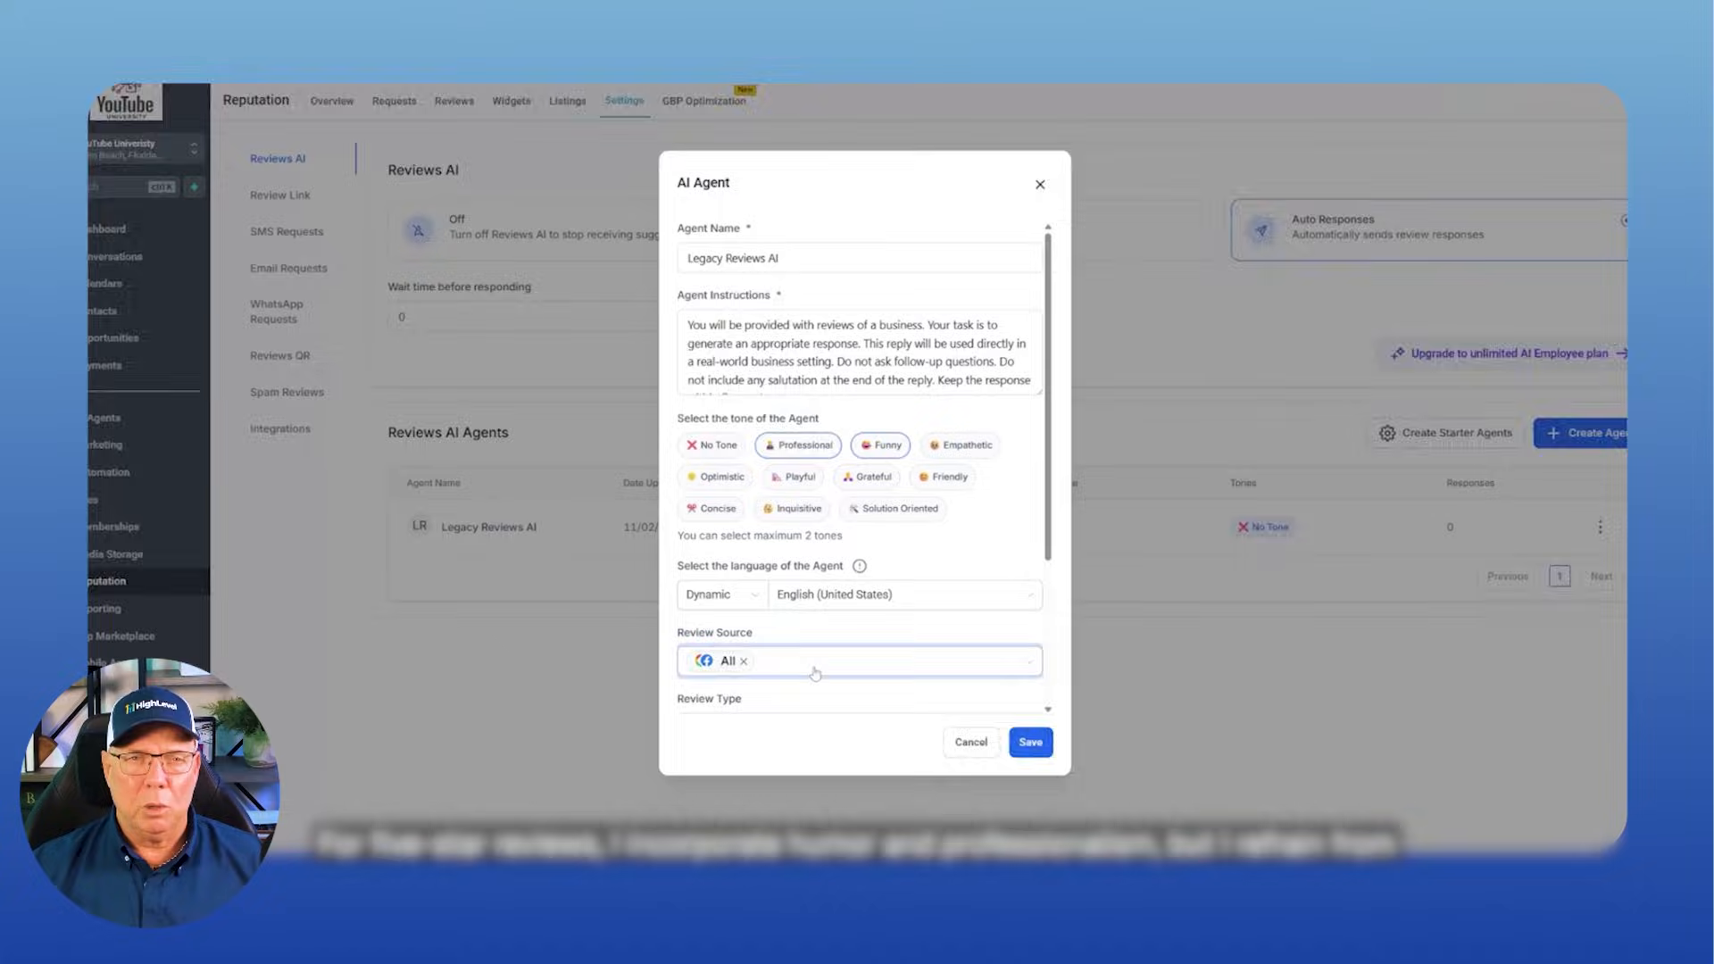
{"action": "scroll", "scroll_direction": "down", "scroll_amount": 3}
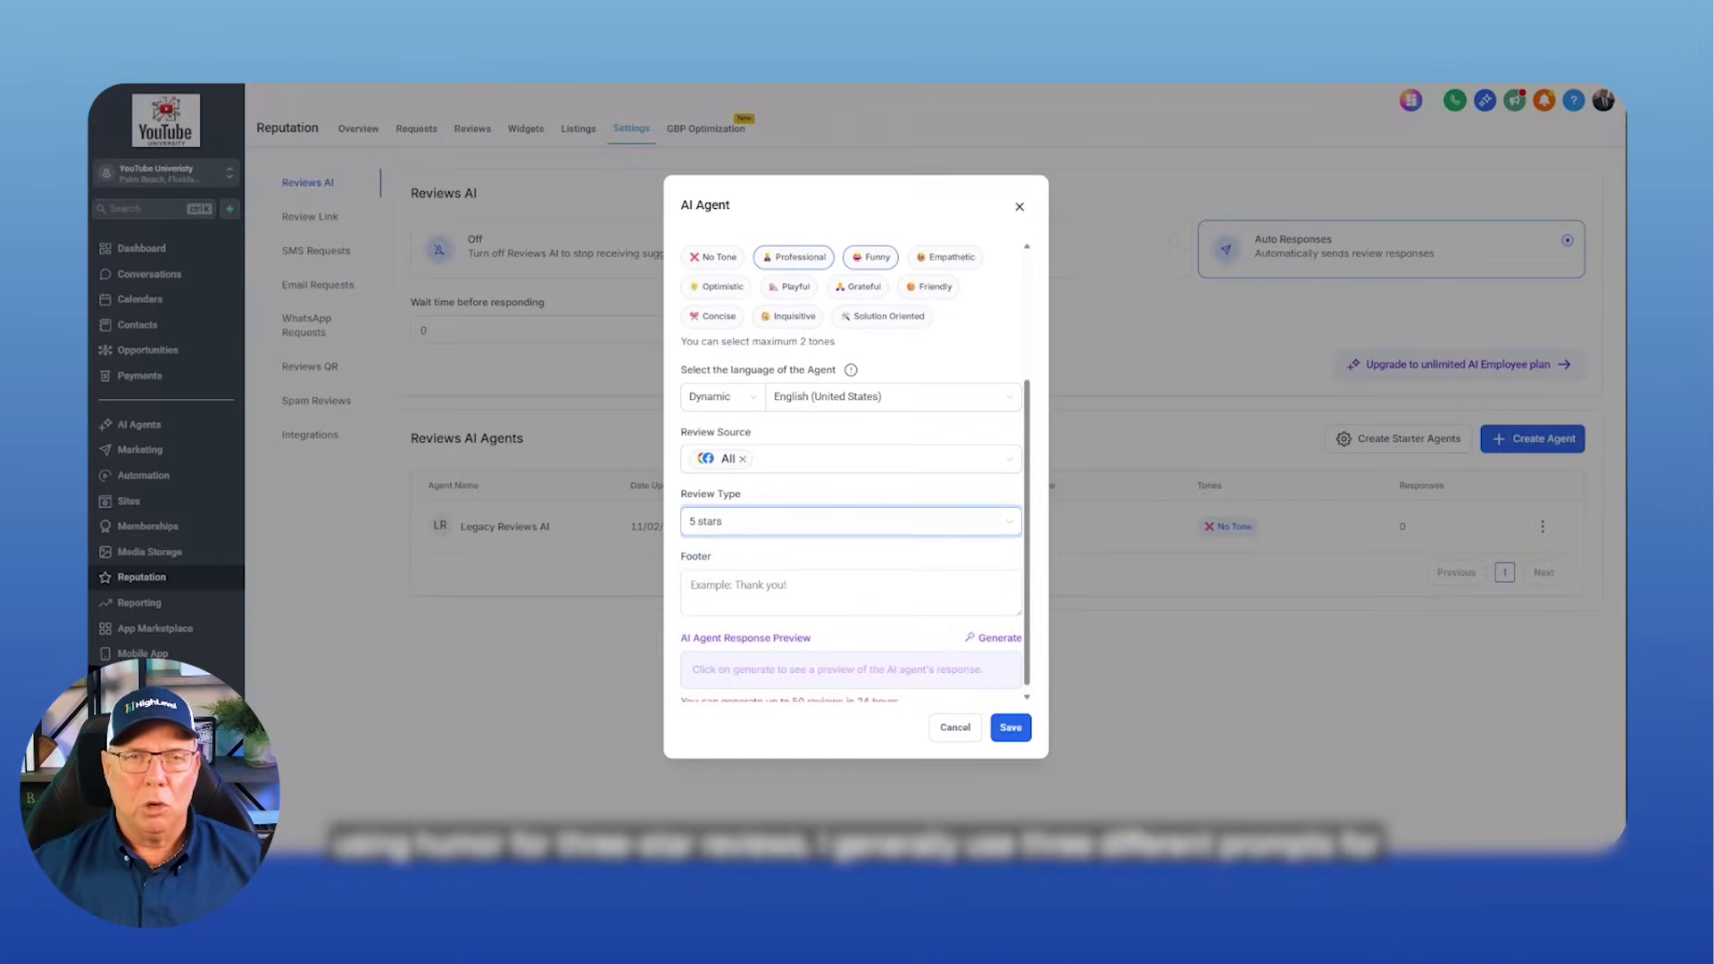
{"action": "left_click", "coordinate": [849, 520]}
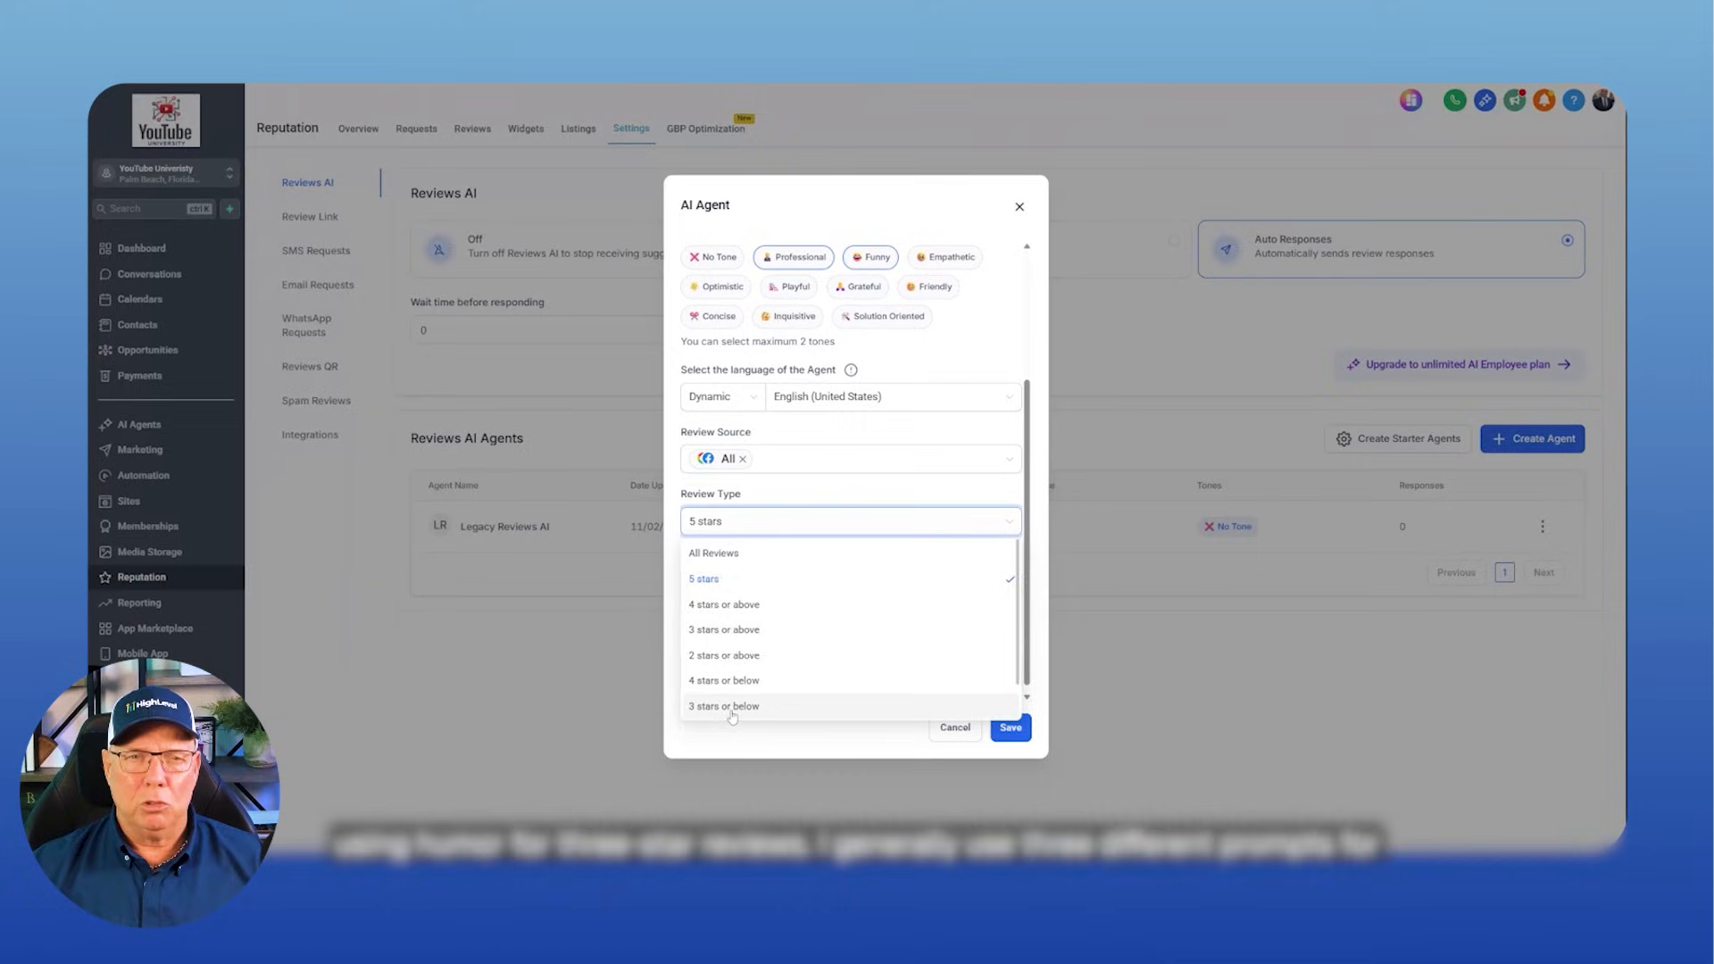
{"action": "left_click", "coordinate": [722, 705]}
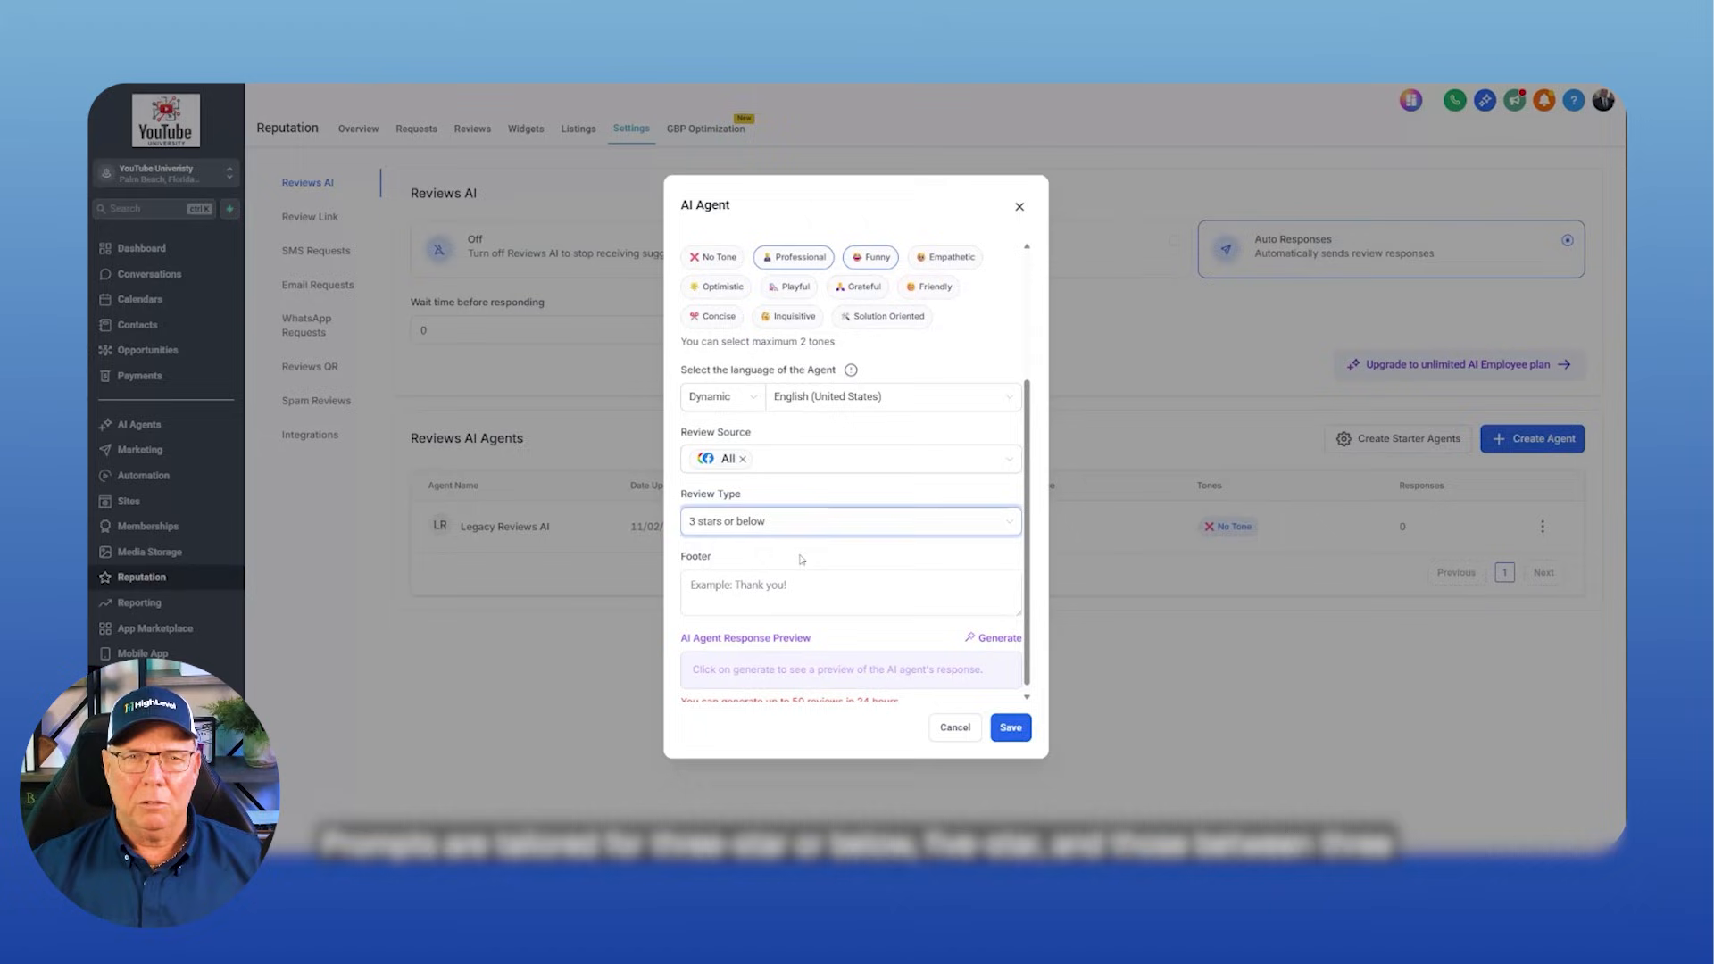
{"action": "scroll", "scroll_direction": "down", "scroll_amount": 3}
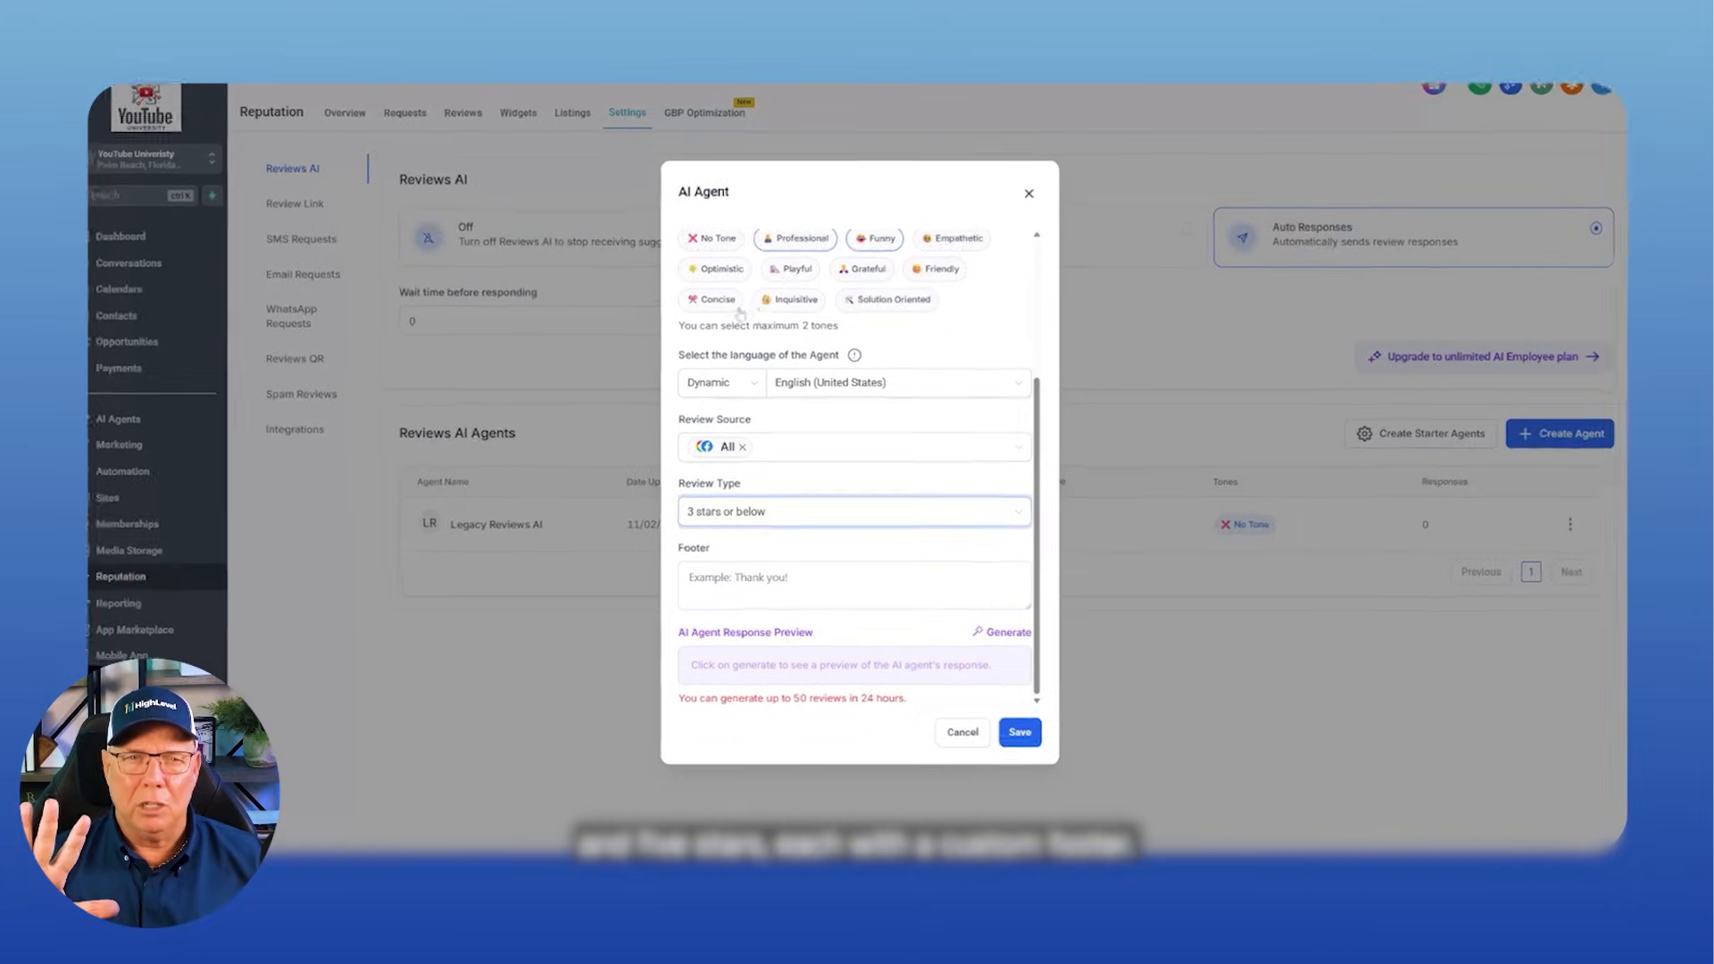
{"action": "left_click", "coordinate": [853, 583]}
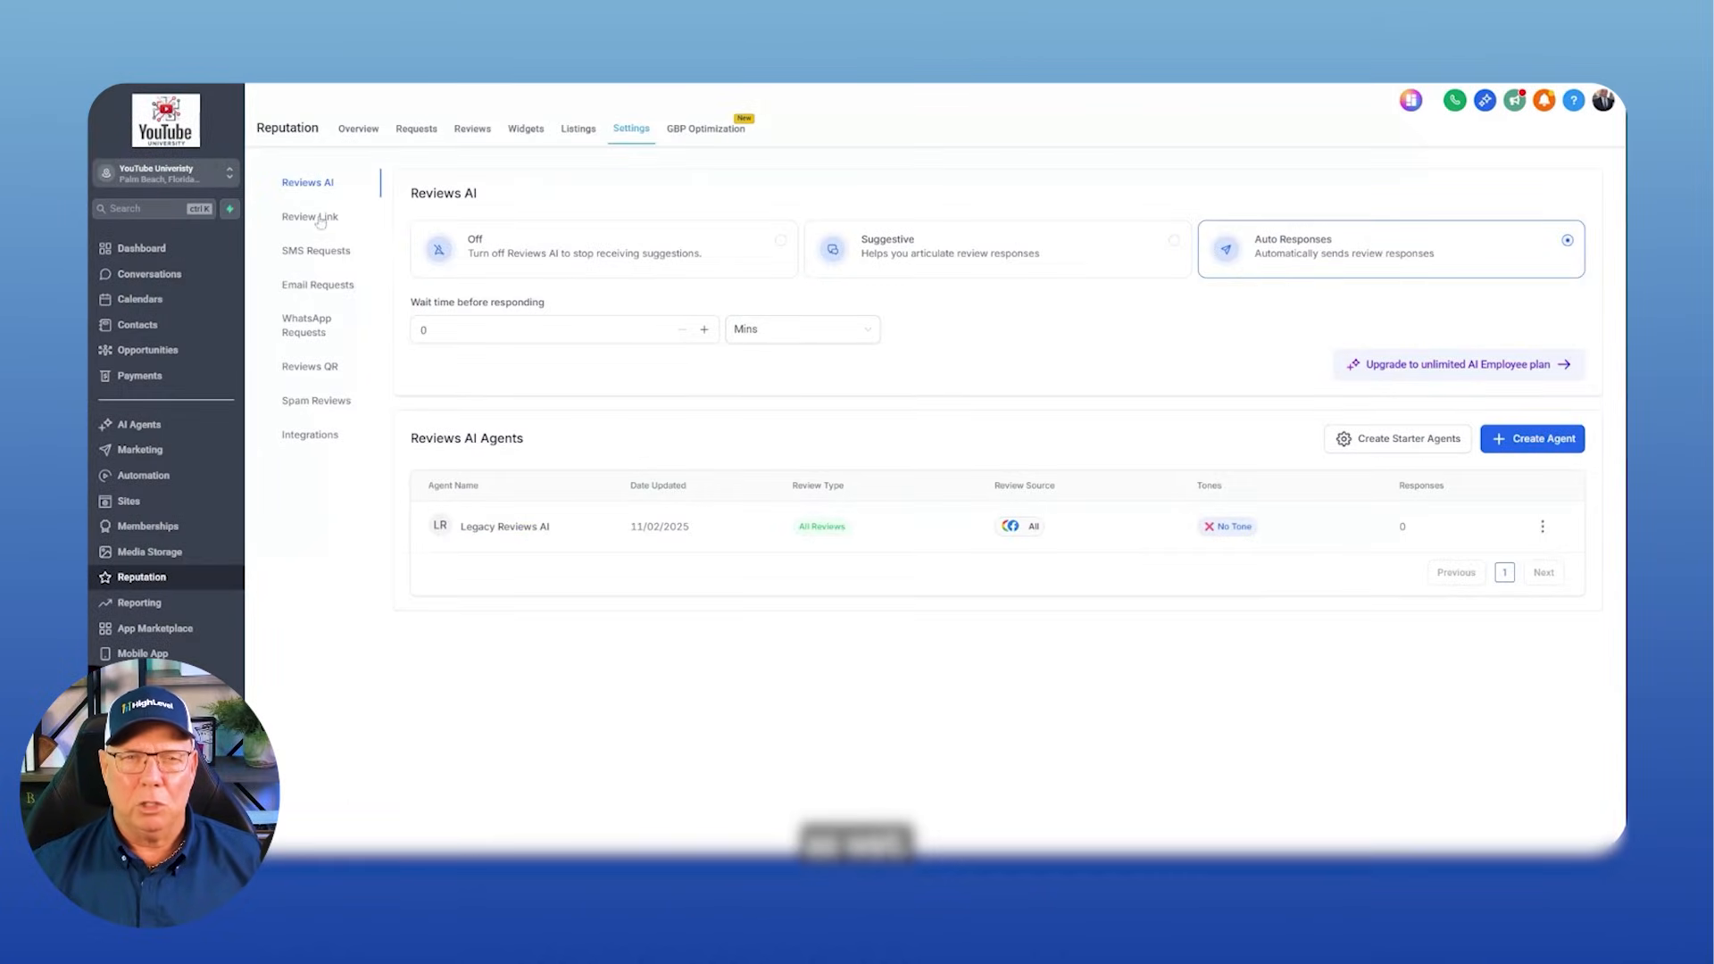
- Build a Masonry widget with Action Points summary Along with Layout, then go to Listings
{"action": "left_click", "coordinate": [525, 127]}
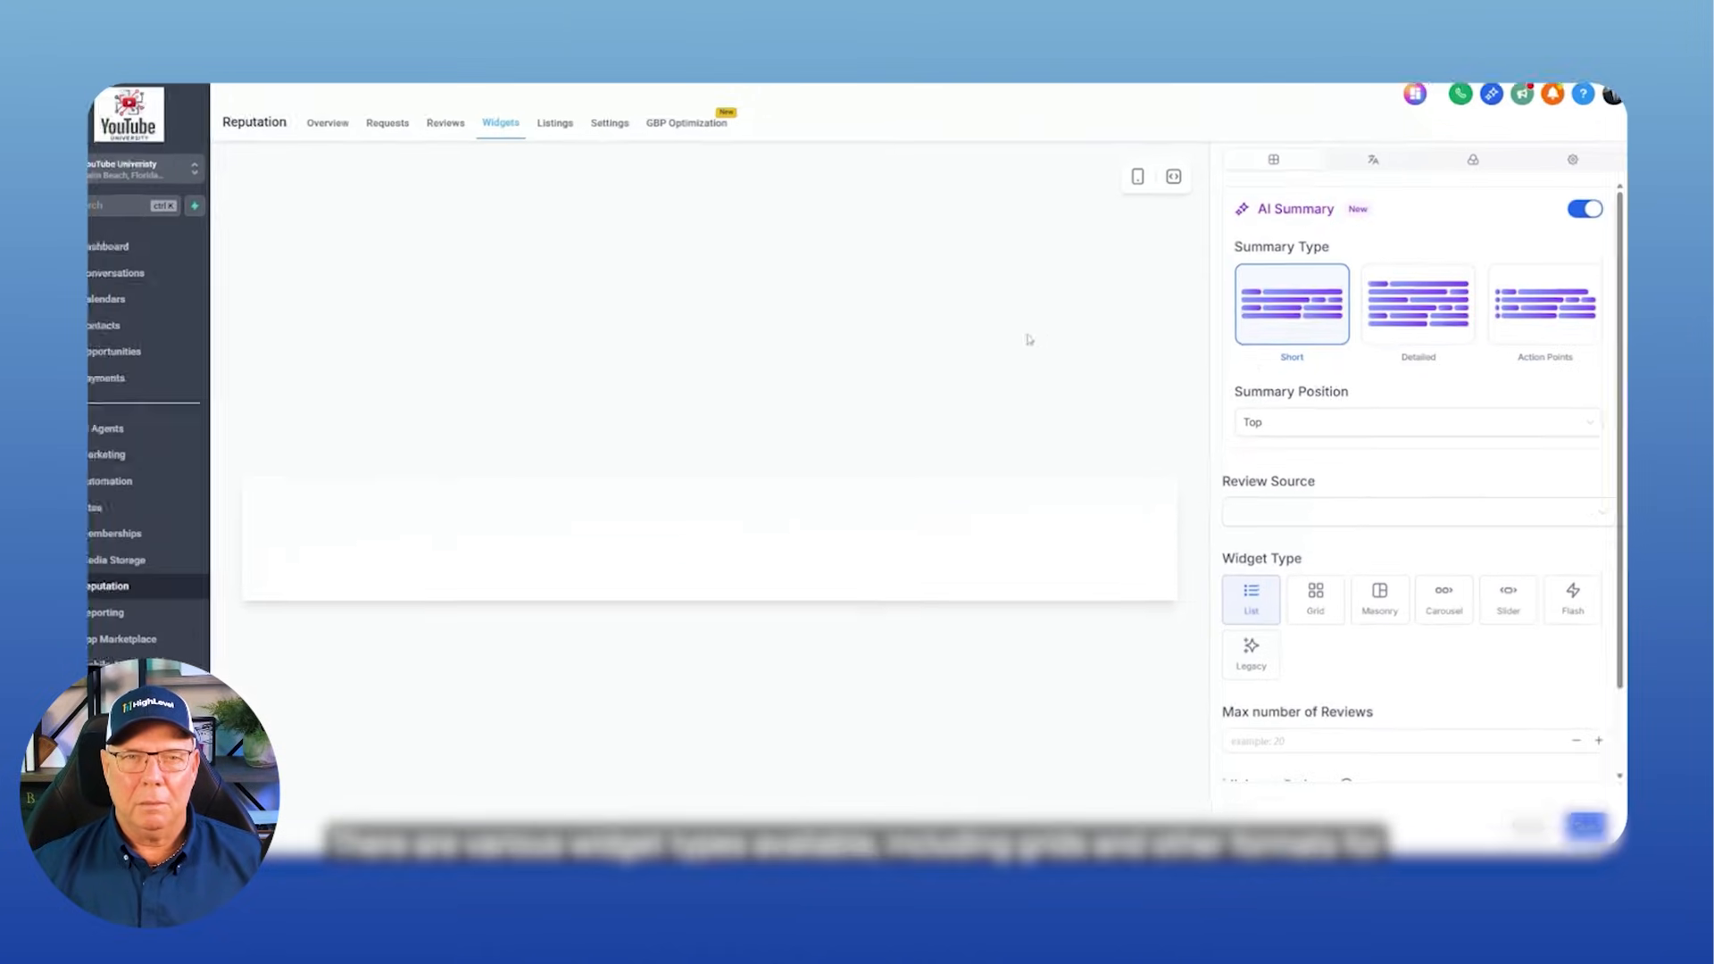
{"action": "left_click", "coordinate": [1536, 304]}
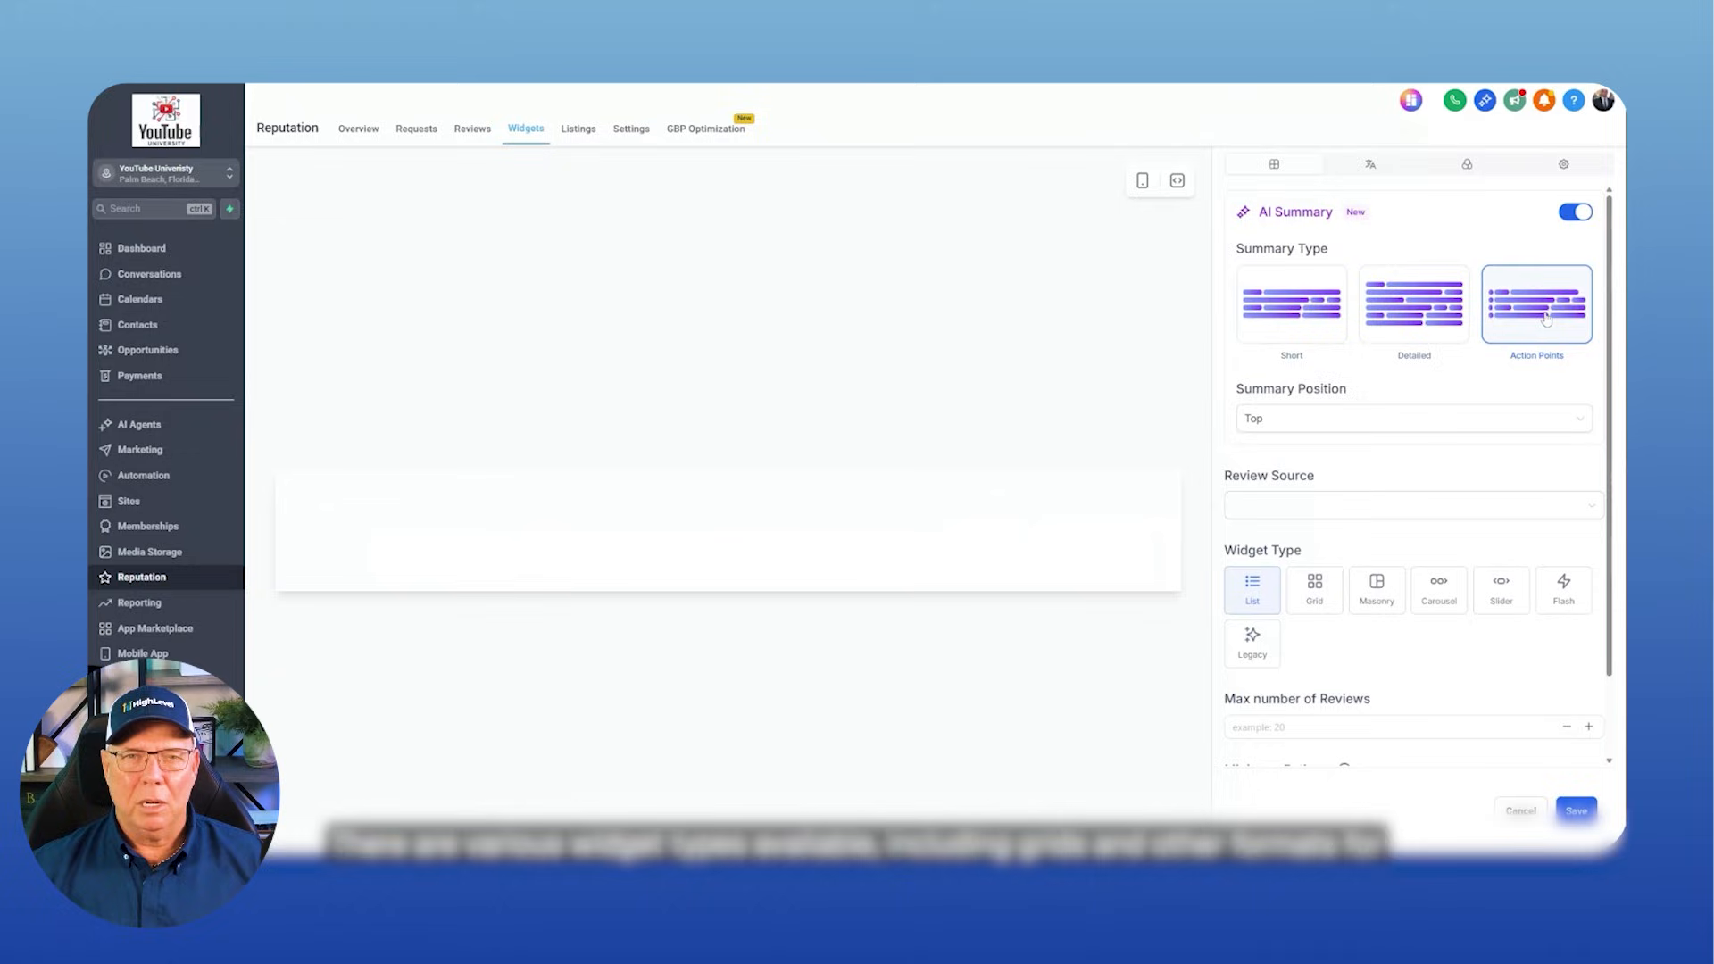
{"action": "left_click", "coordinate": [1377, 590]}
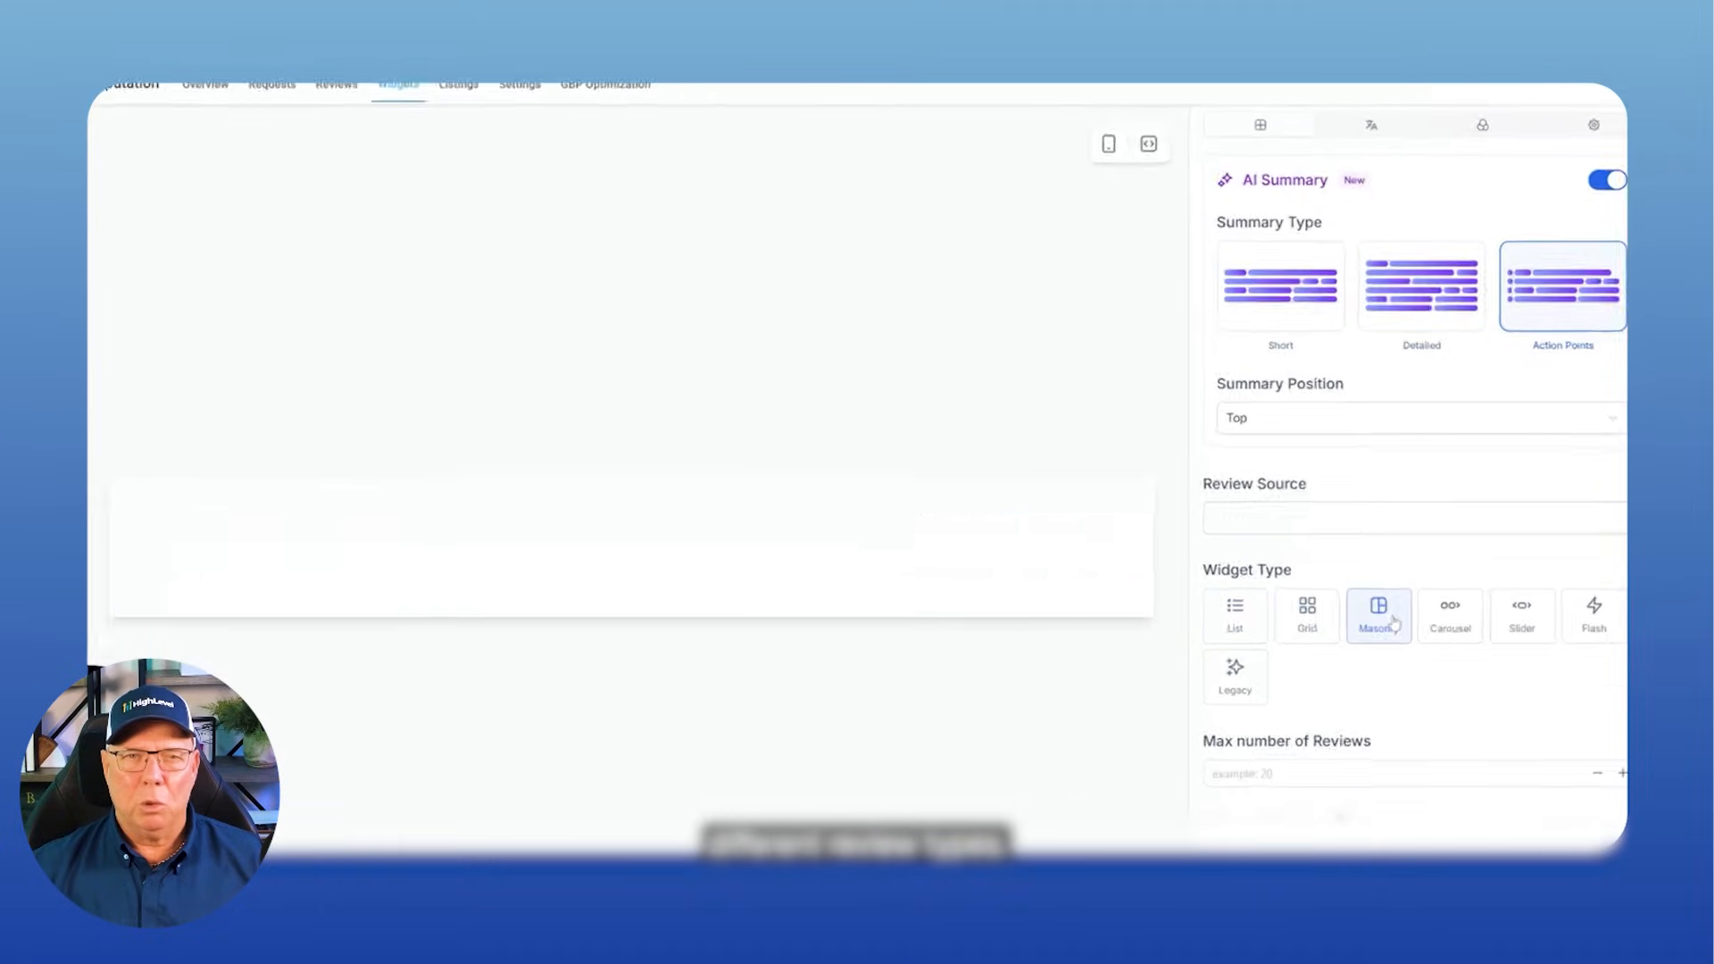
{"action": "left_click", "coordinate": [1416, 418]}
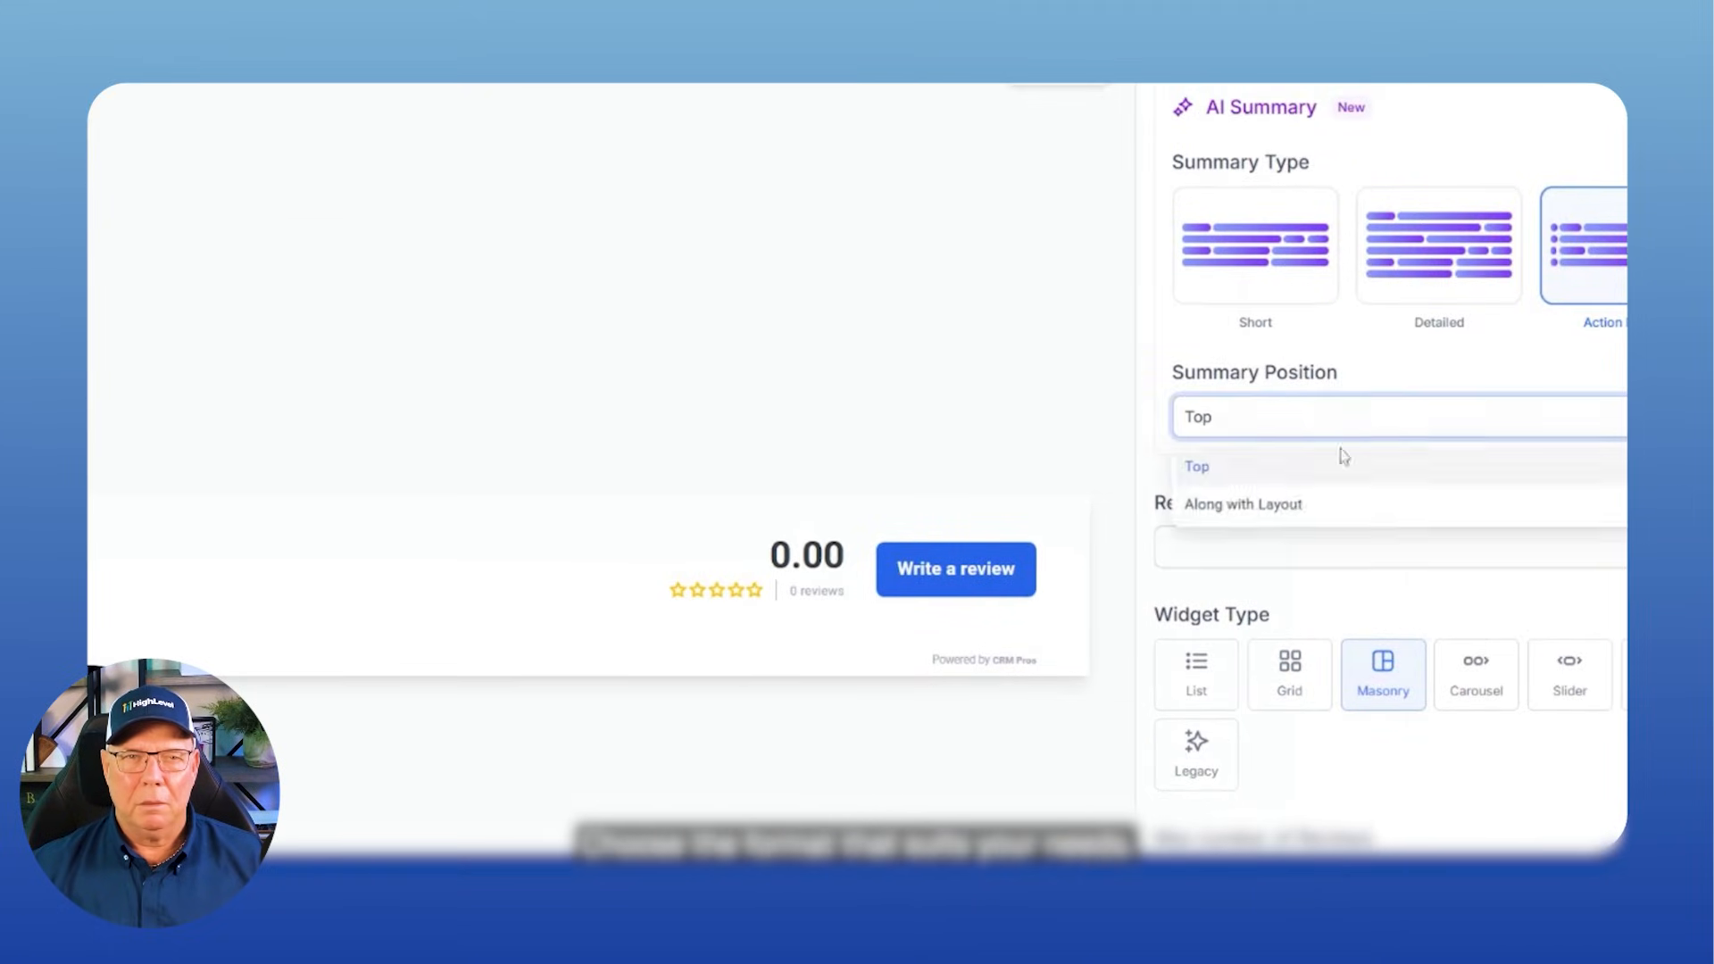
{"action": "left_click", "coordinate": [1243, 504]}
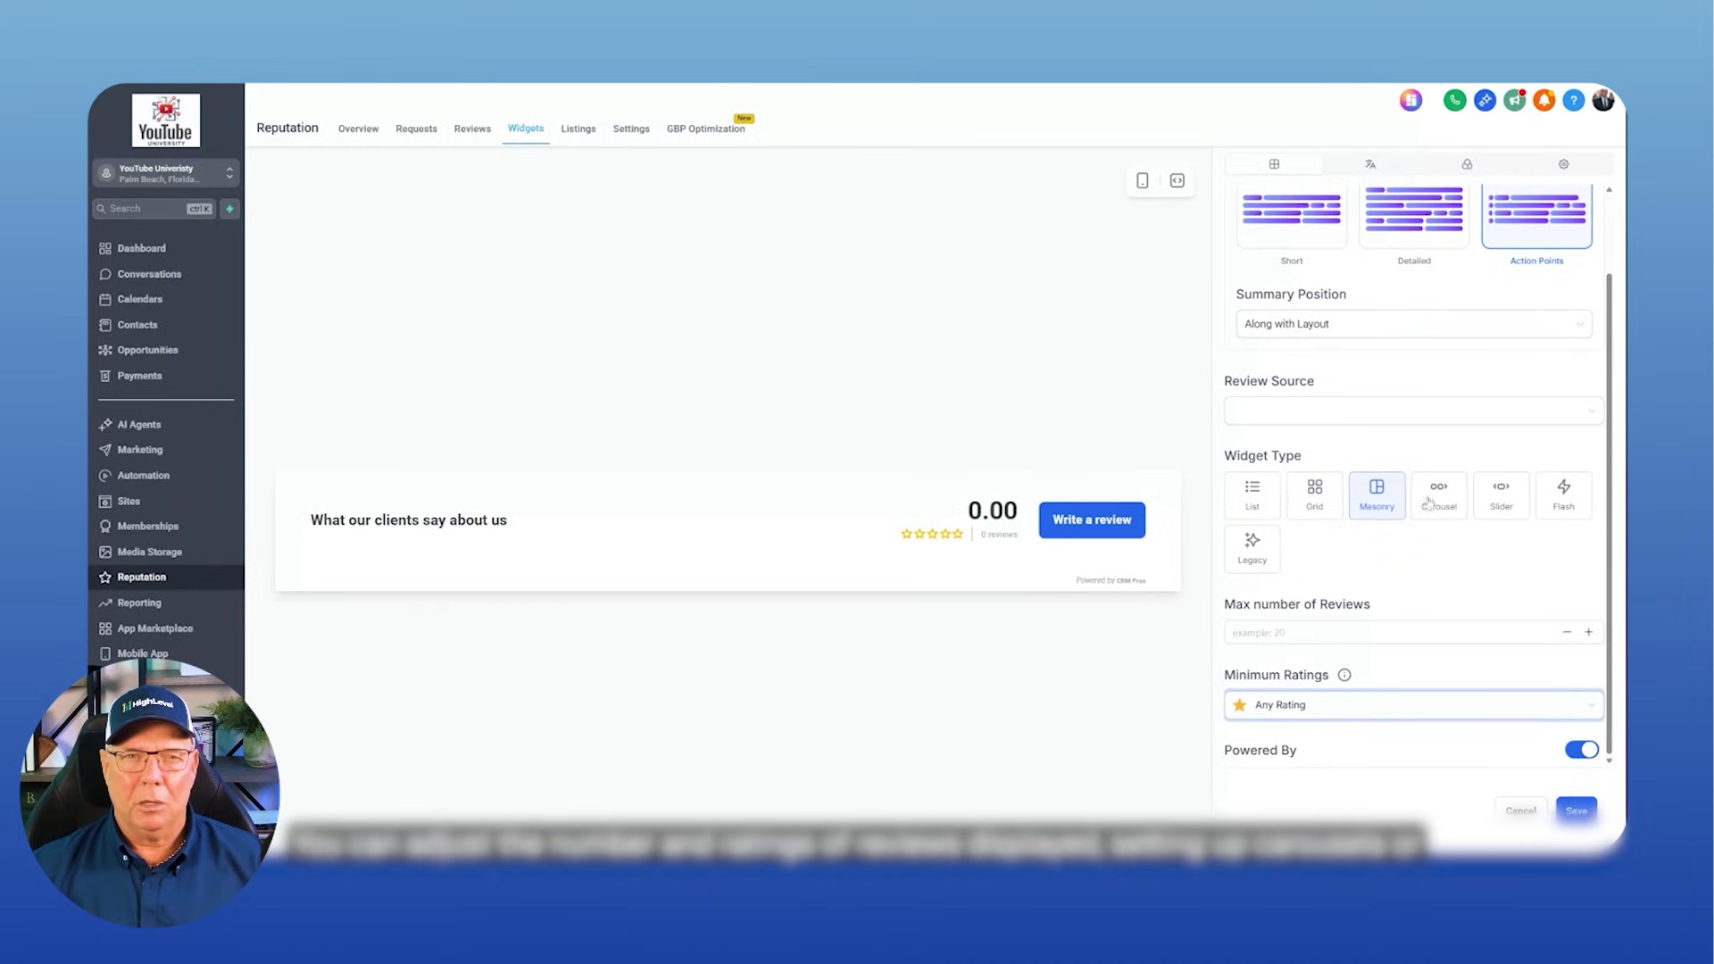
{"action": "left_click", "coordinate": [1438, 493]}
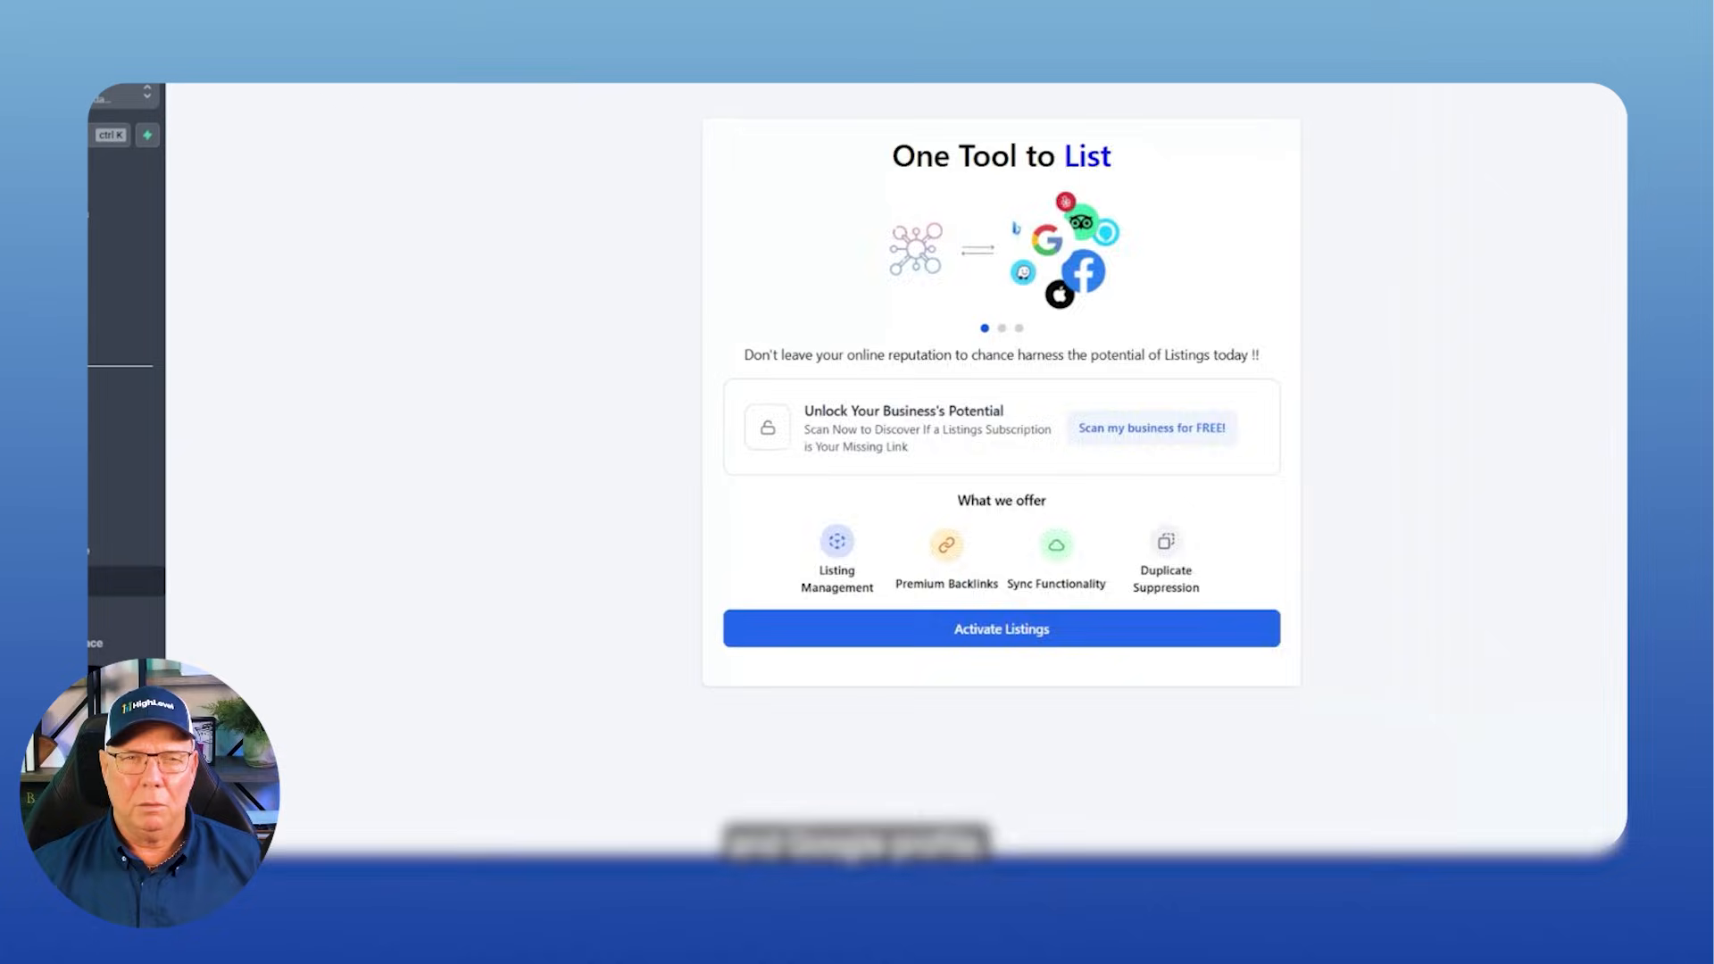
- Open the GBP Optimization page, which shows no Google Business Profile connected
{"action": "left_click", "coordinate": [706, 128]}
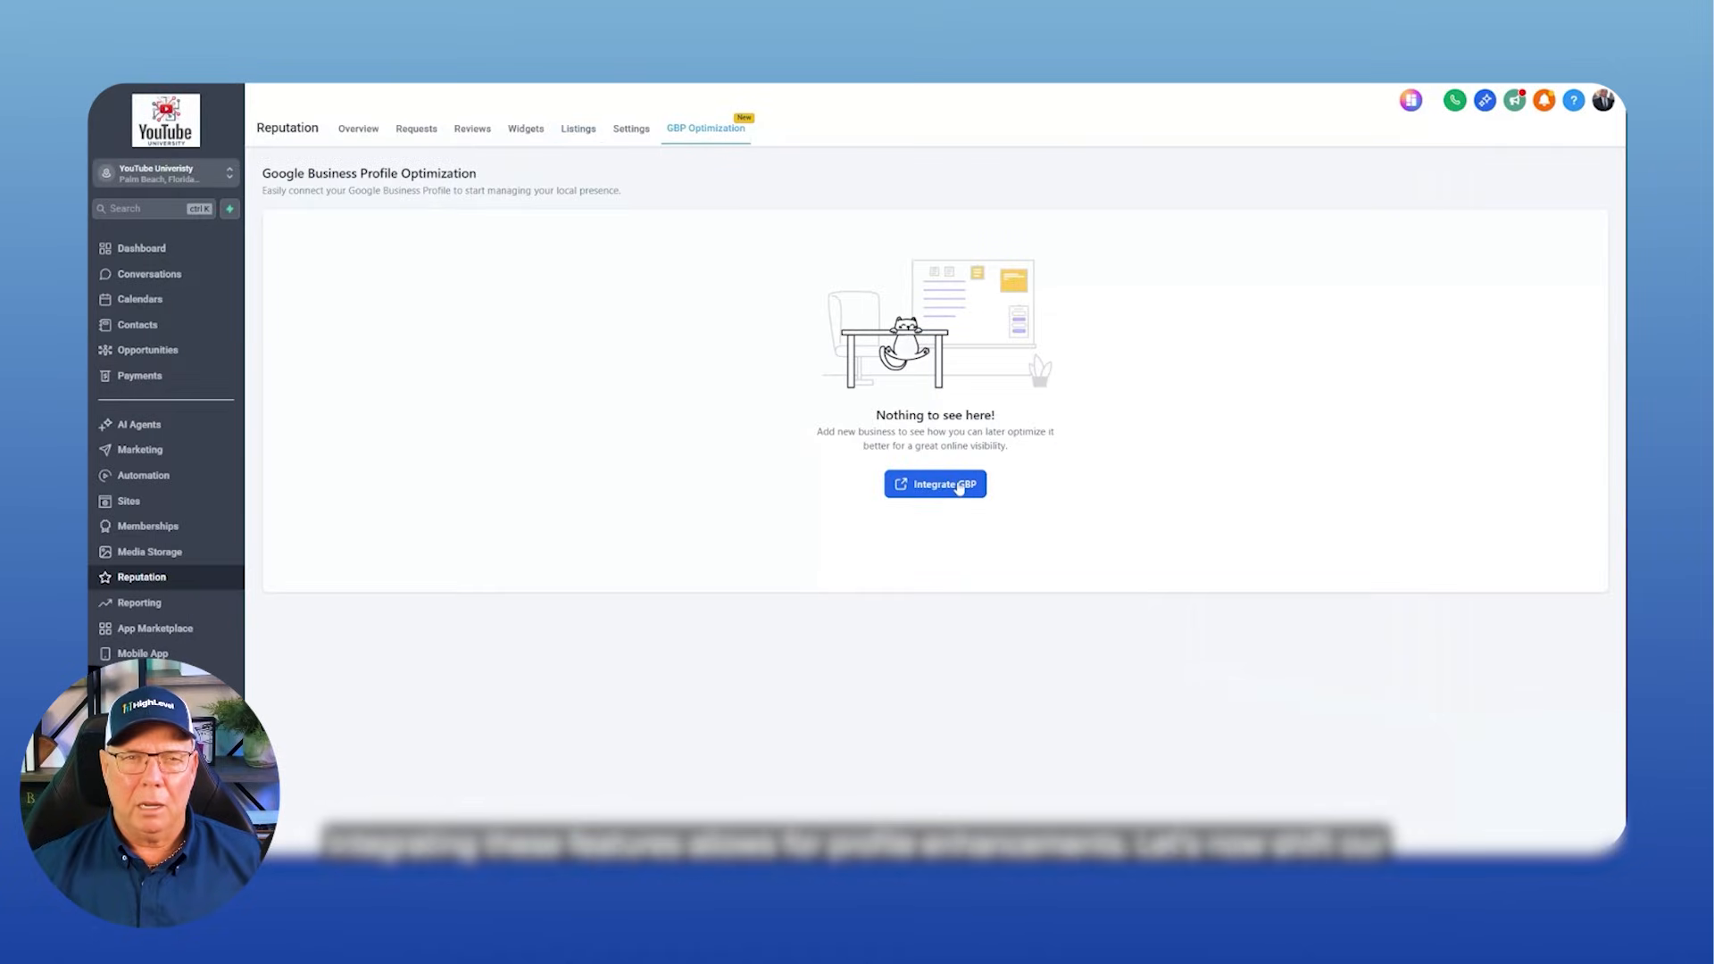
{"action": "mouse_move", "coordinate": [282, 370]}
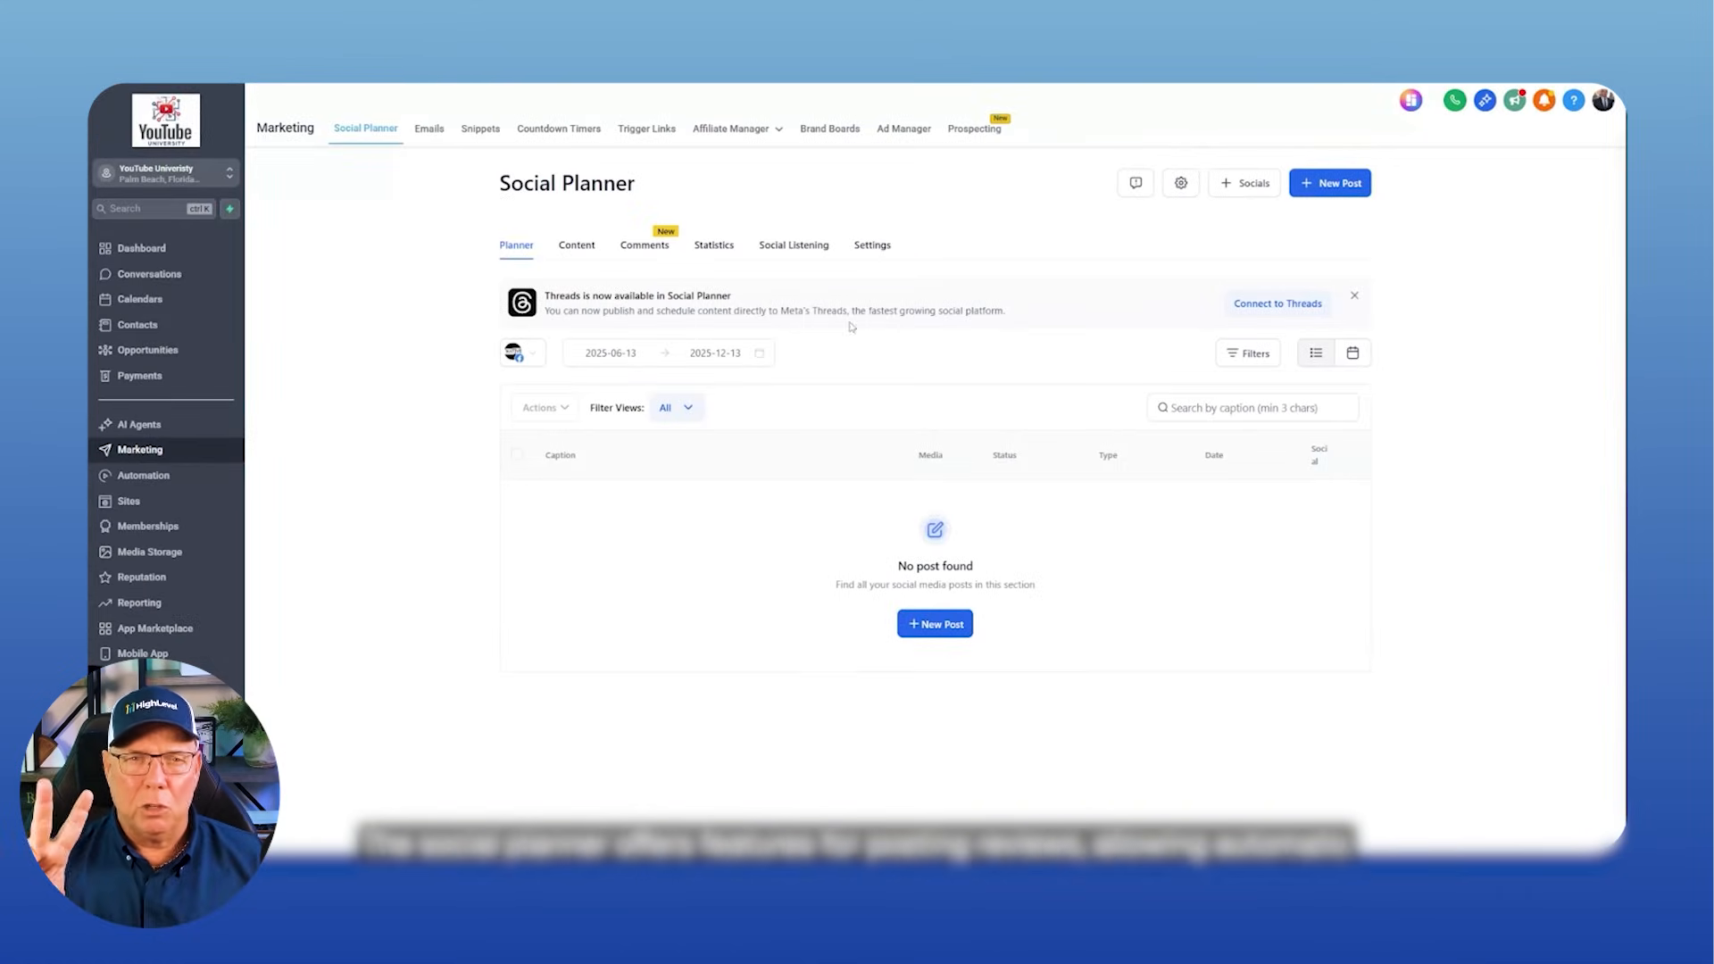
- Show the Review section under Social Planner Content, which has no review posts
{"action": "left_click", "coordinate": [576, 245]}
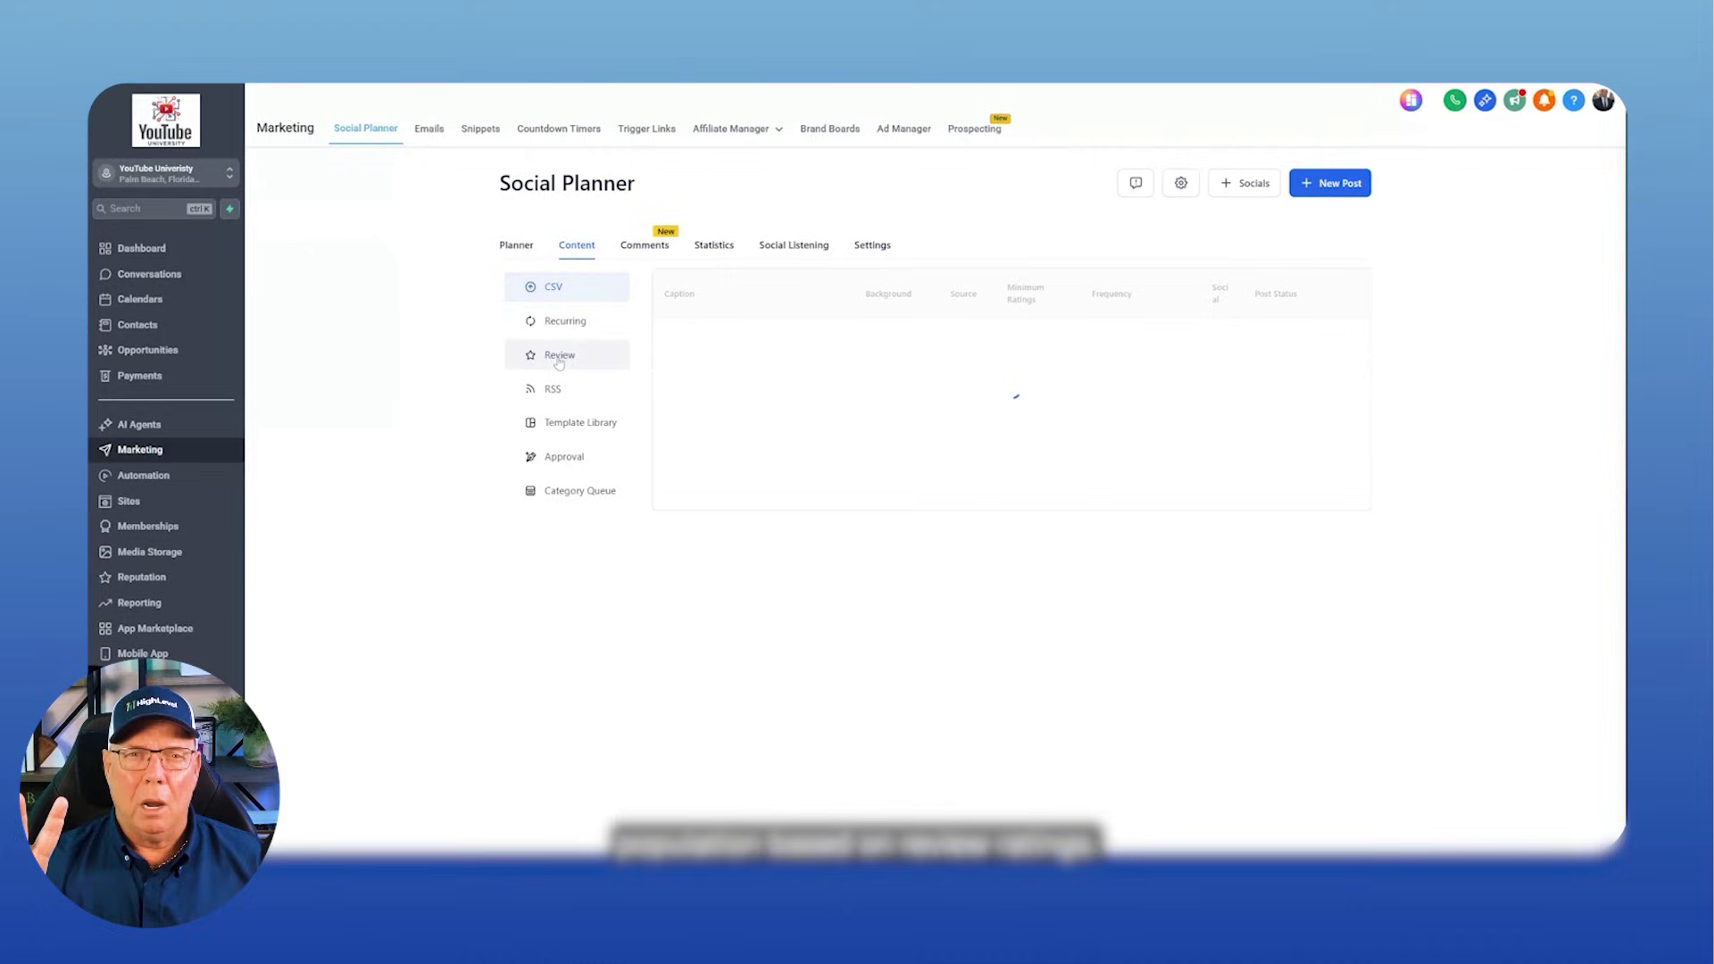
{"action": "left_click", "coordinate": [559, 355]}
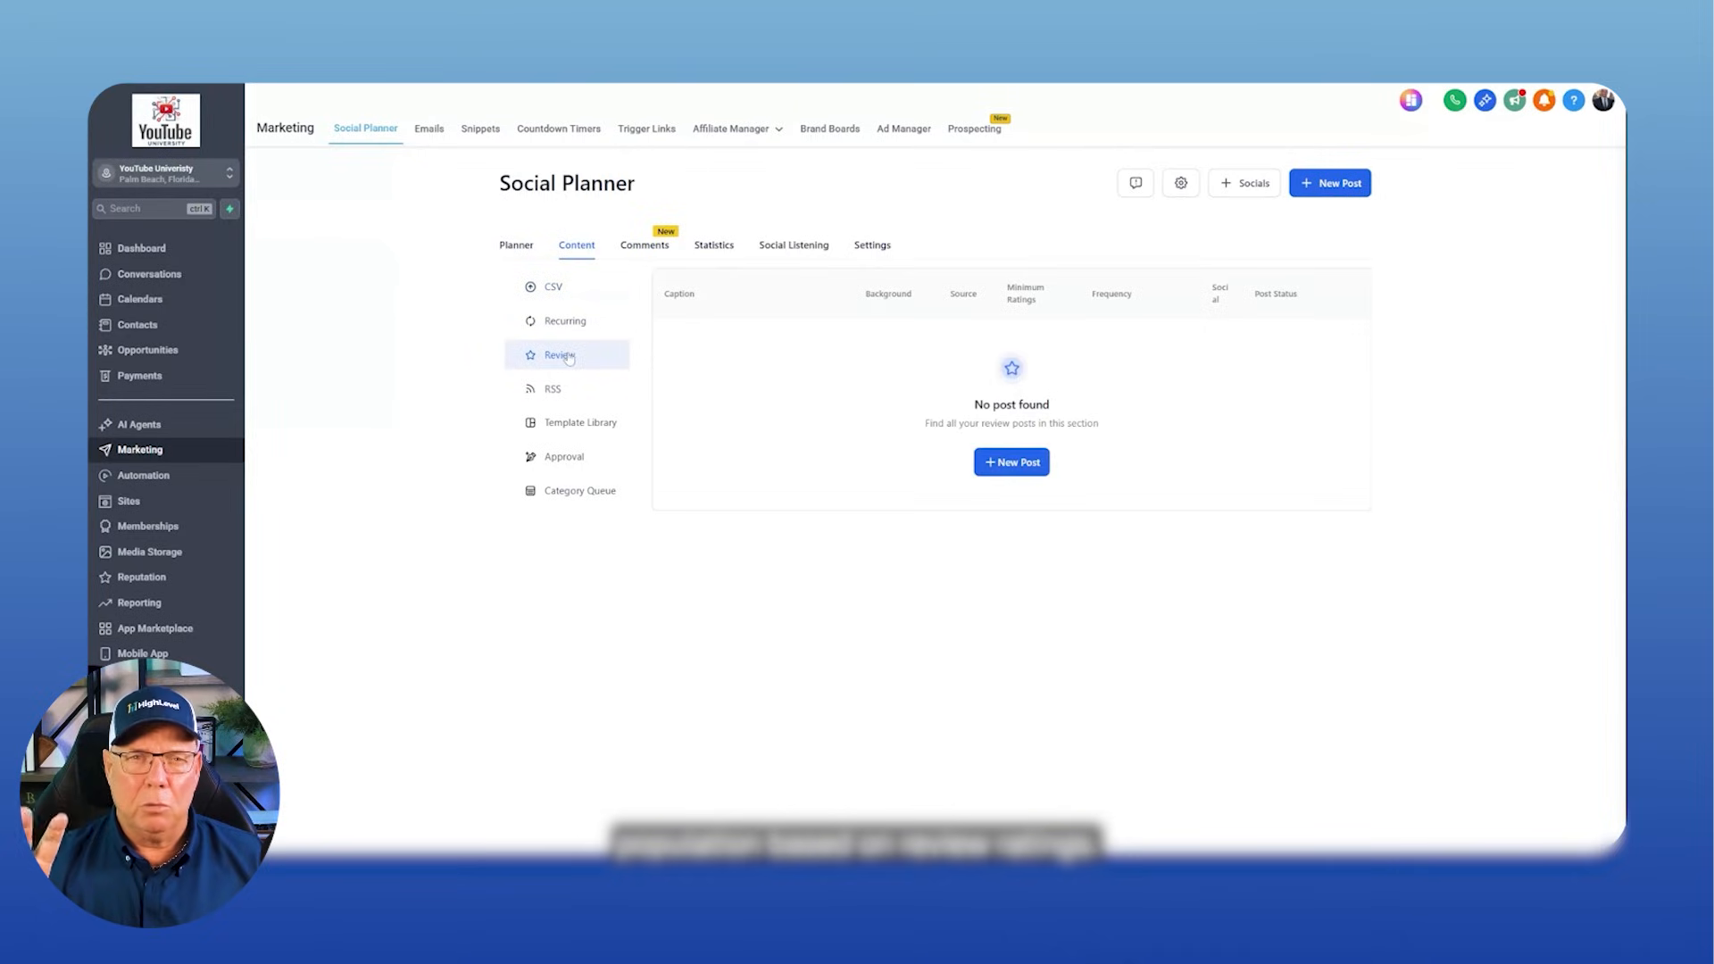